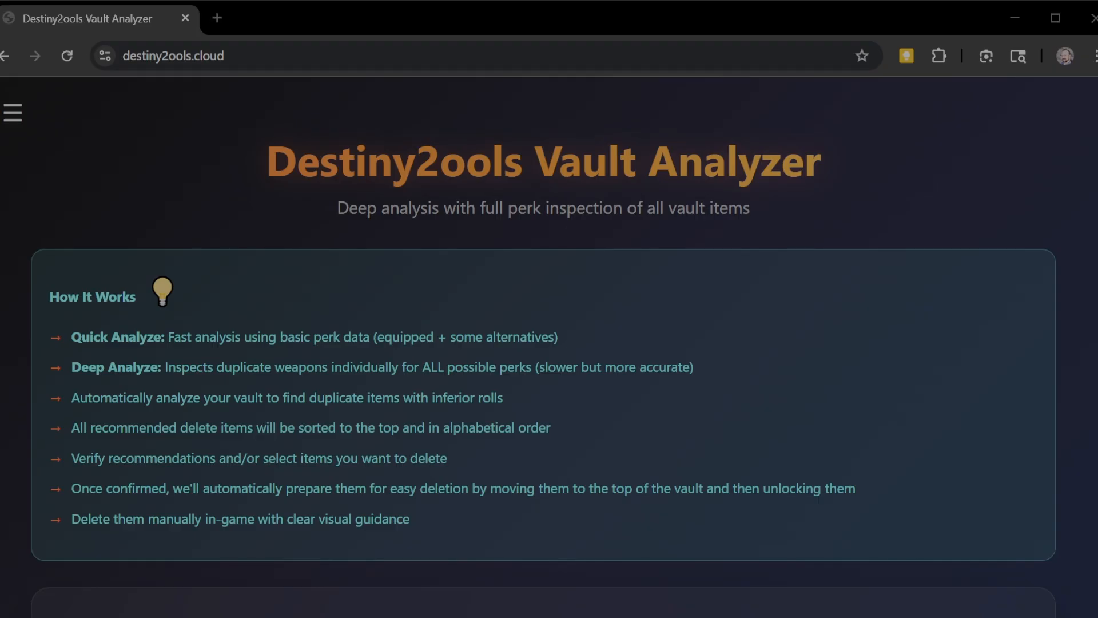
- Read the How It Works overview, then bring up the site's navigation menu
scroll("down", 3)
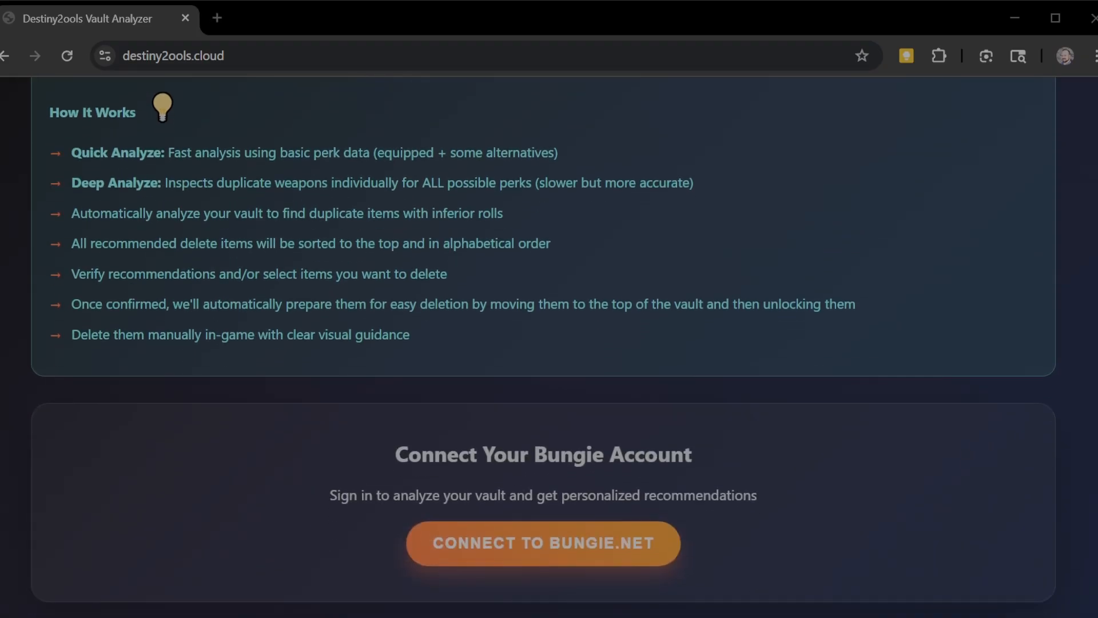
scroll("up", 3)
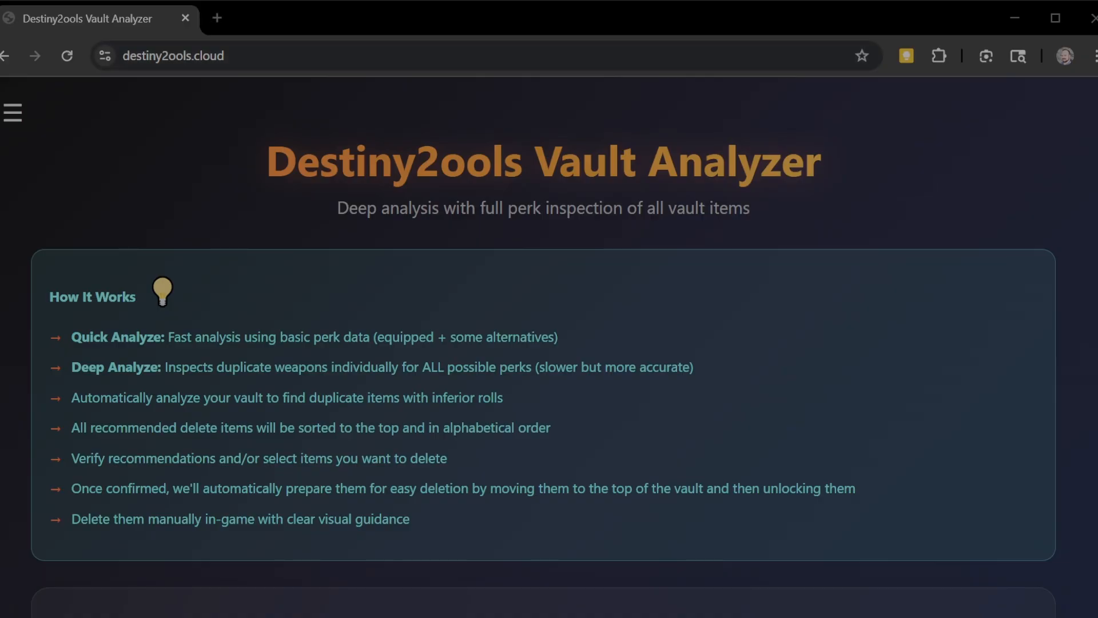
left_click(13, 112)
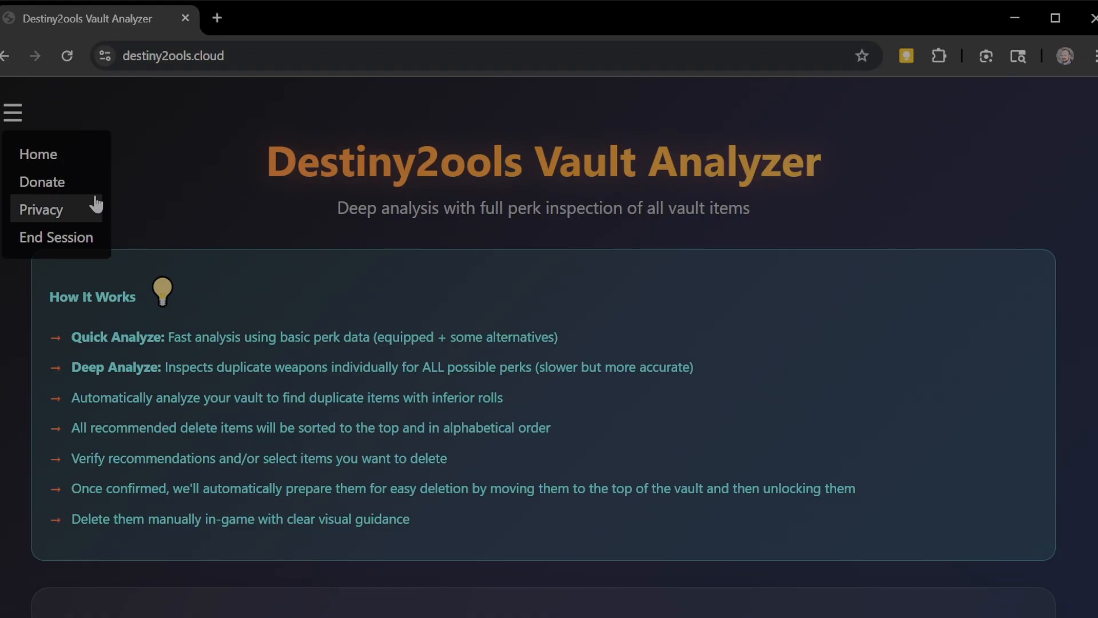
- Review the Support Destiny2ools donation page's support options, then reopen the navigation menu
left_click(43, 182)
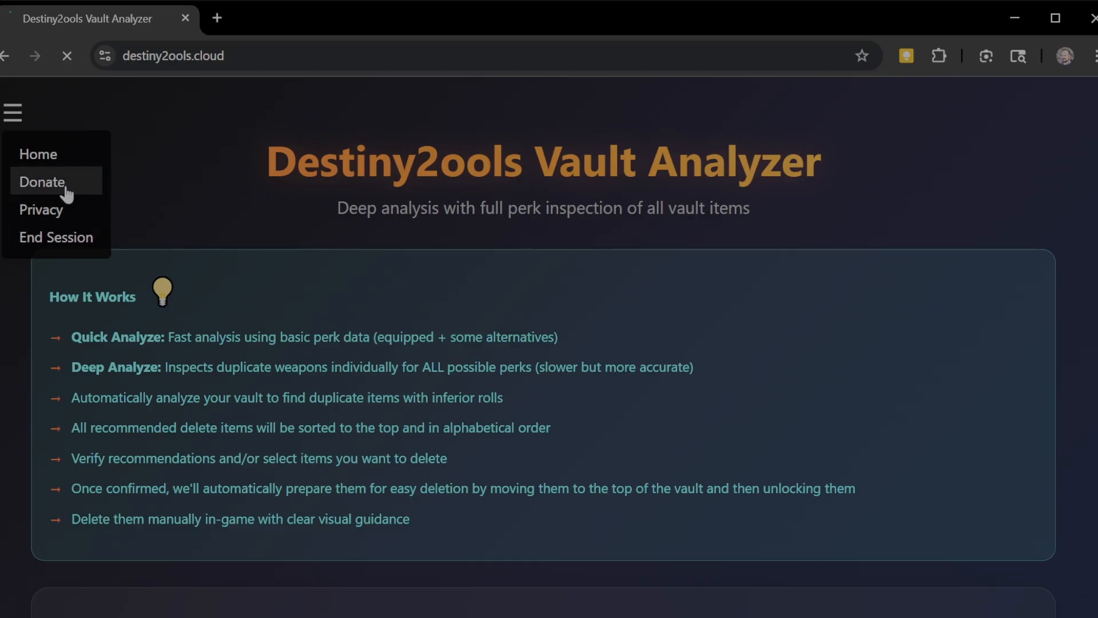
left_click(43, 182)
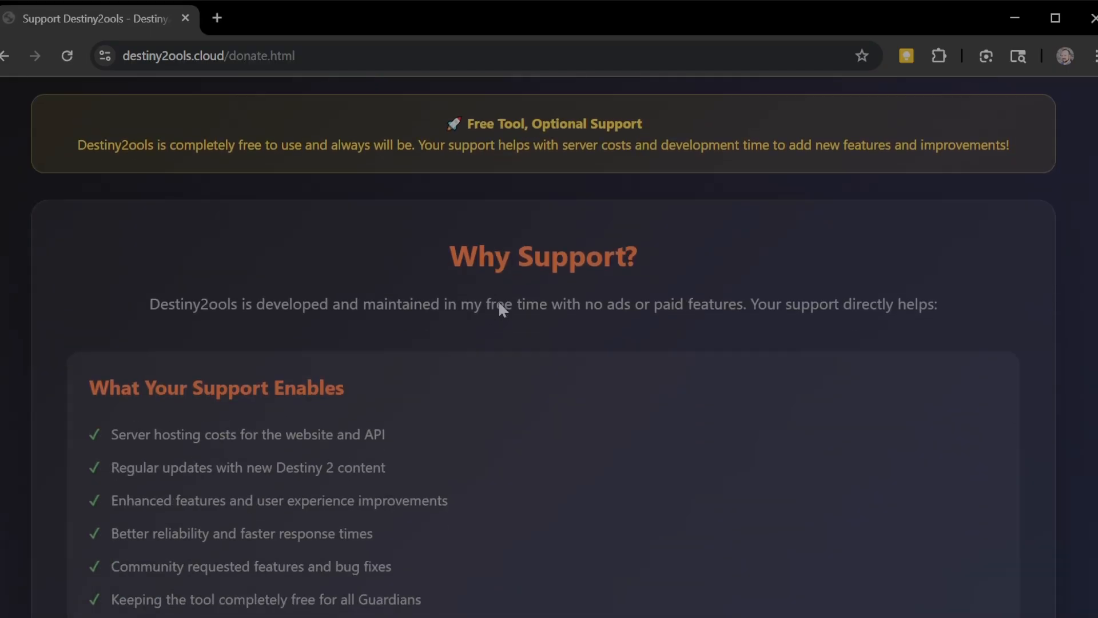
scroll("down", 3)
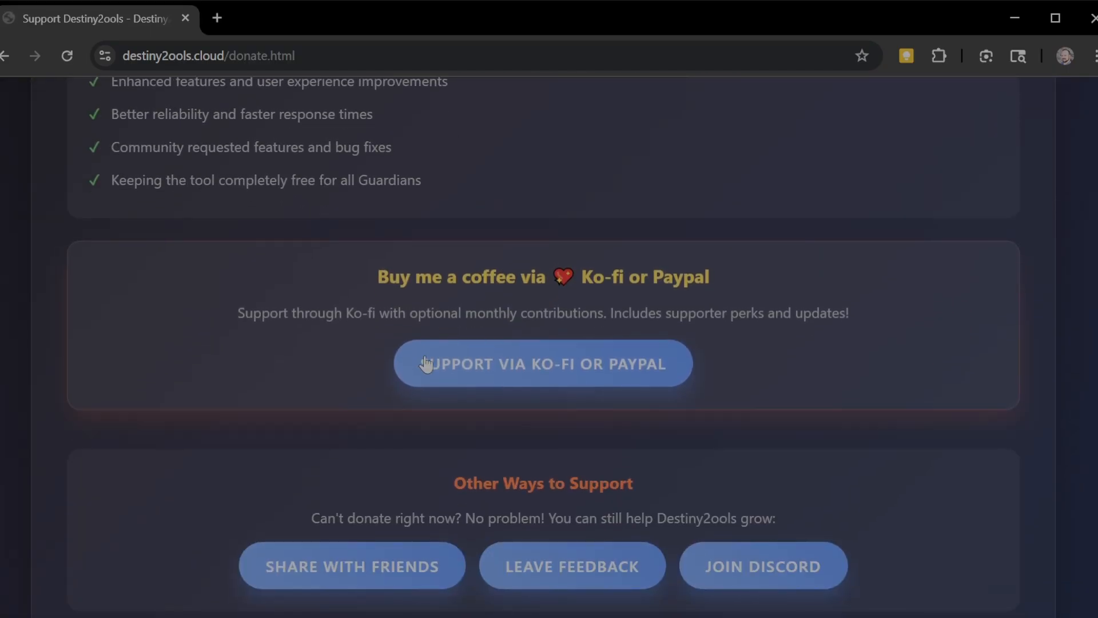
mouse_move(585, 376)
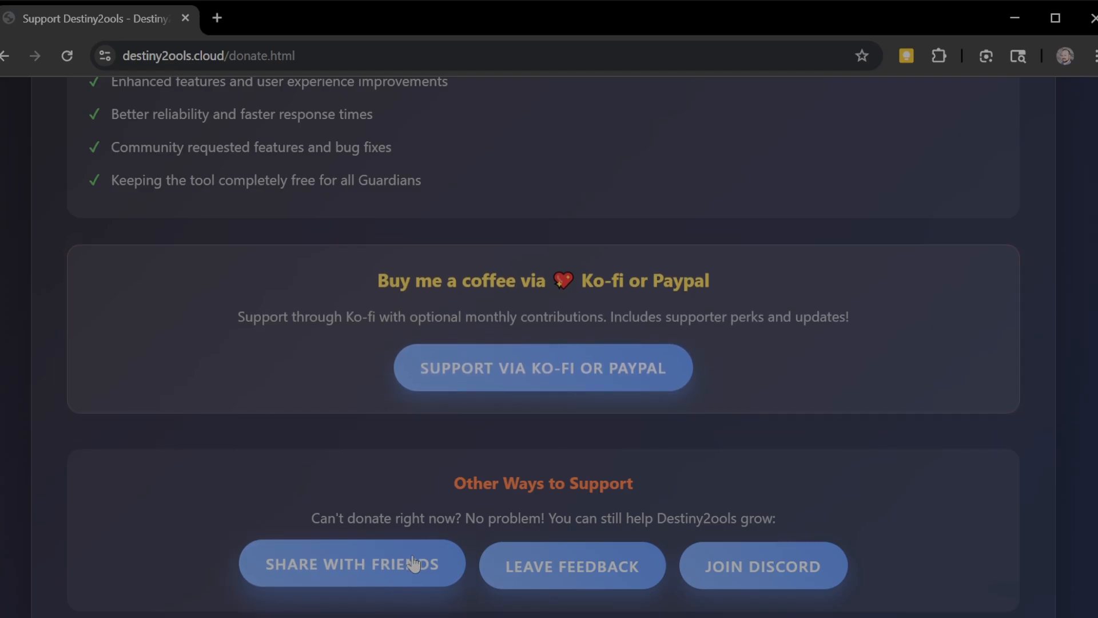
scroll("down", 3)
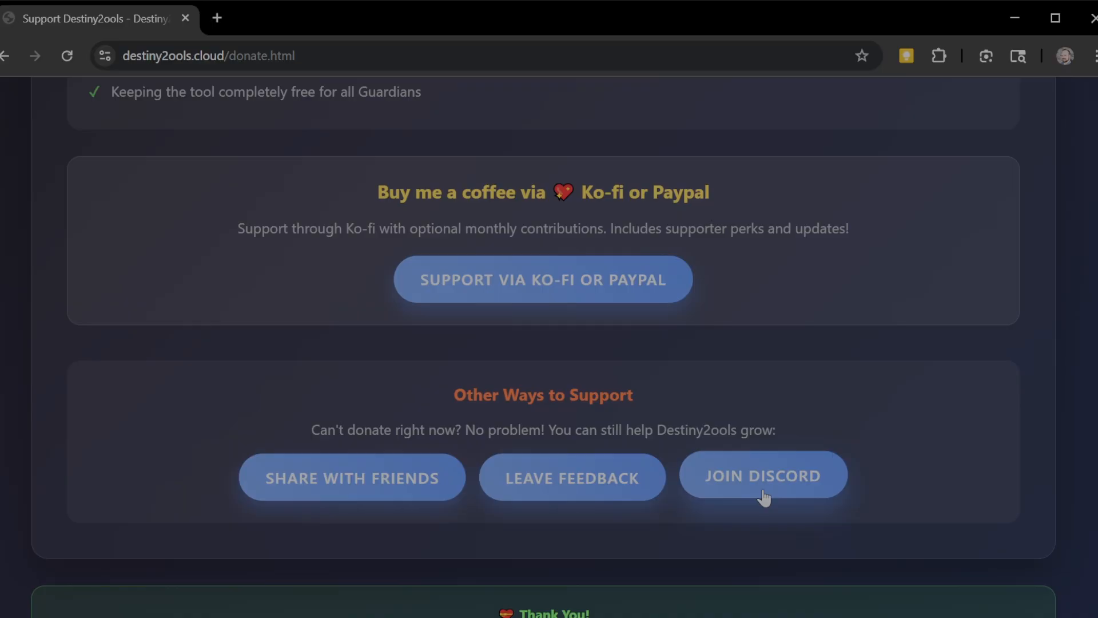
mouse_move(669, 492)
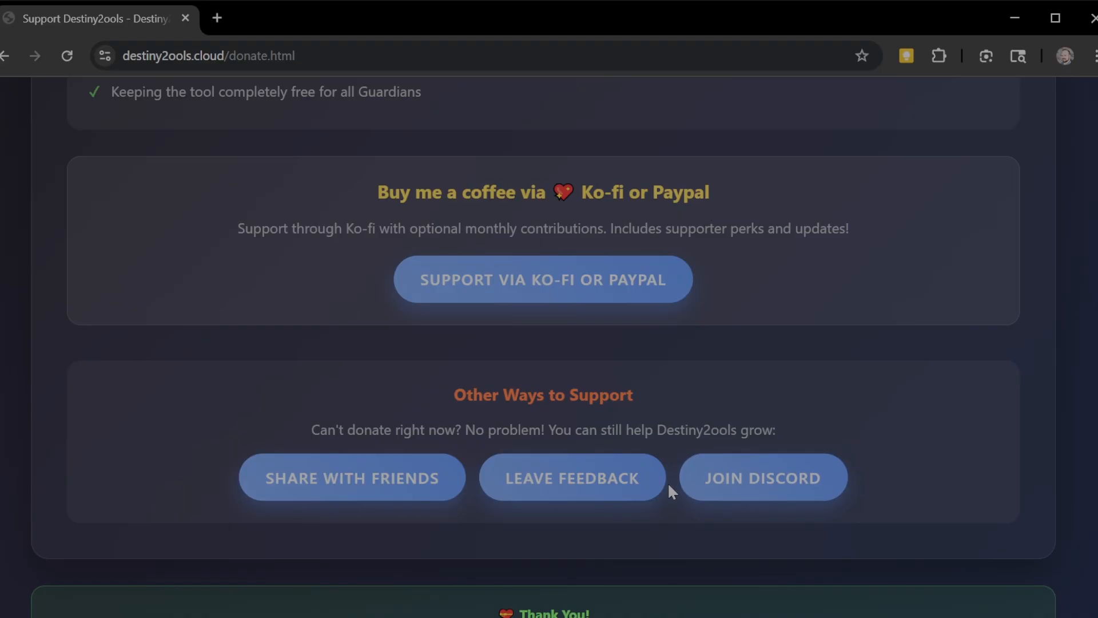
mouse_move(764, 483)
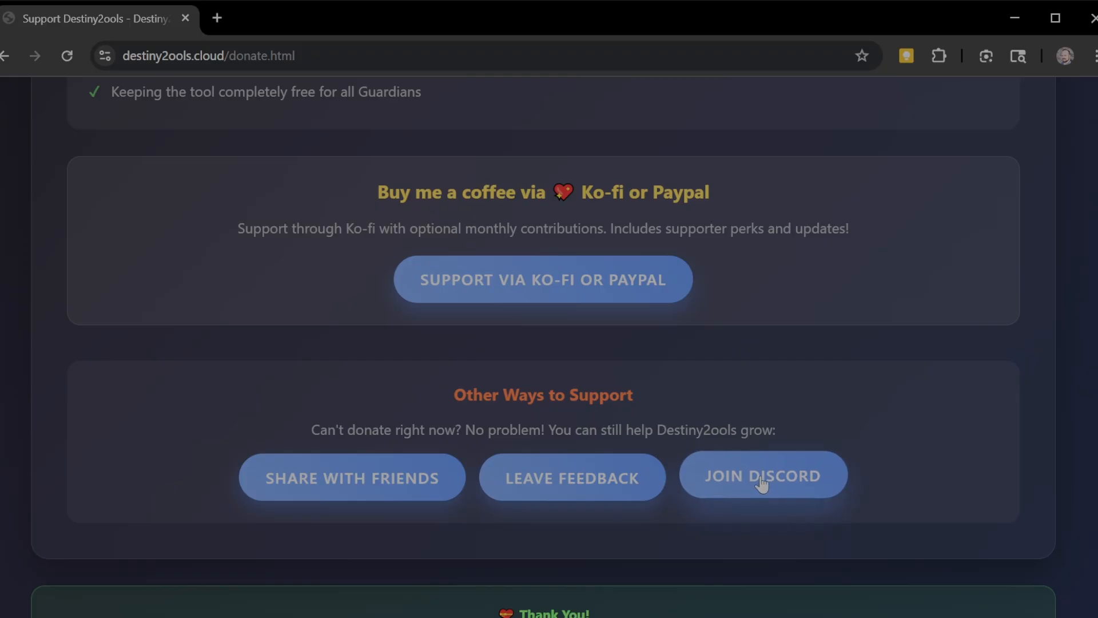
mouse_move(396, 501)
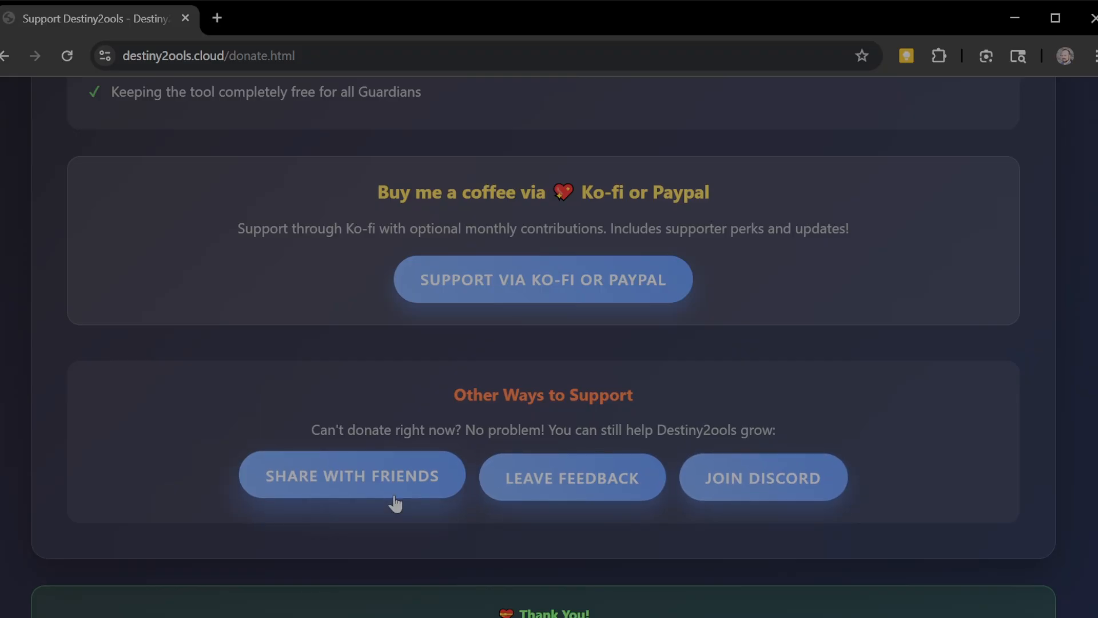
mouse_move(371, 469)
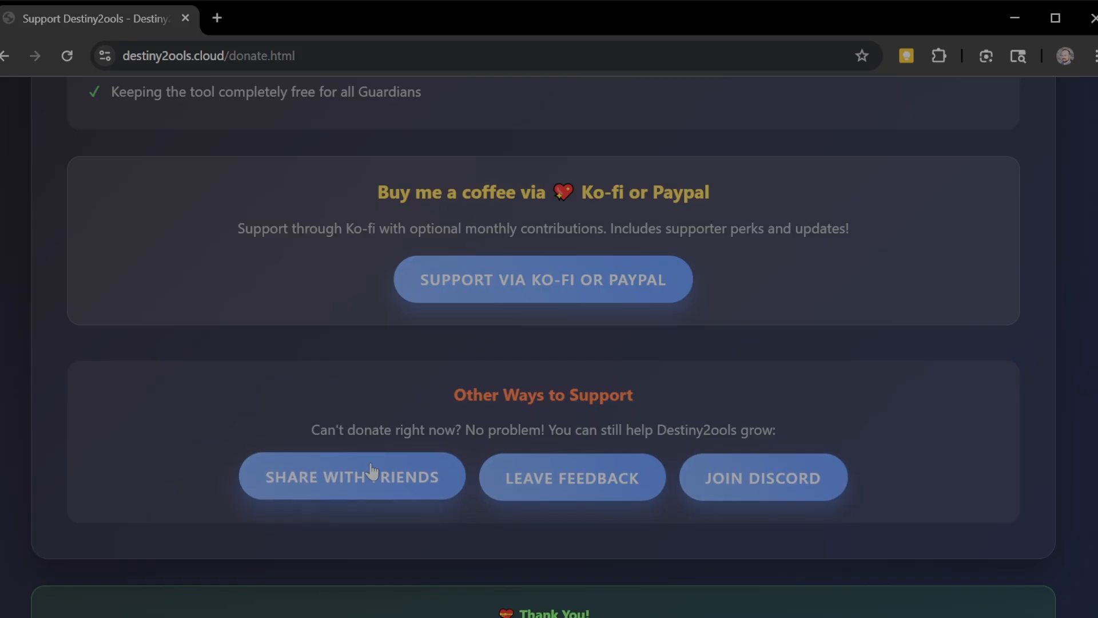
scroll("up", 3)
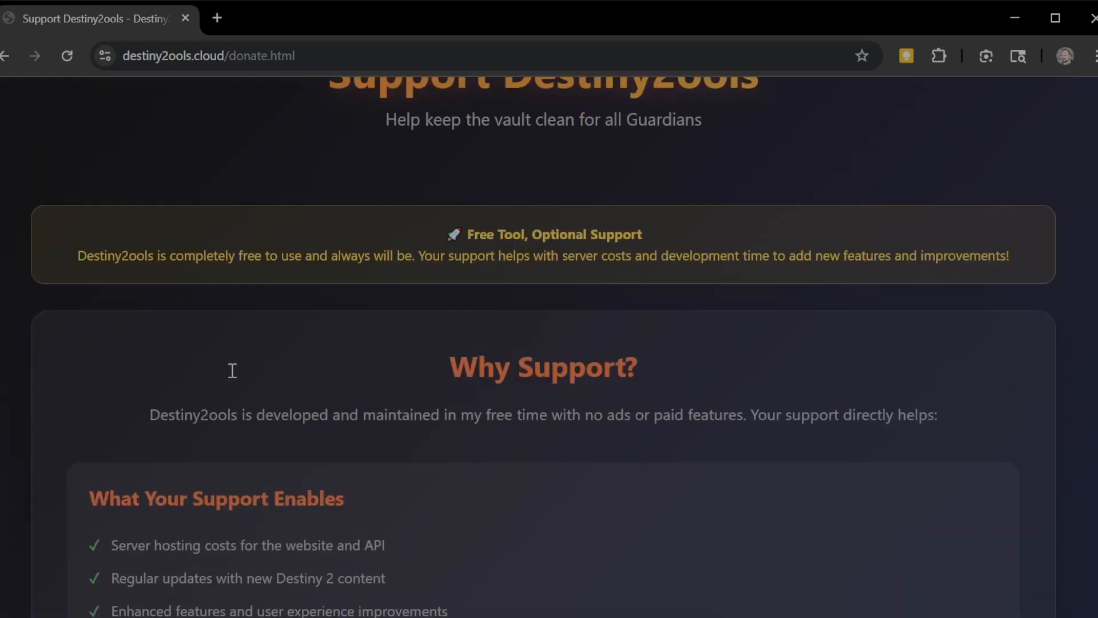
scroll("up", 3)
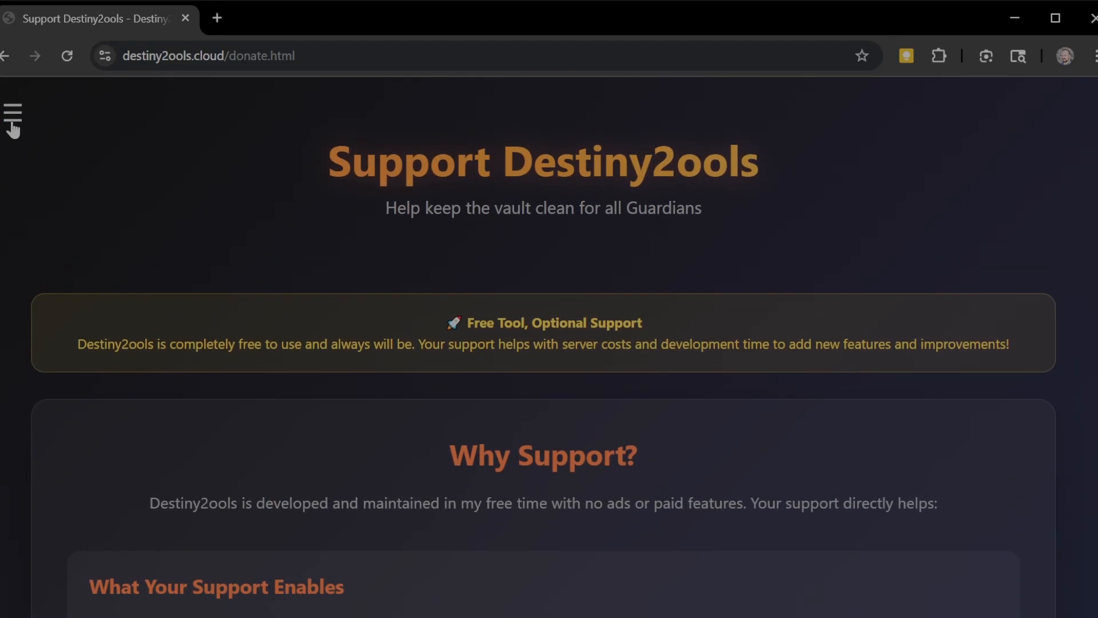
left_click(11, 113)
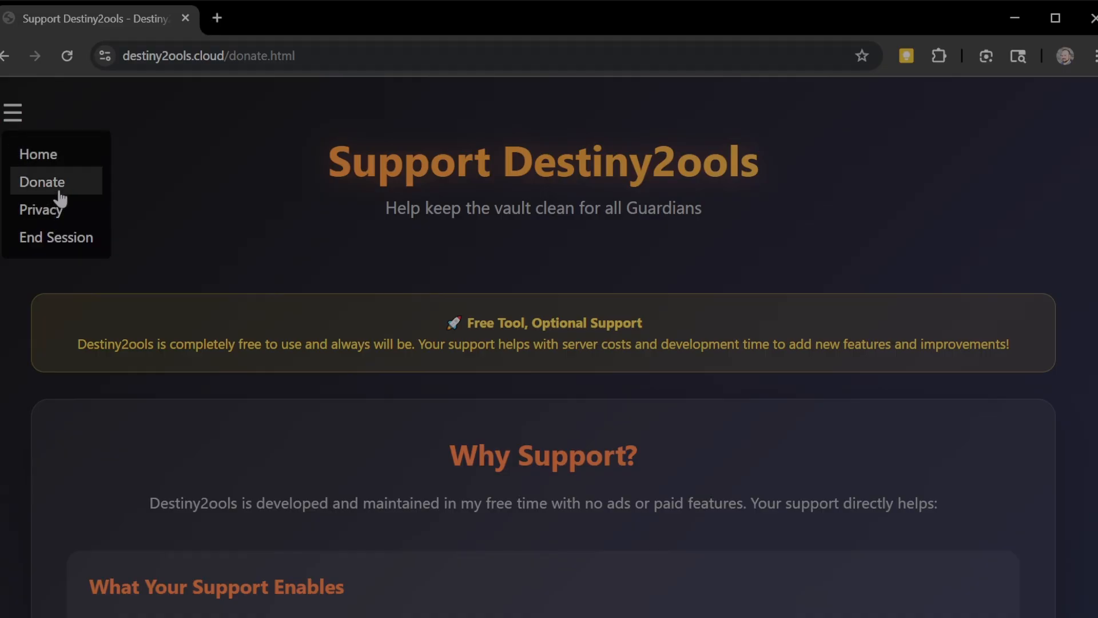
mouse_move(43, 210)
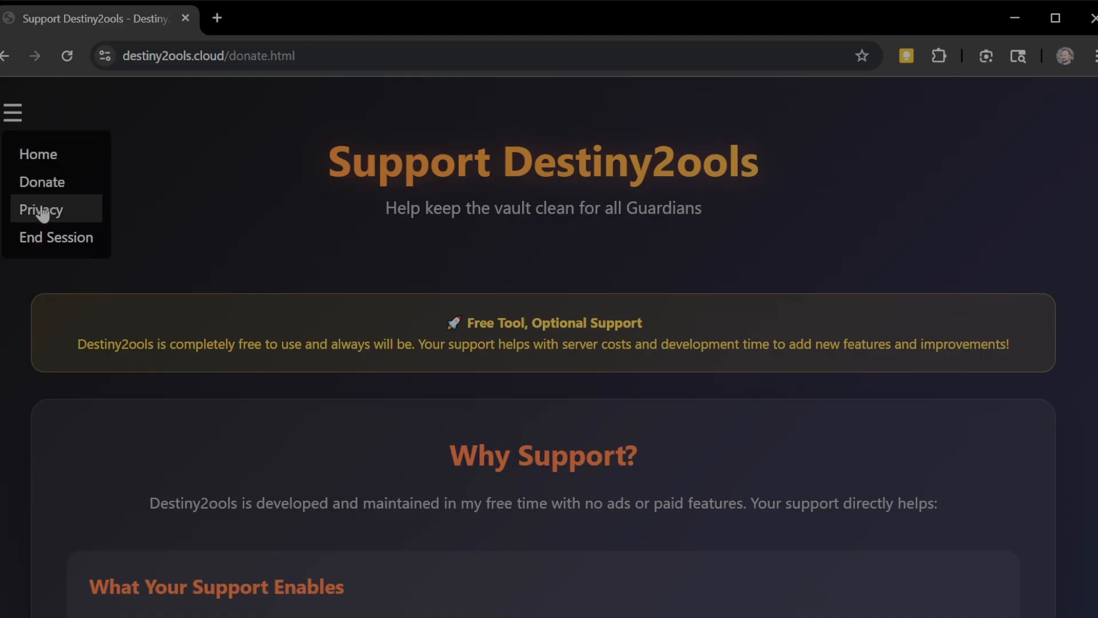
- Return home, connect to Bungie.net and approve the vault cleaner app's access
left_click(39, 154)
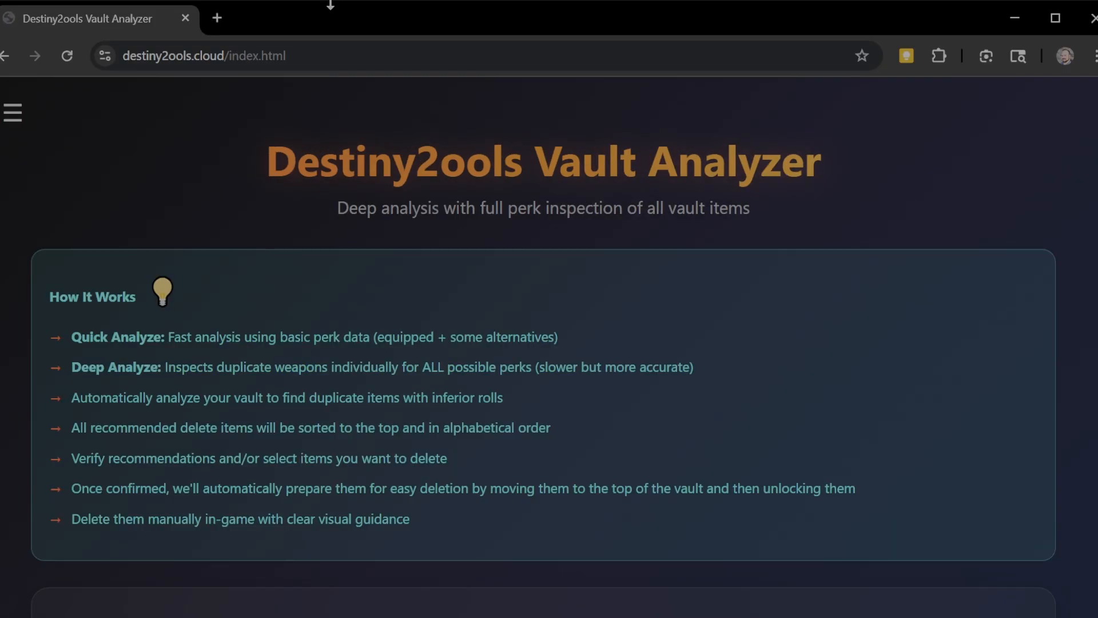
scroll("down", 3)
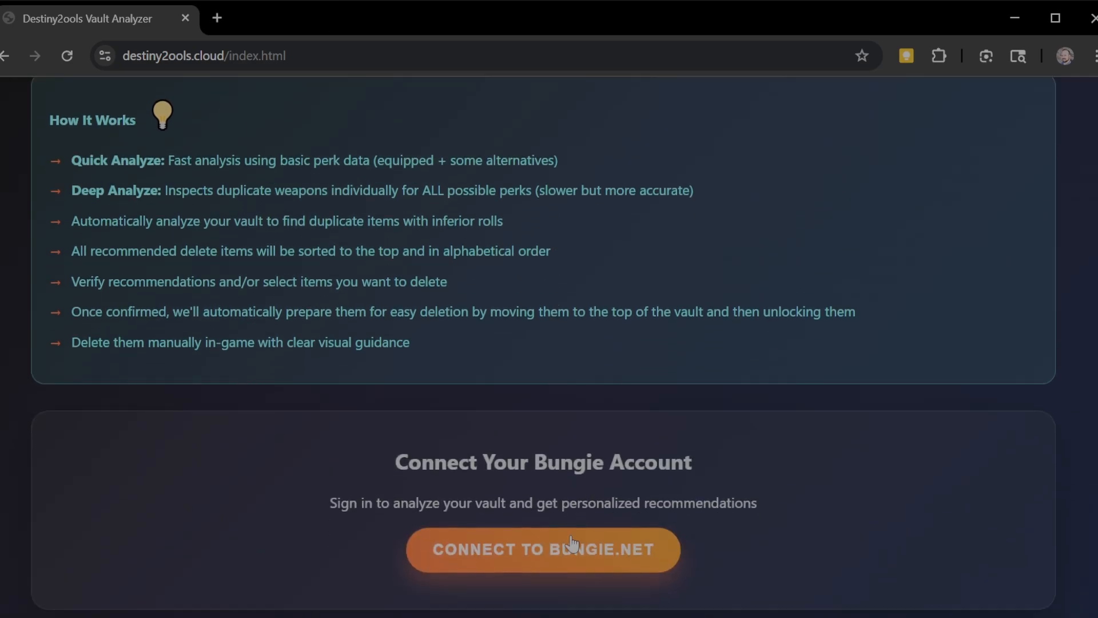
left_click(542, 549)
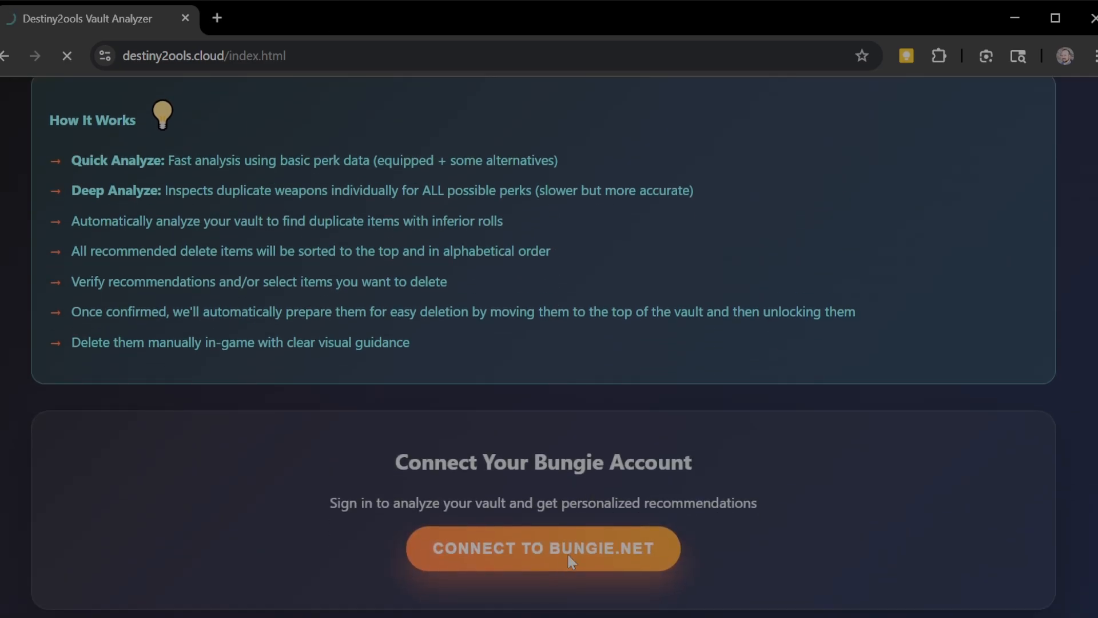
left_click(542, 548)
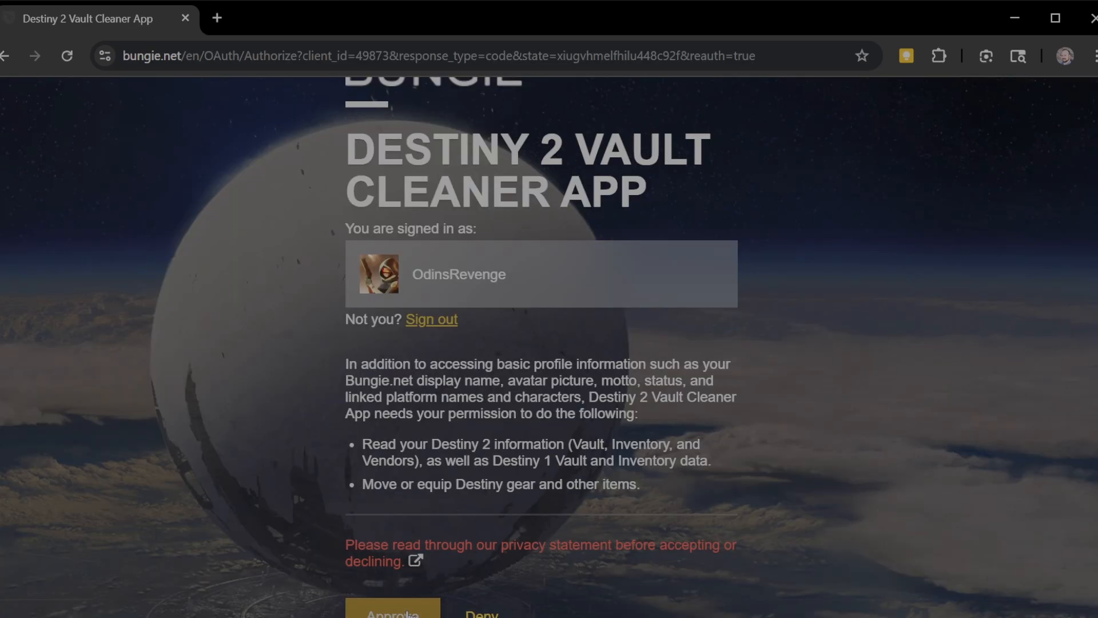
left_click(392, 614)
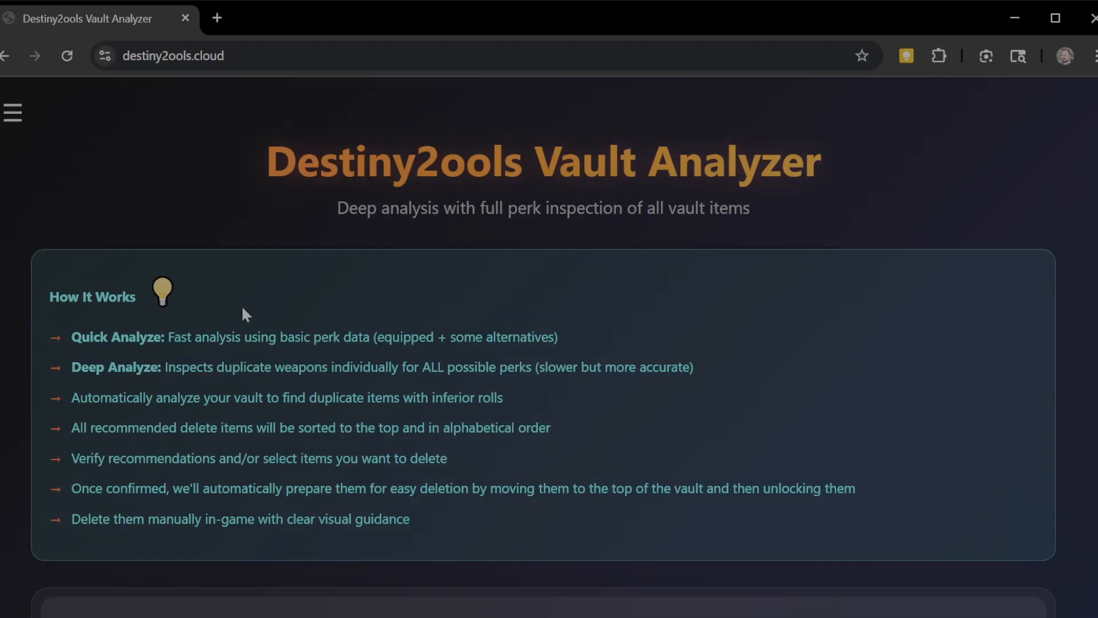
- Choose PvE & PvP as the play style with the perk search left empty
scroll("down", 3)
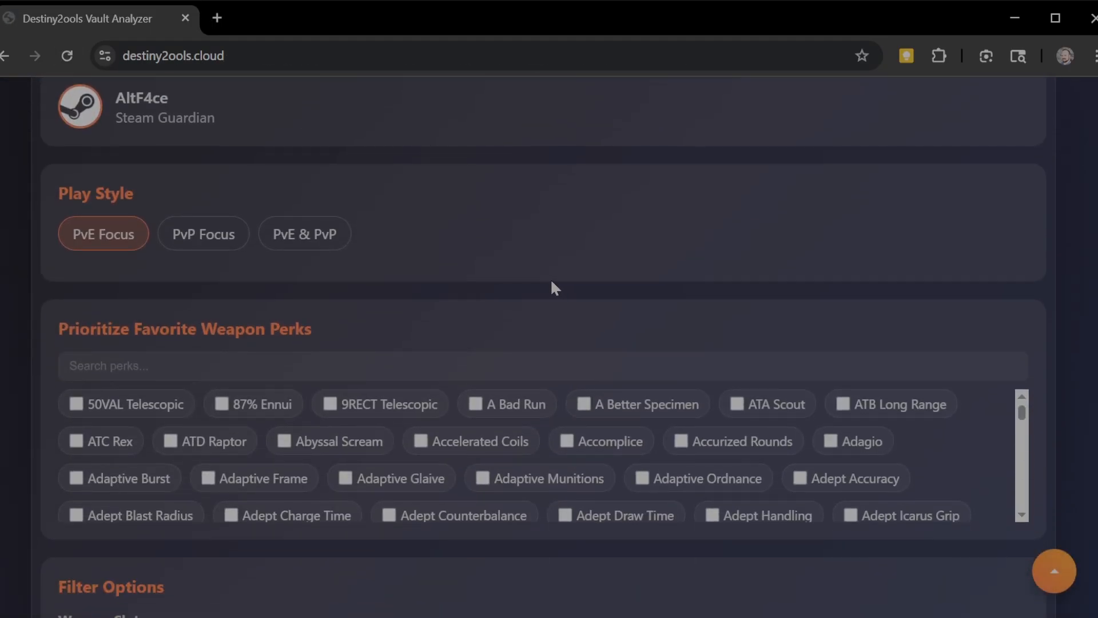
left_click(304, 234)
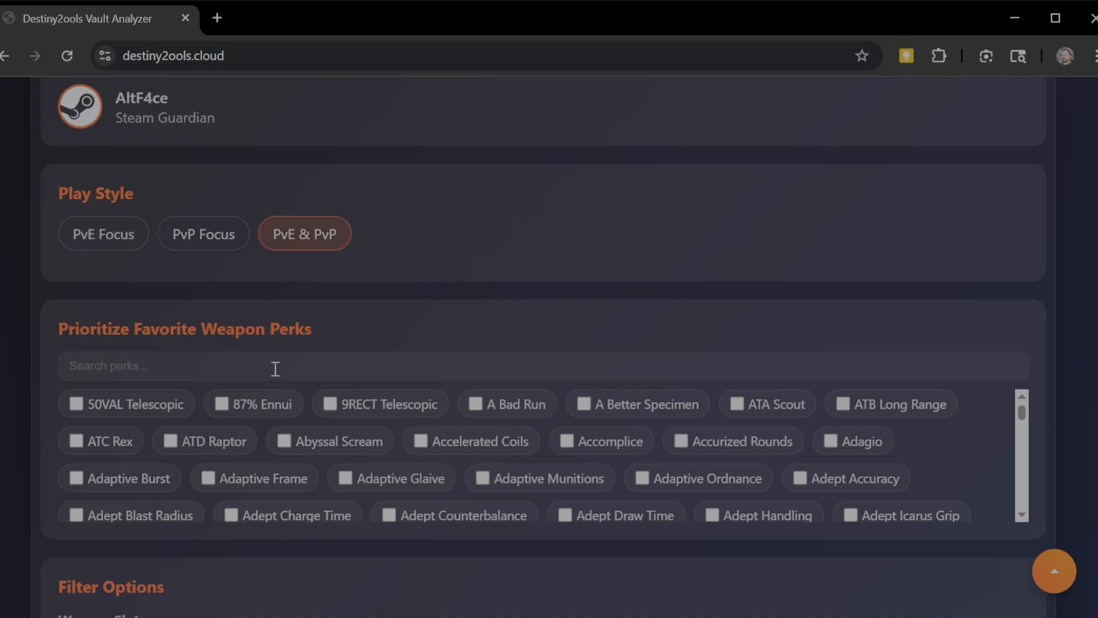
type("s")
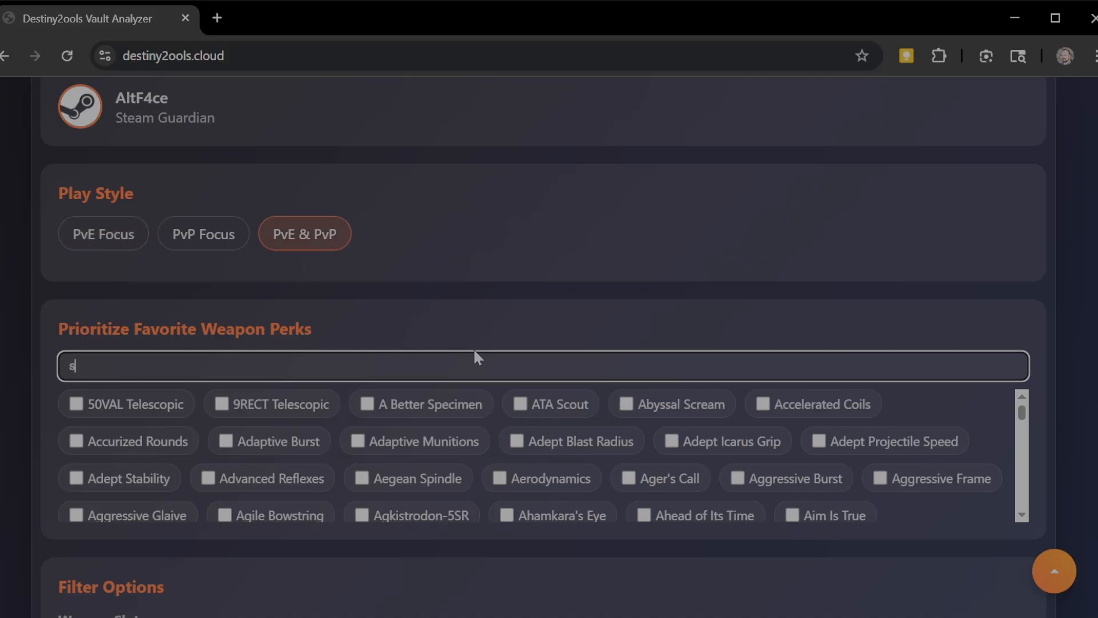
key("Backspace")
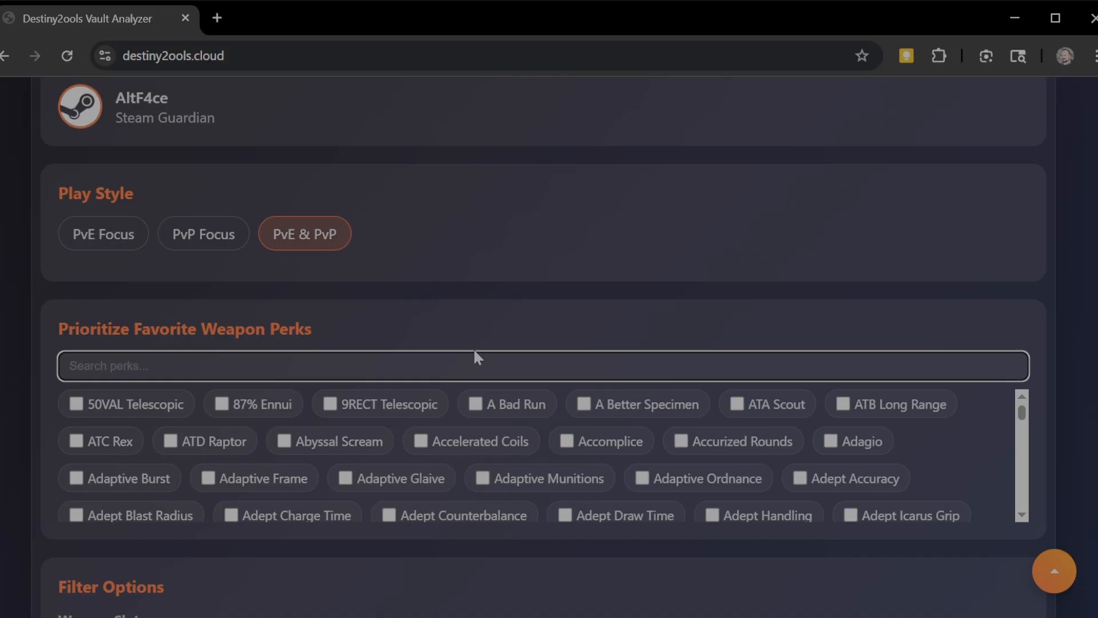
- Search 'dest', toggle Destabilizing Rounds Refit on and off, and clear the search
type("dest")
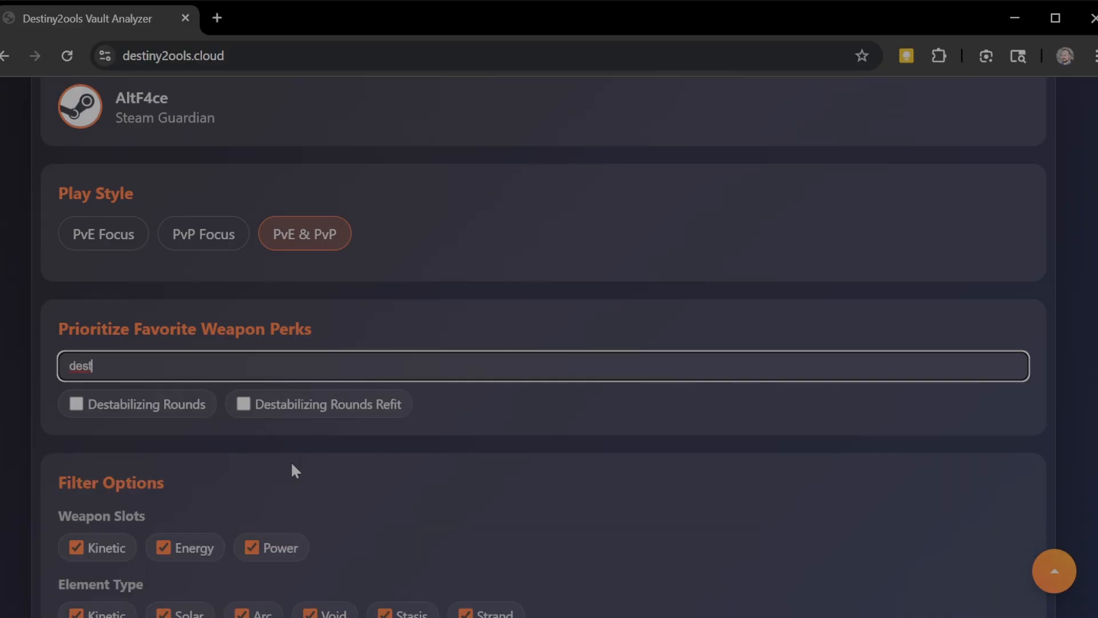
left_click(243, 403)
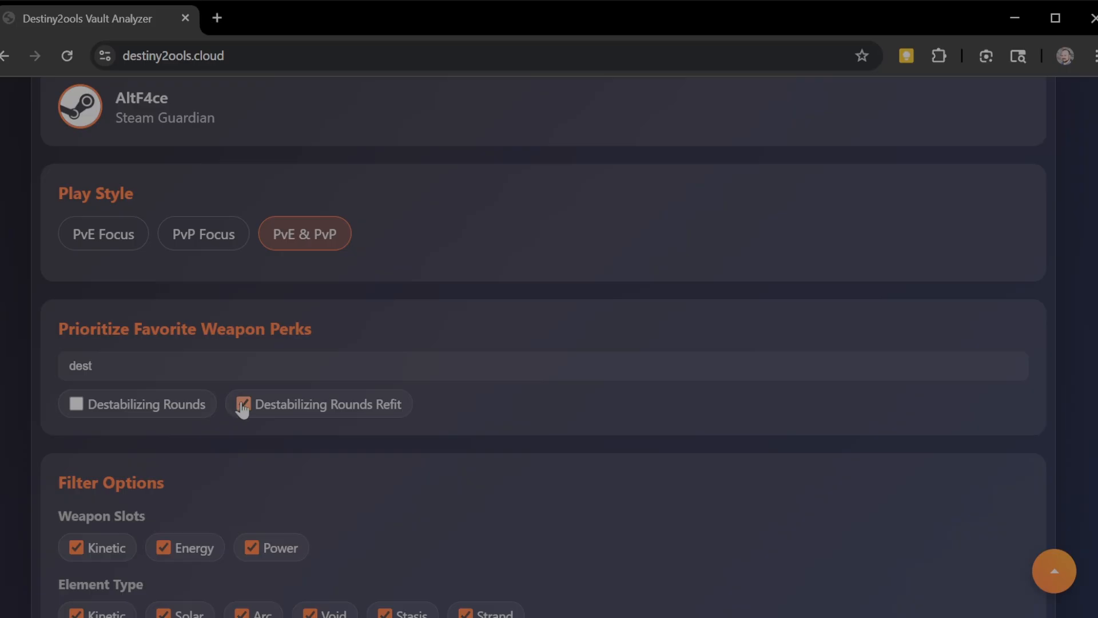
left_click(242, 404)
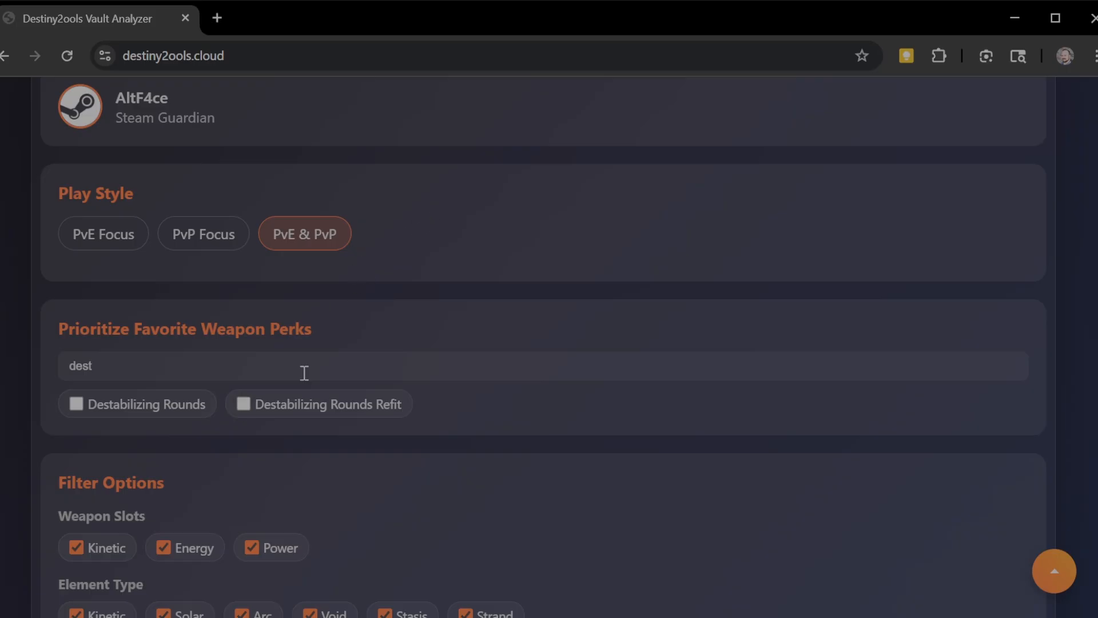
key("backspace")
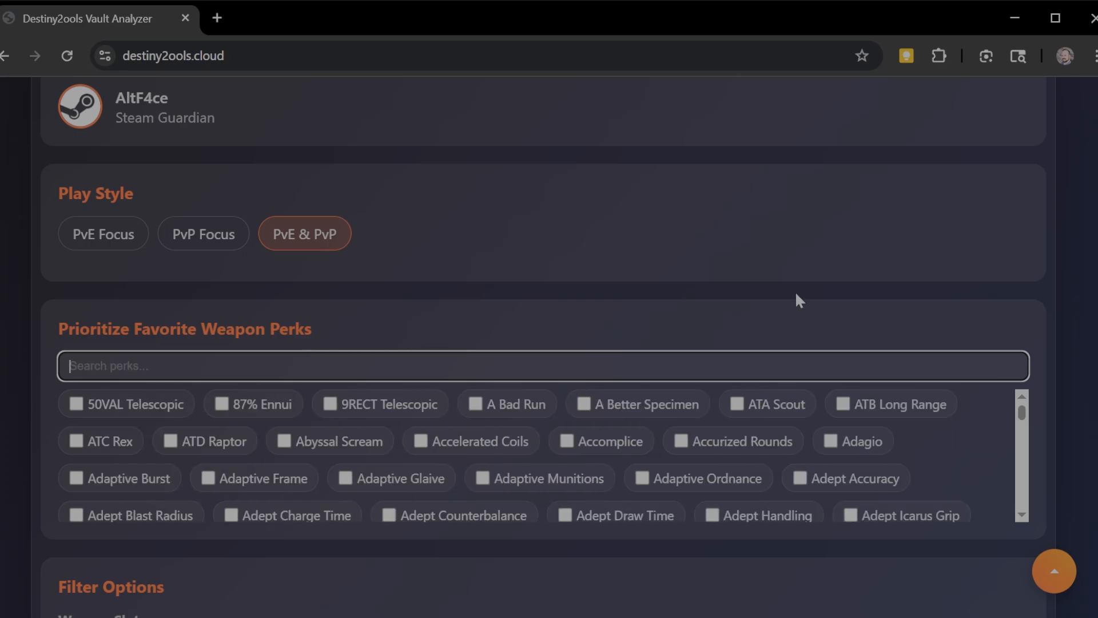
scroll("down", 3)
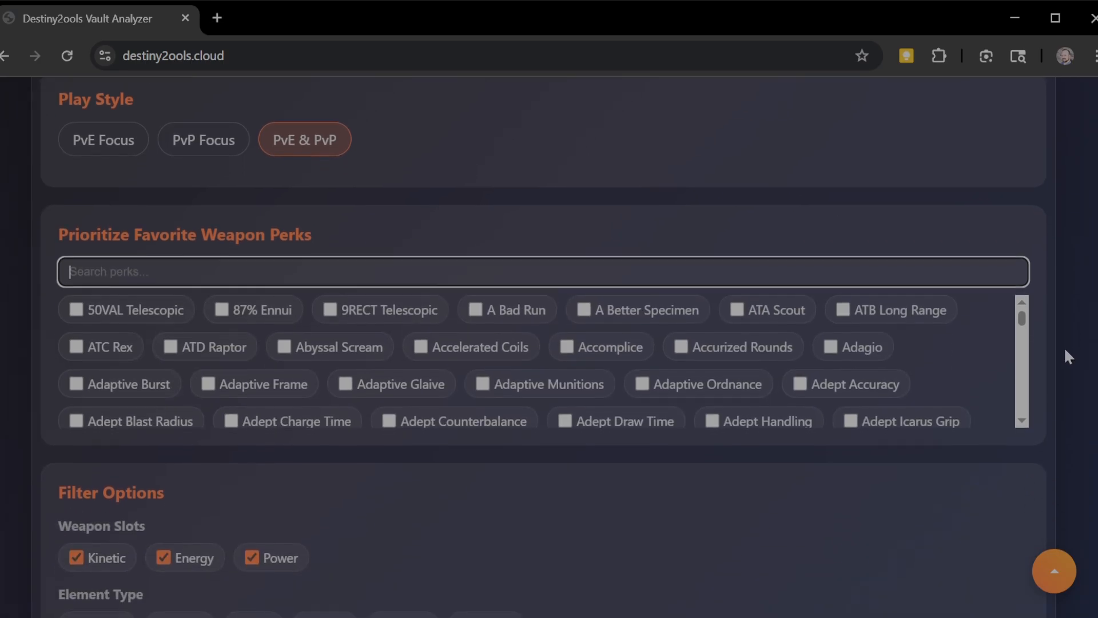
scroll("down", 3)
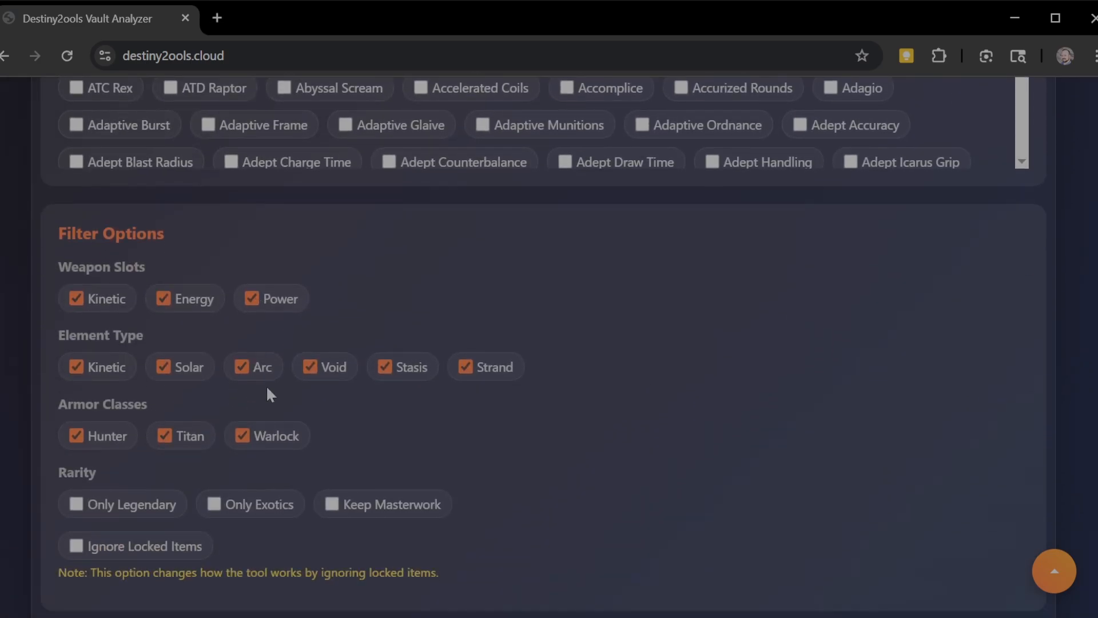
mouse_move(292, 363)
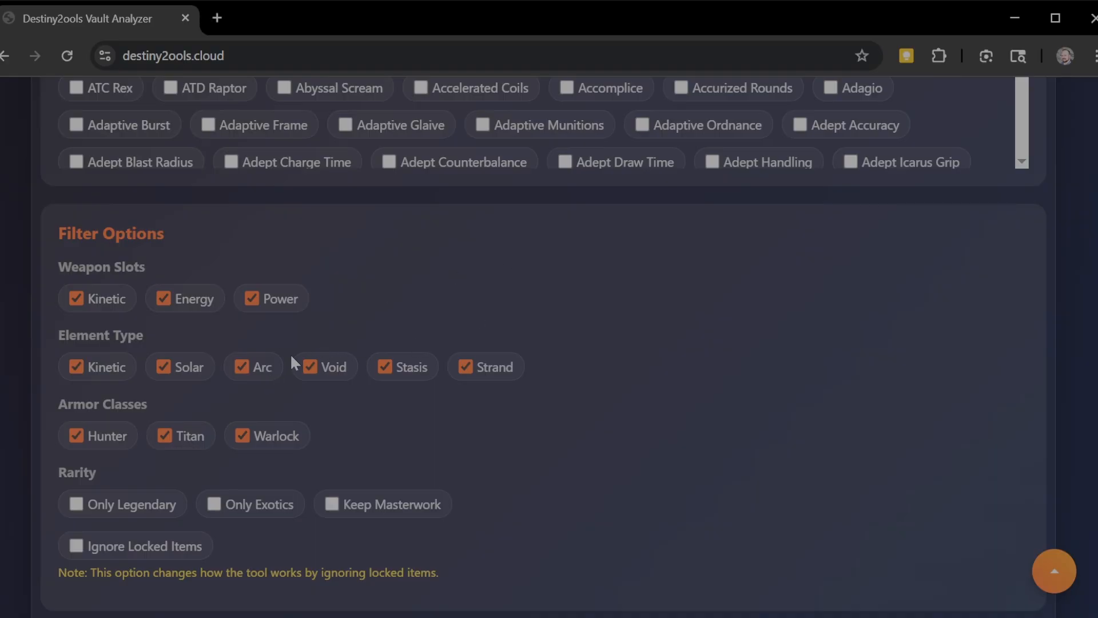
mouse_move(513, 432)
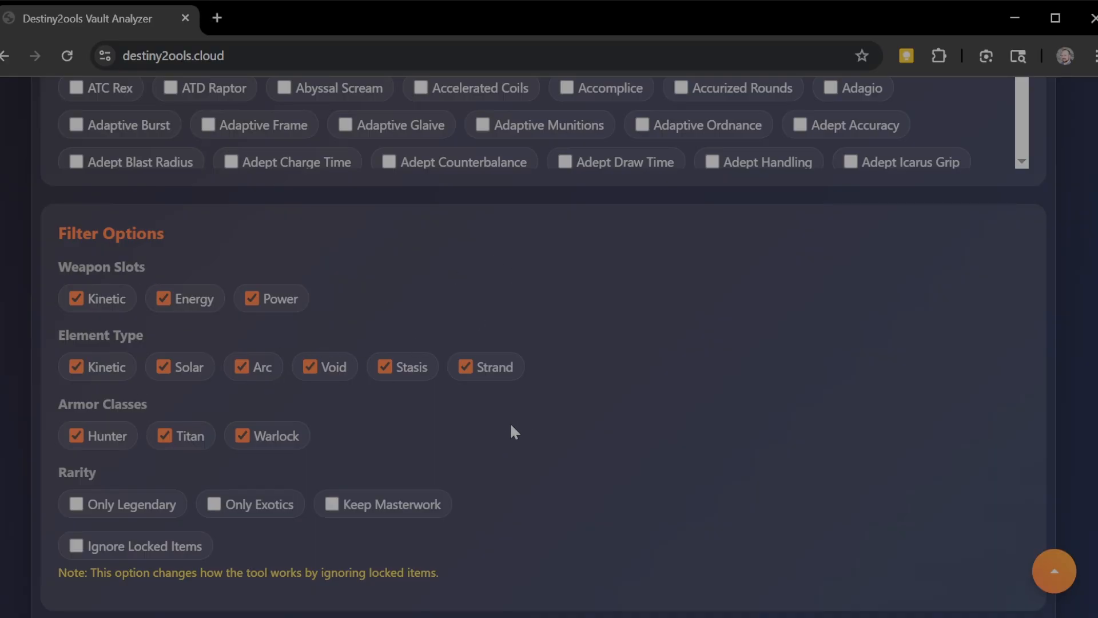
scroll("down", 3)
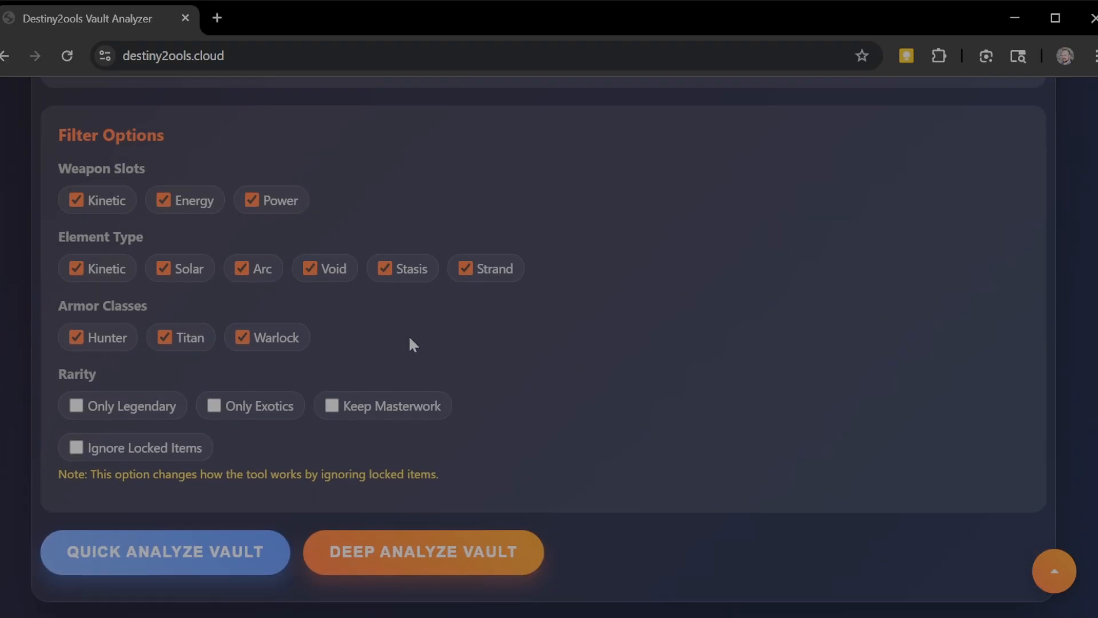
scroll("up", 3)
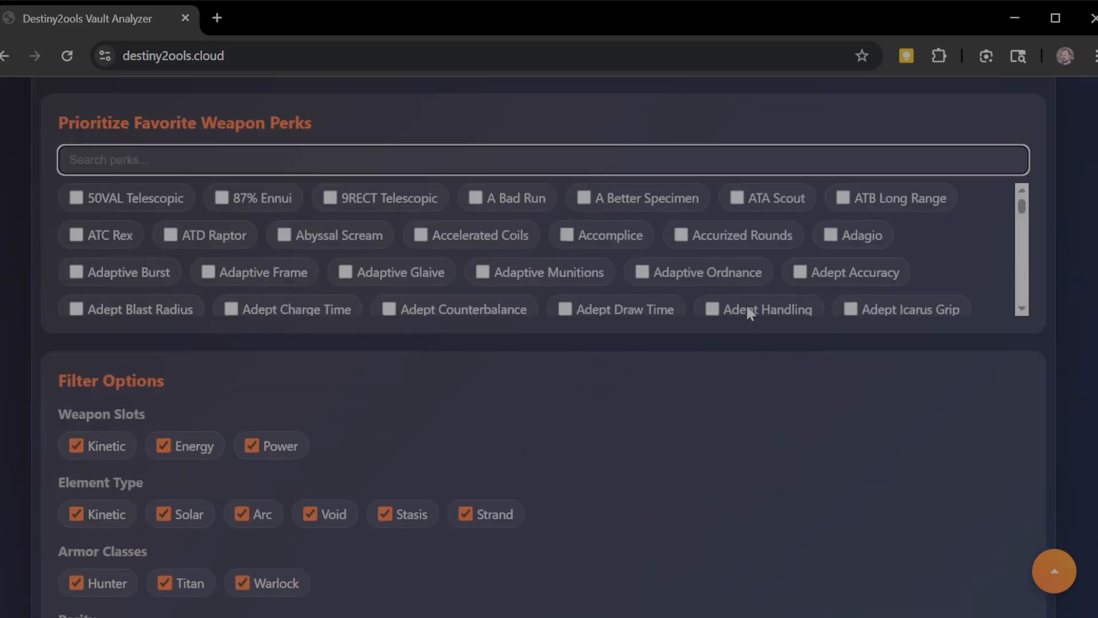
scroll("down", 3)
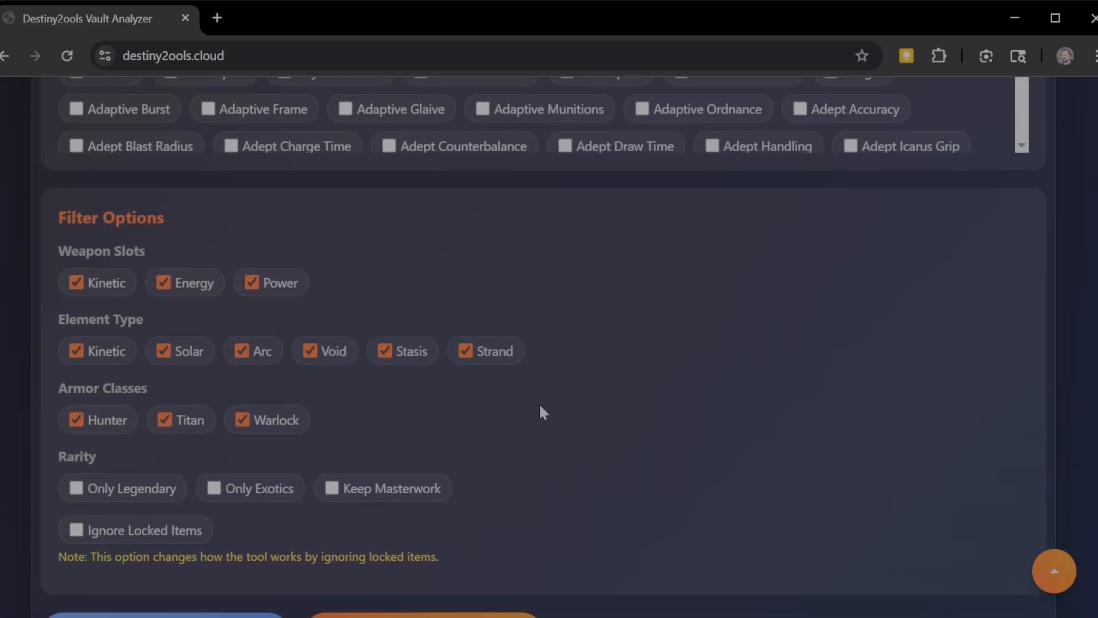
scroll("down", 3)
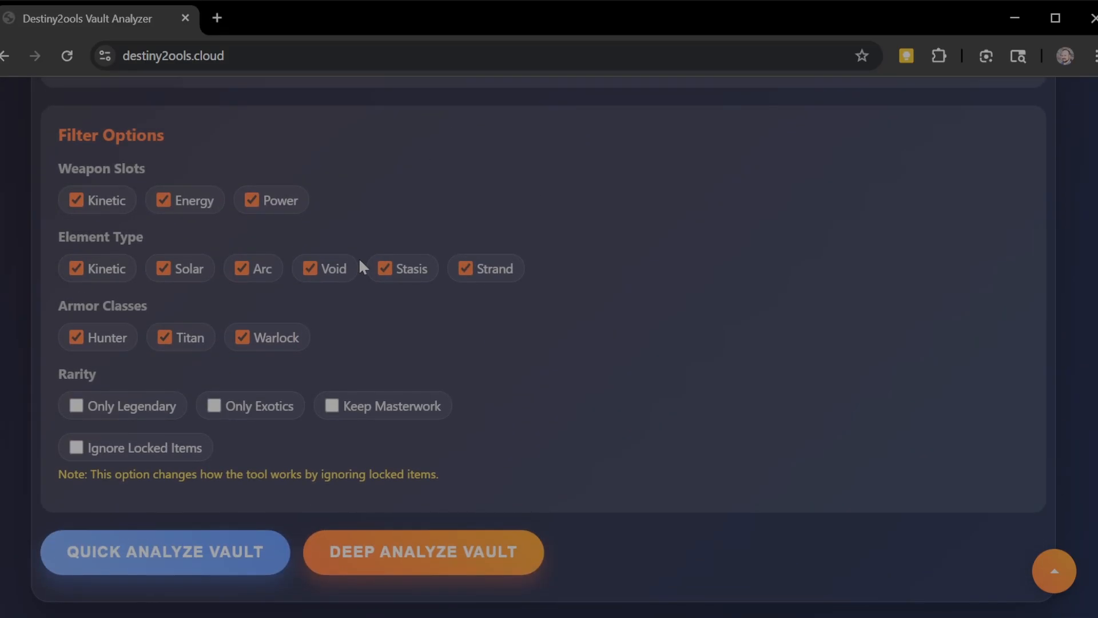
mouse_move(412, 228)
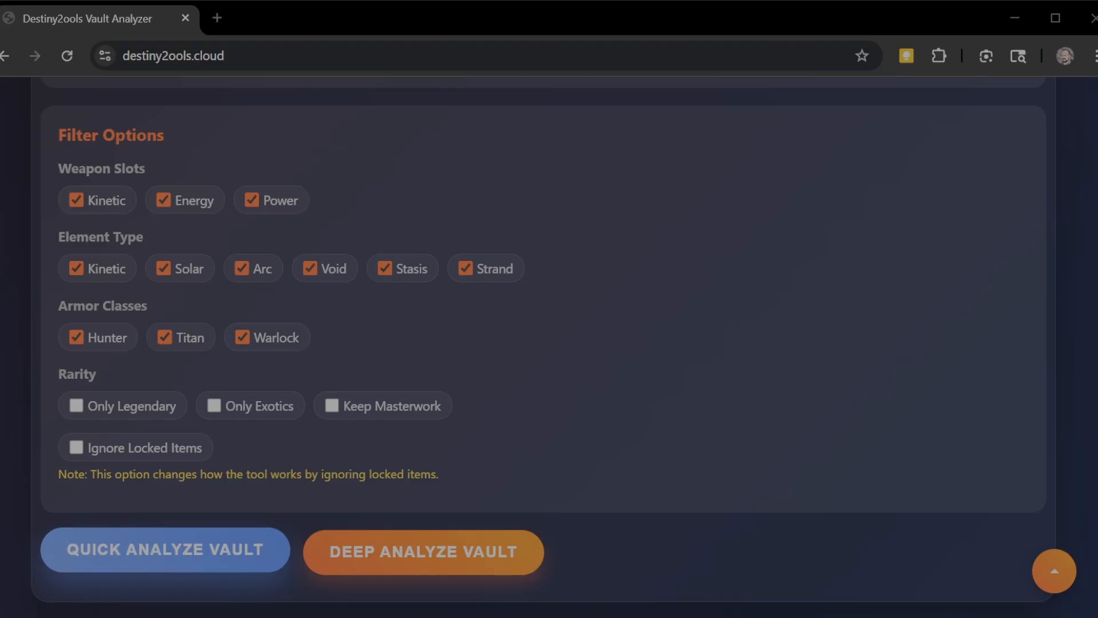
mouse_move(731, 483)
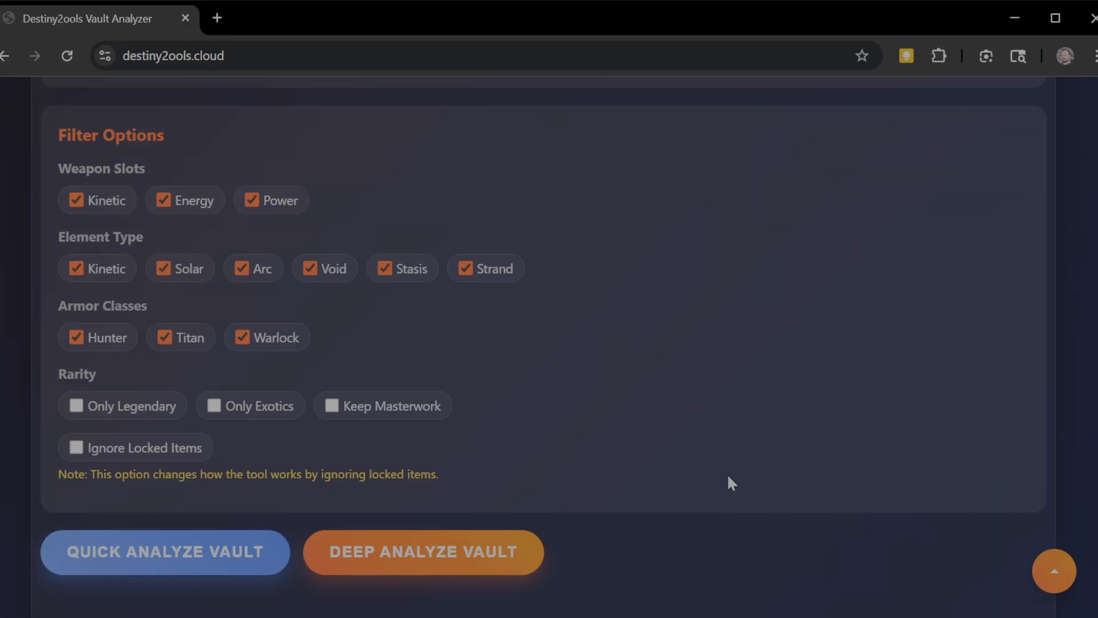
- Run Quick Analyze Vault, accept the 190-items notice and show the Analysis Results
left_click(164, 552)
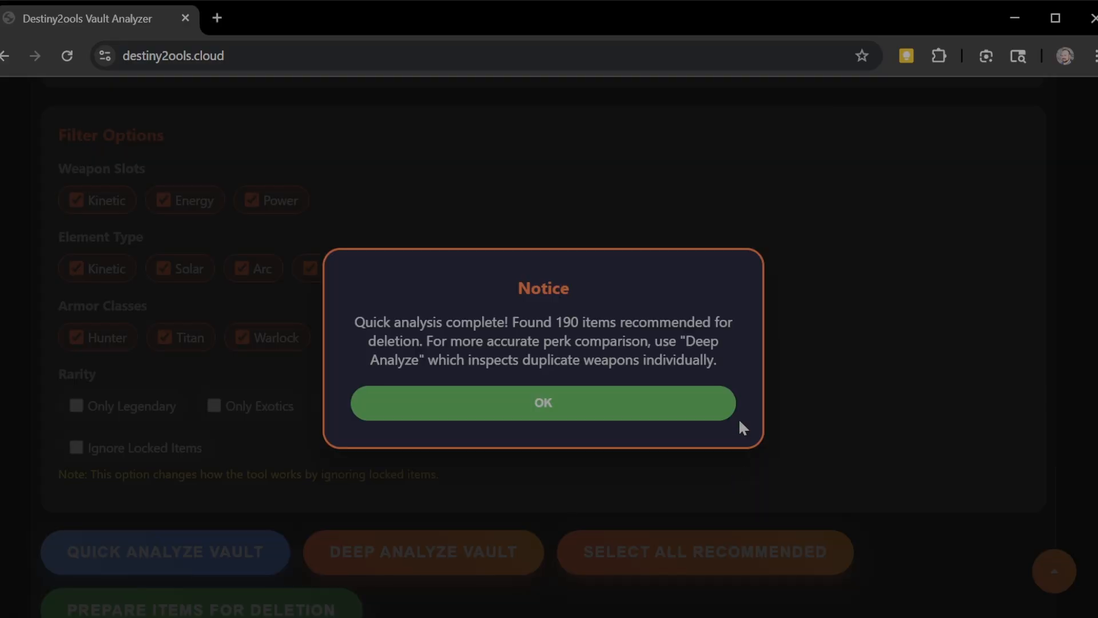
left_click(543, 403)
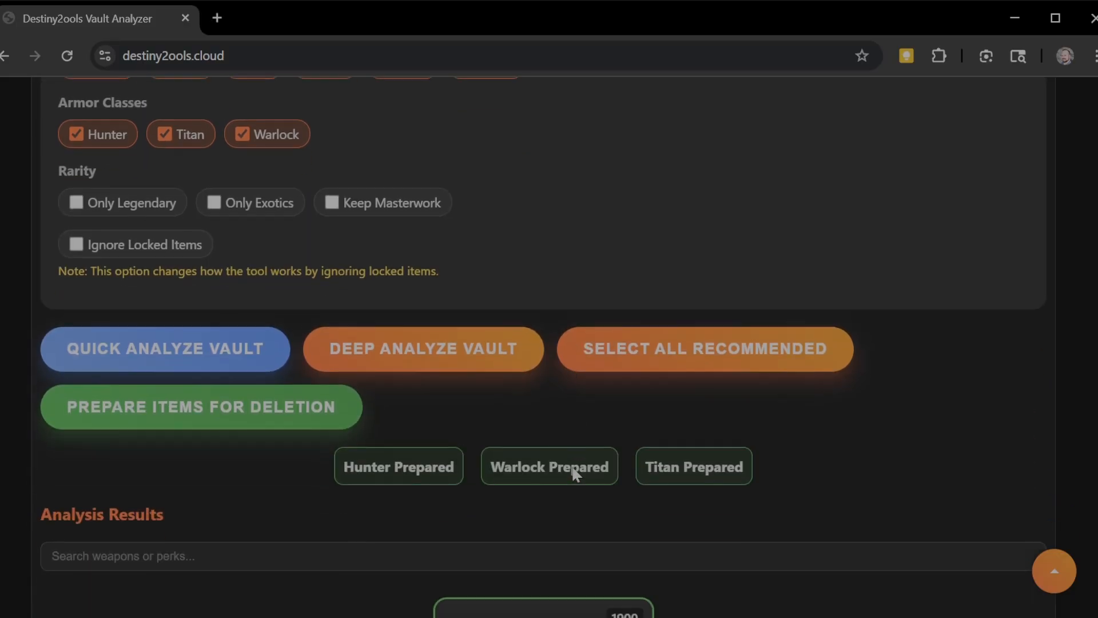
scroll("down", 3)
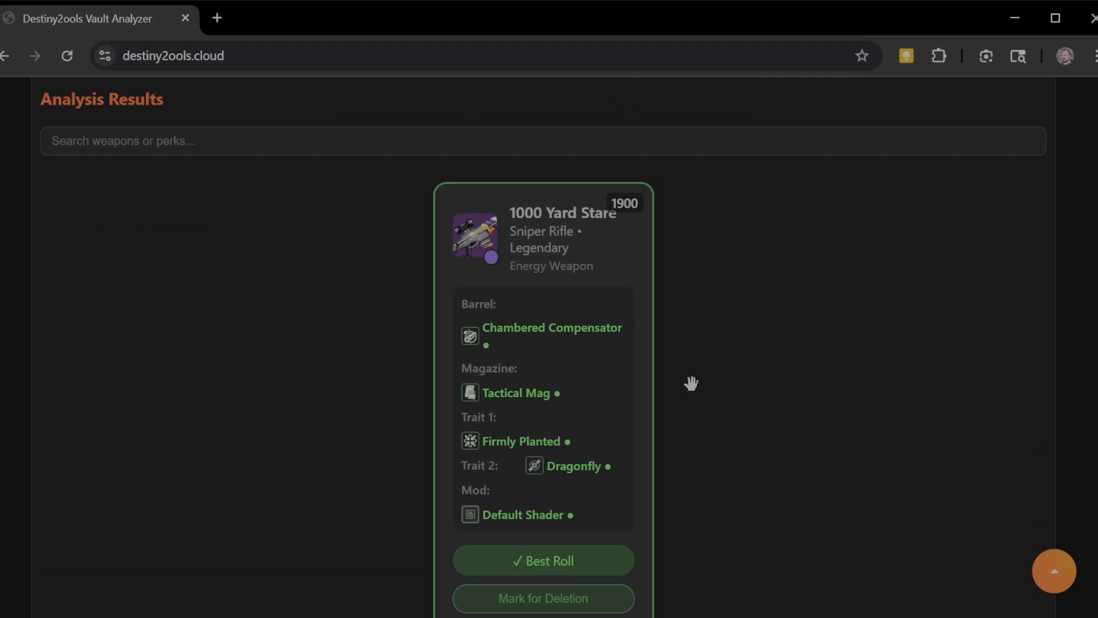
mouse_move(494, 163)
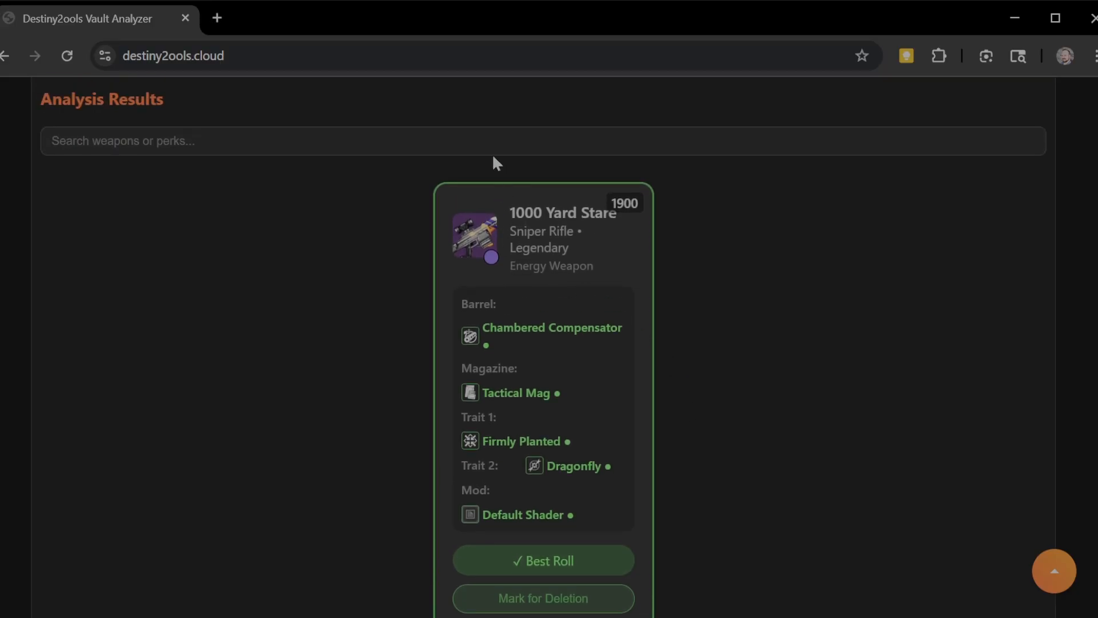
- Search the results for 'desta' then 'cart', revealing the two Cartesian Coordinate rolls
type("df")
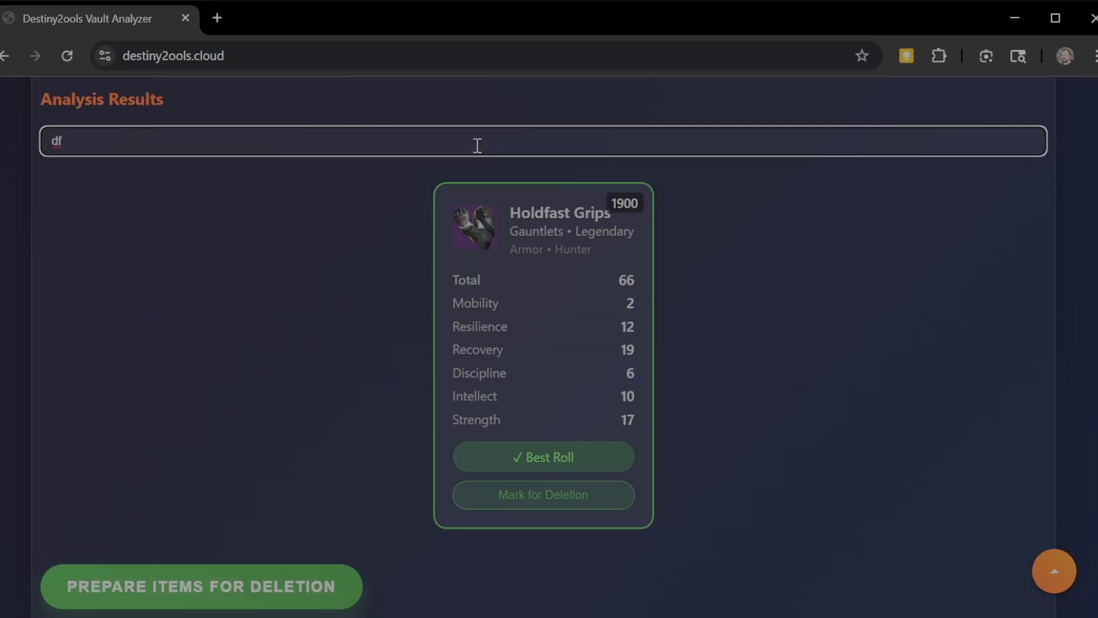
type("desta")
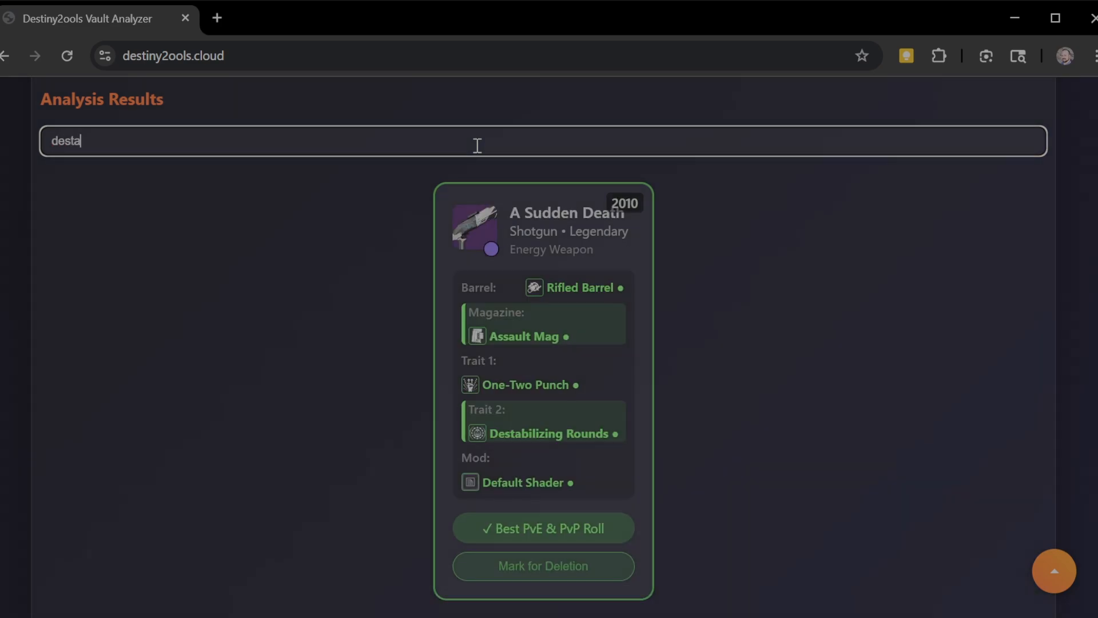
scroll("down", 3)
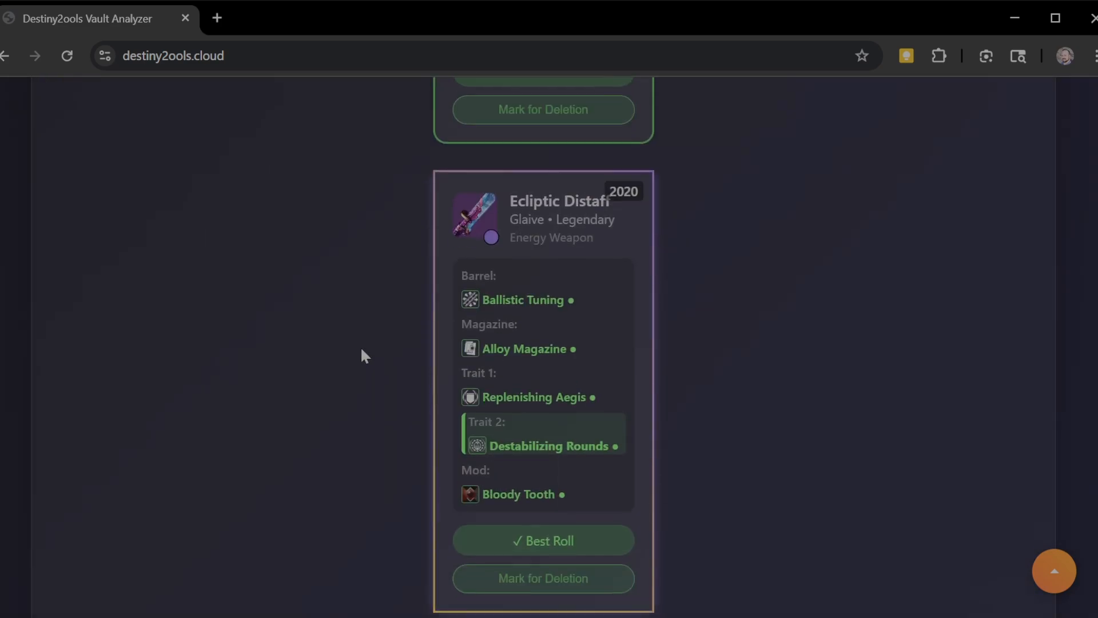
scroll("up", 3)
type("cart")
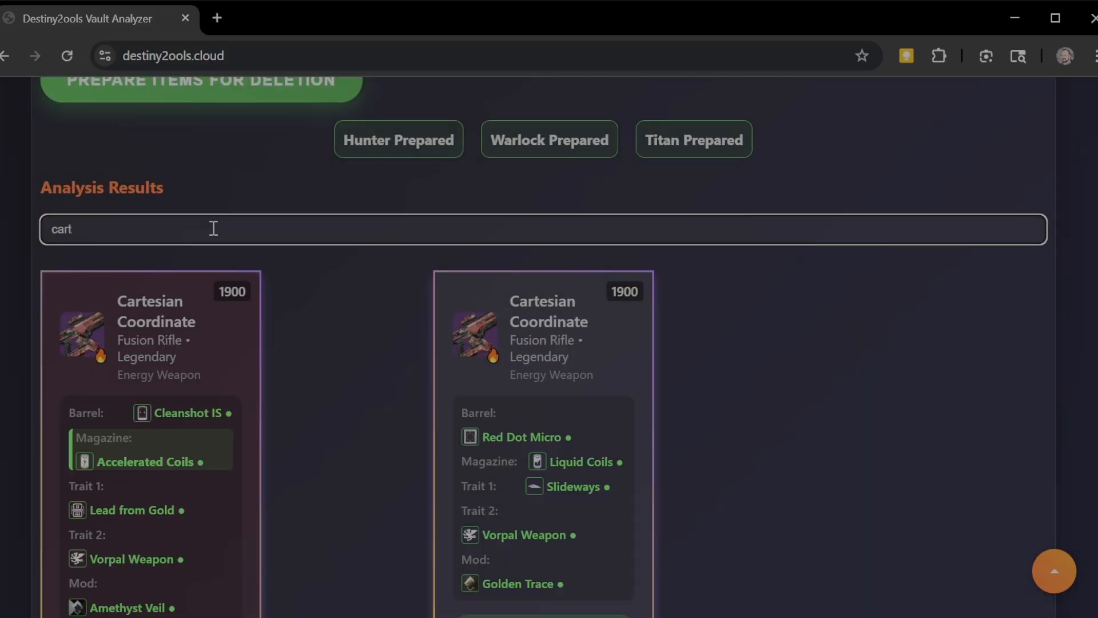
mouse_move(1013, 221)
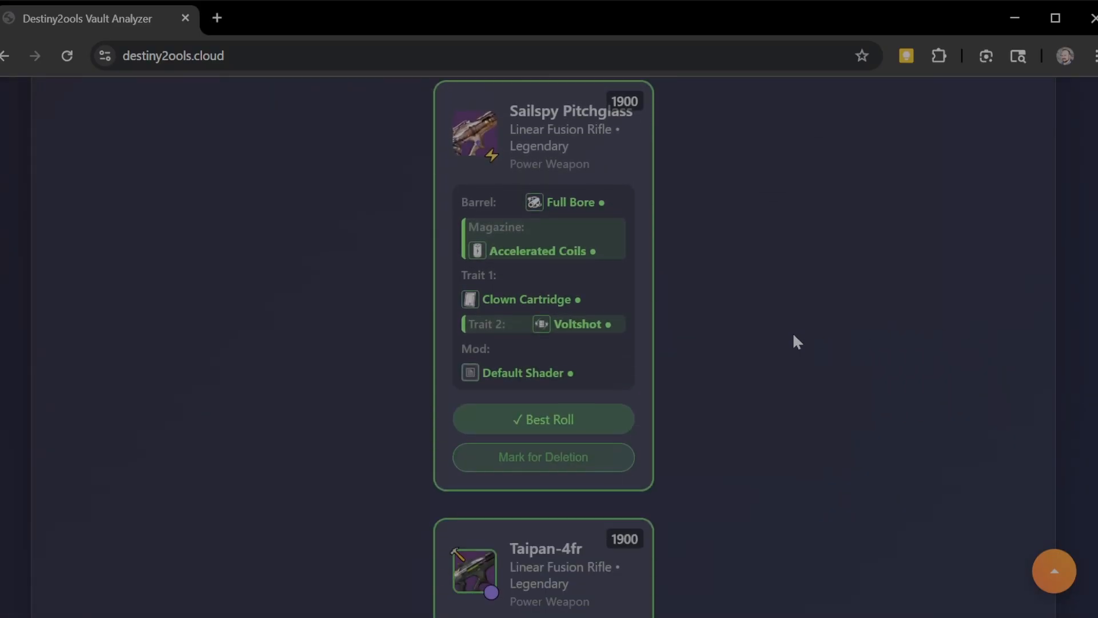
type("cart")
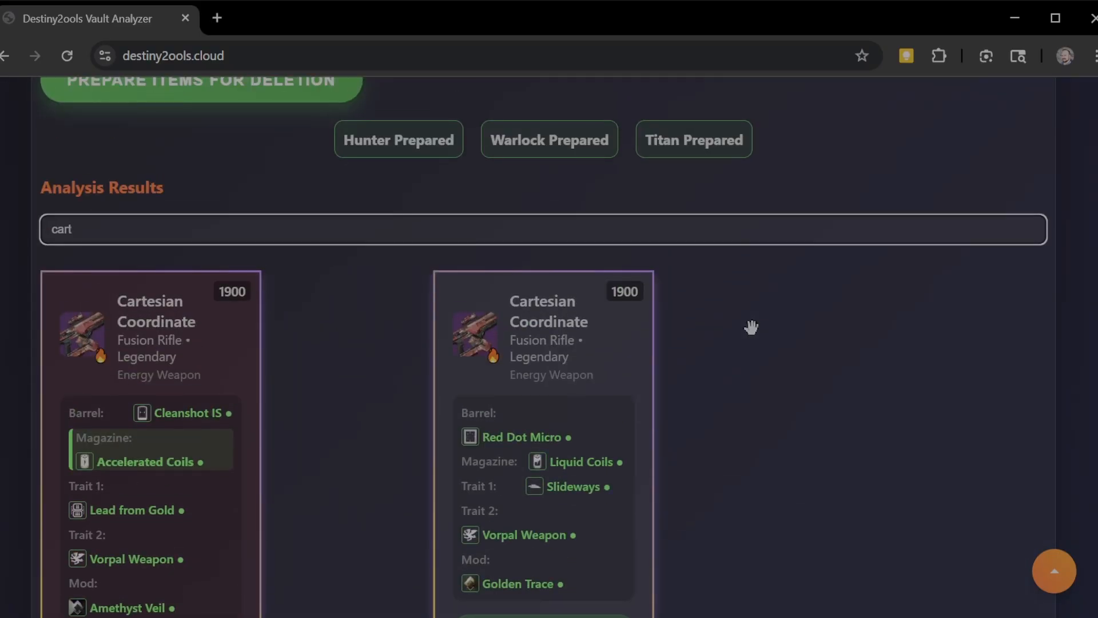
scroll("down", 3)
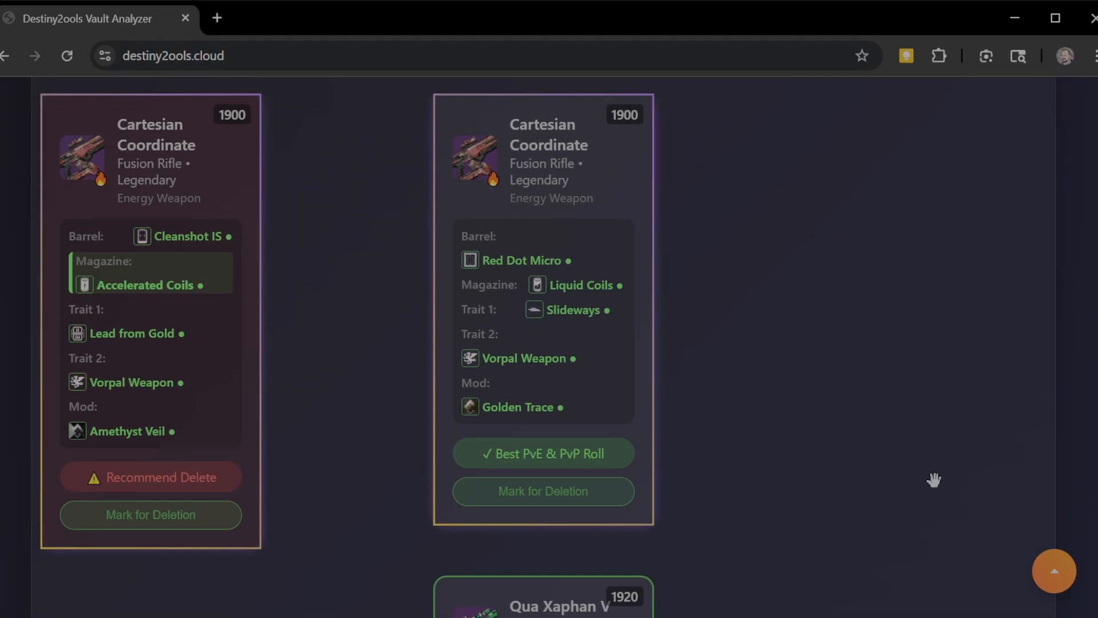
mouse_move(379, 386)
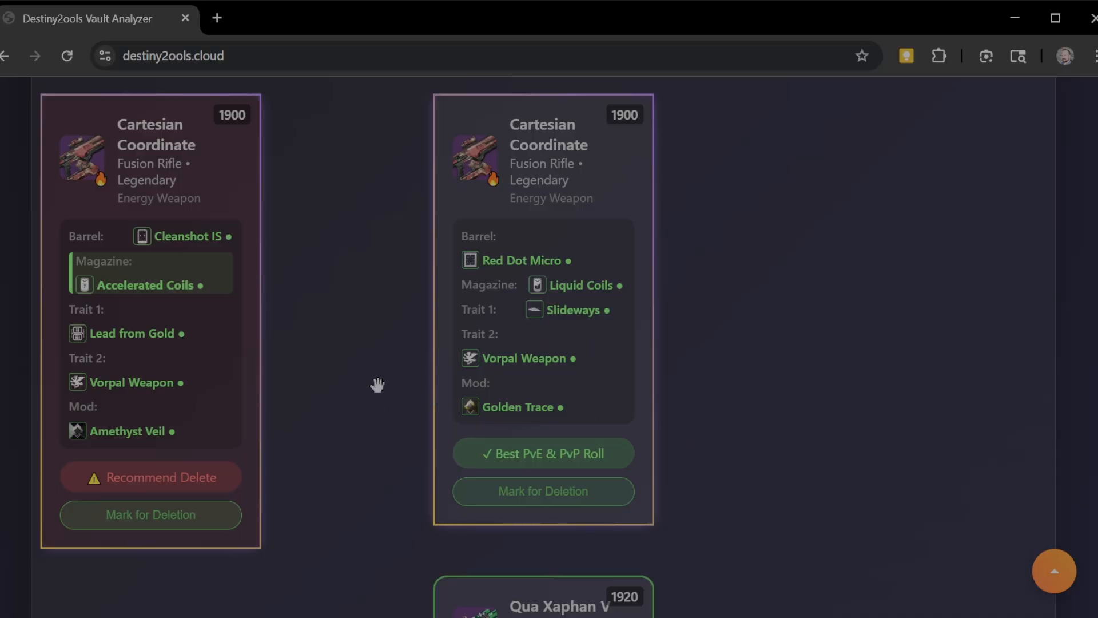
mouse_move(450, 355)
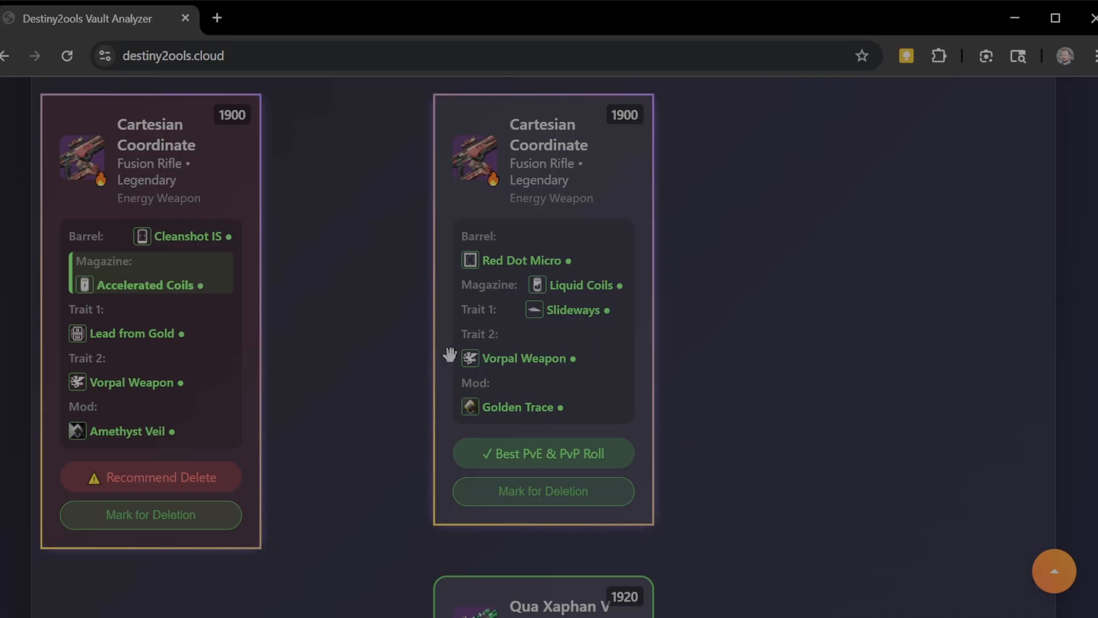
mouse_move(552, 379)
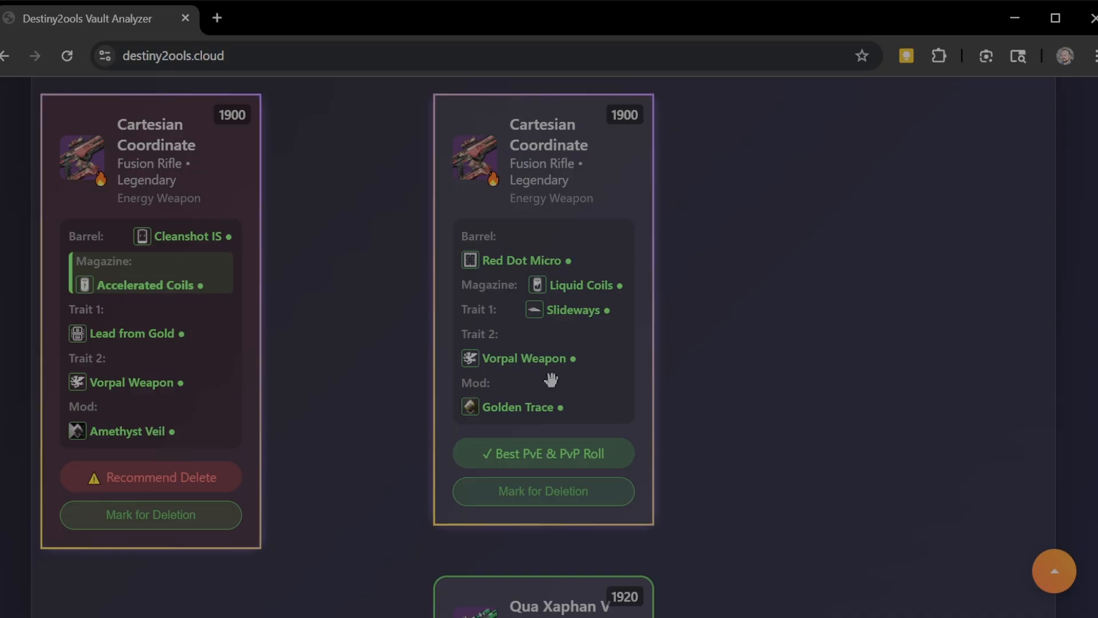
- Scroll back up to the search box above the filtered results
scroll("up", 3)
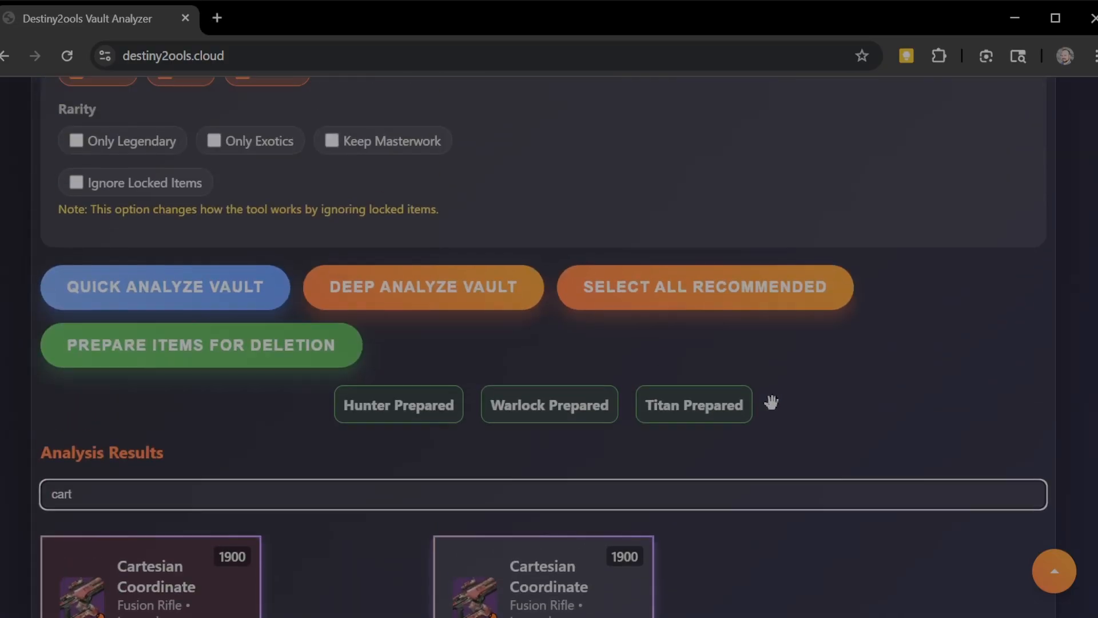
mouse_move(343, 413)
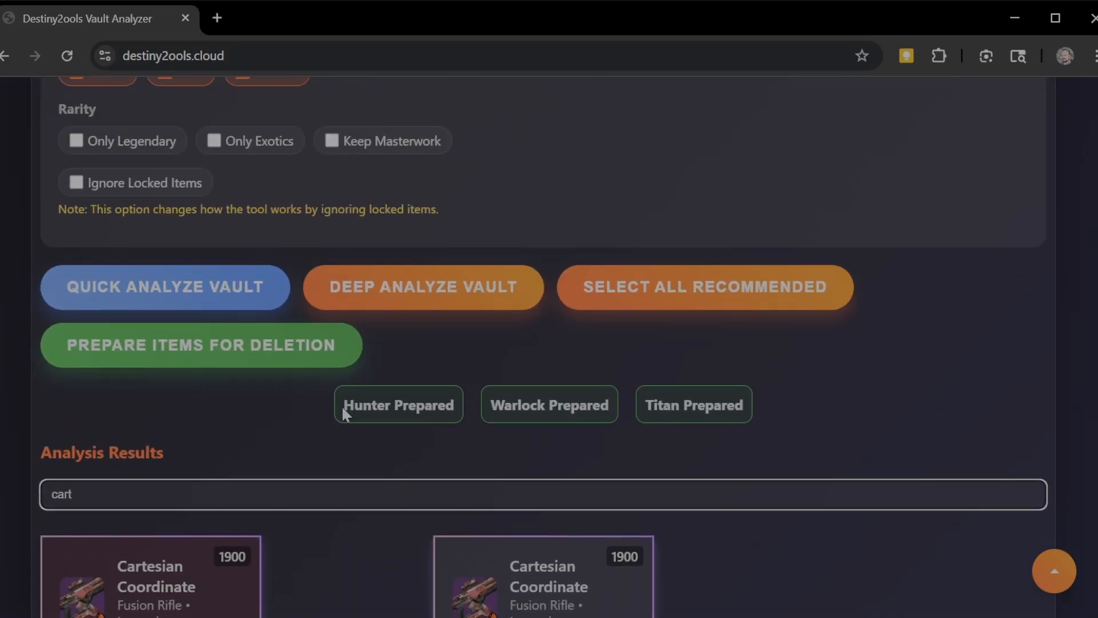
mouse_move(719, 410)
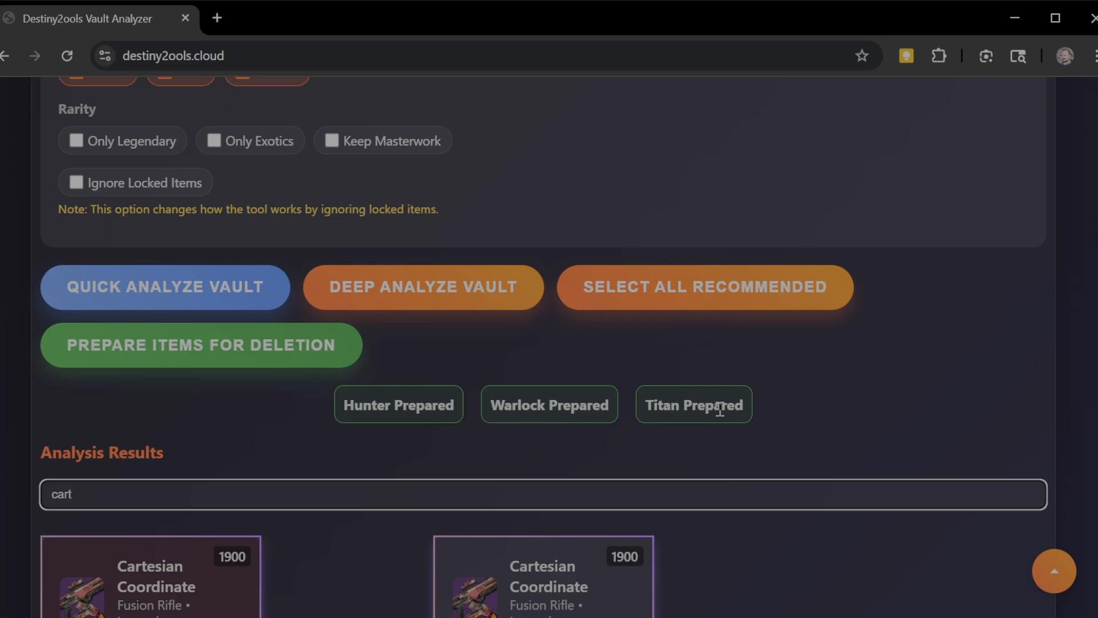
mouse_move(206, 440)
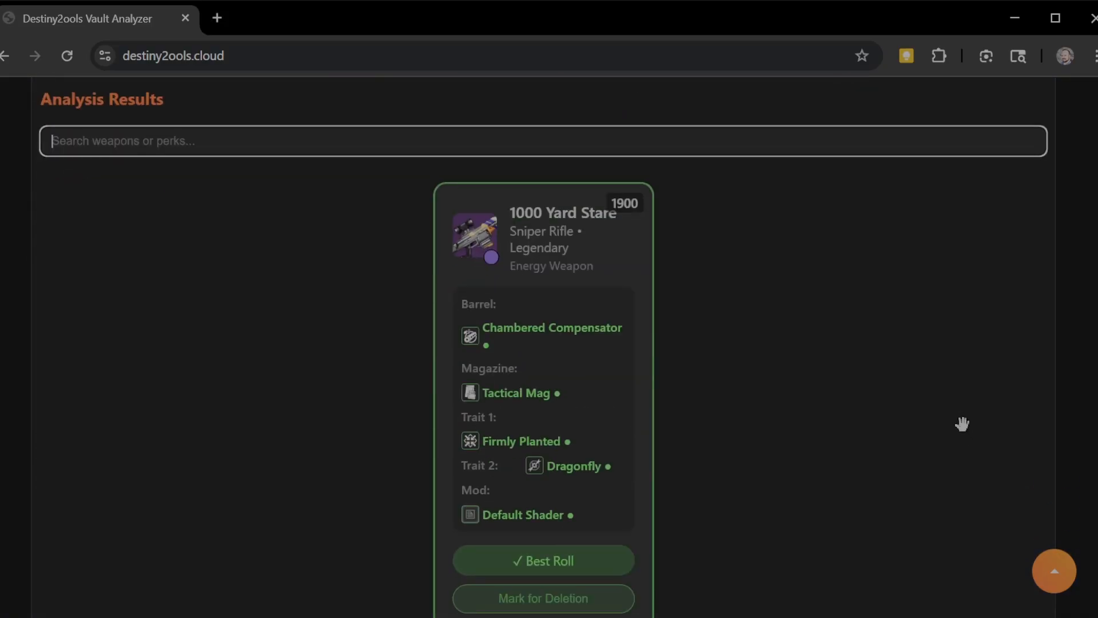
- Scroll the full results down past Abide the Return to the two Abyssal Edge rolls
scroll("down", 3)
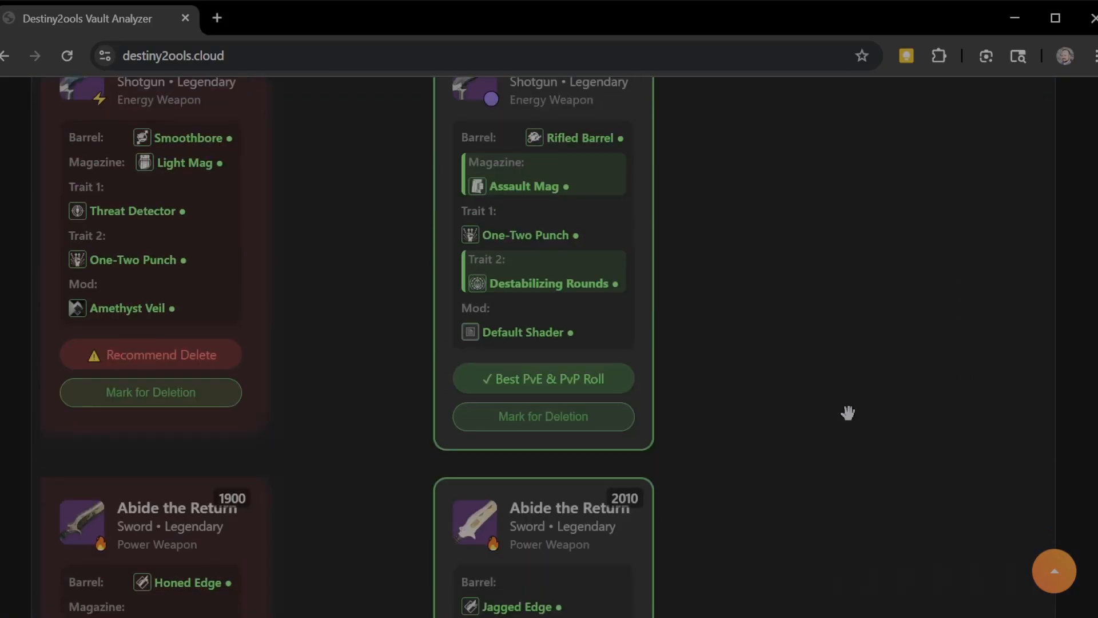
scroll("down", 3)
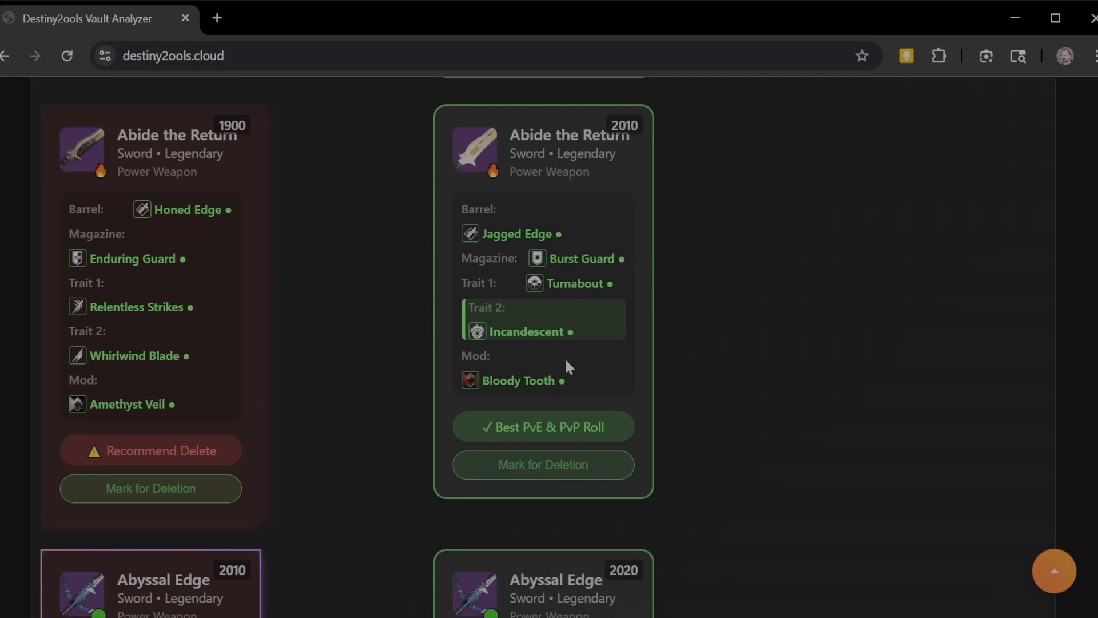
scroll("down", 3)
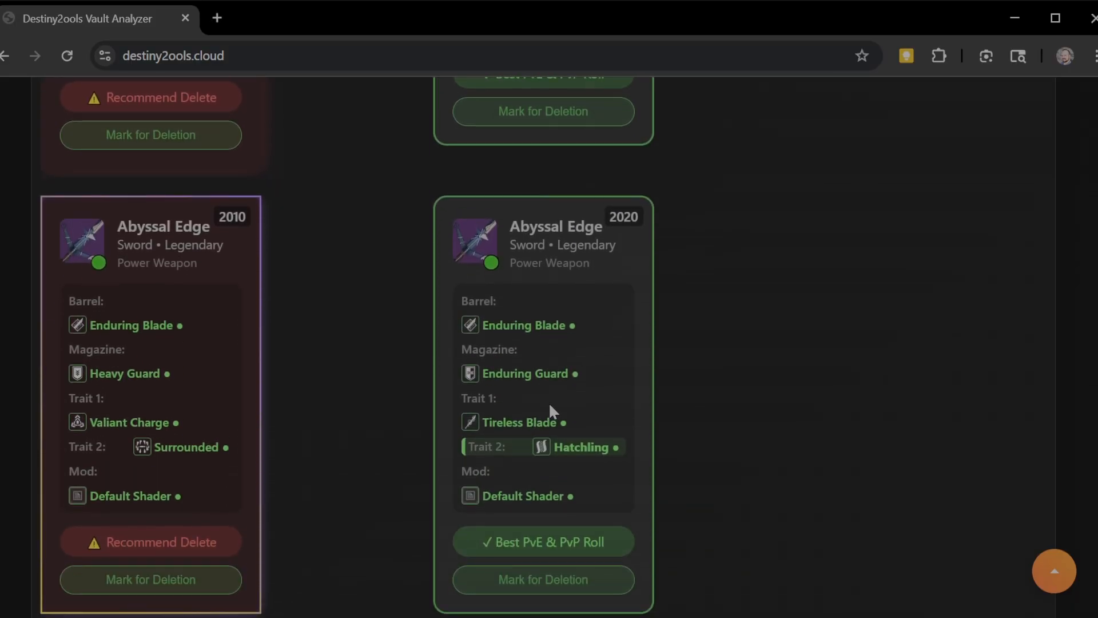
mouse_move(119, 267)
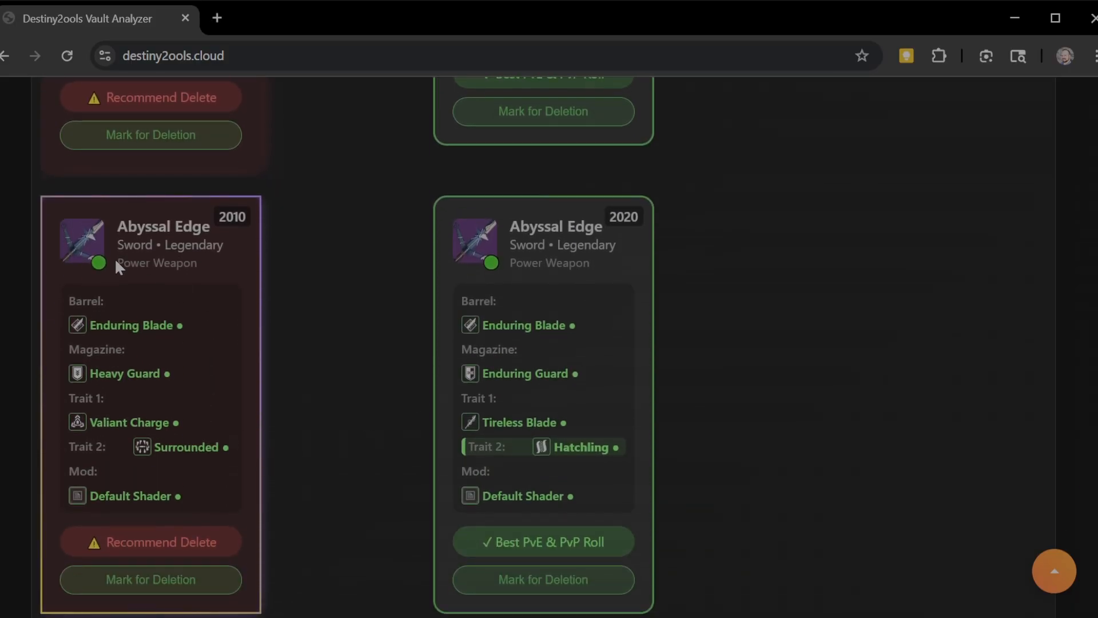
mouse_move(586, 458)
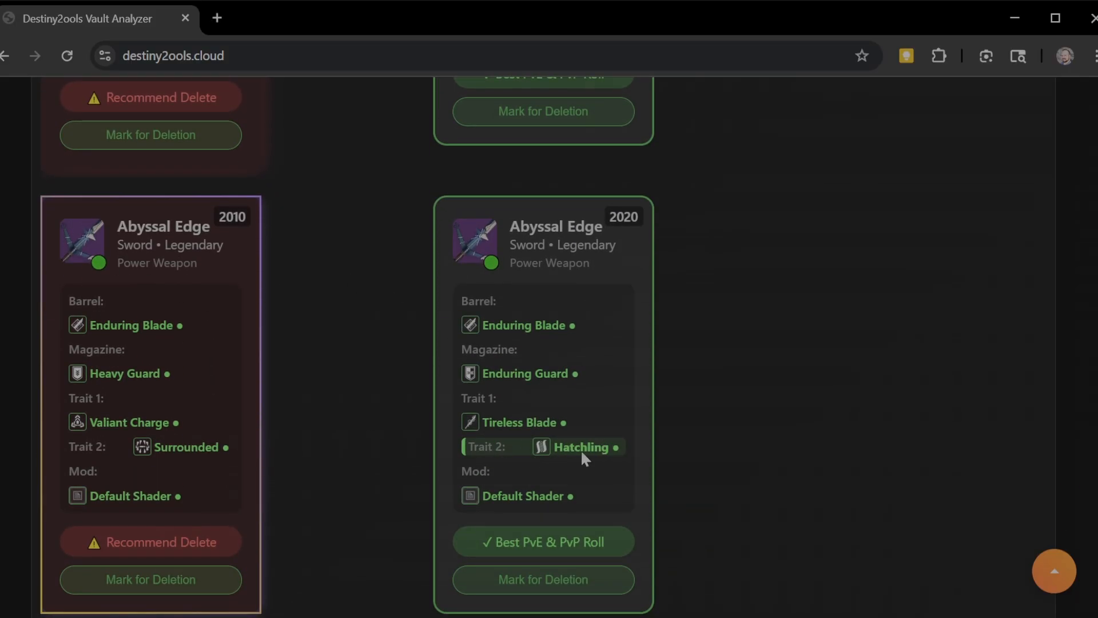
mouse_move(470, 210)
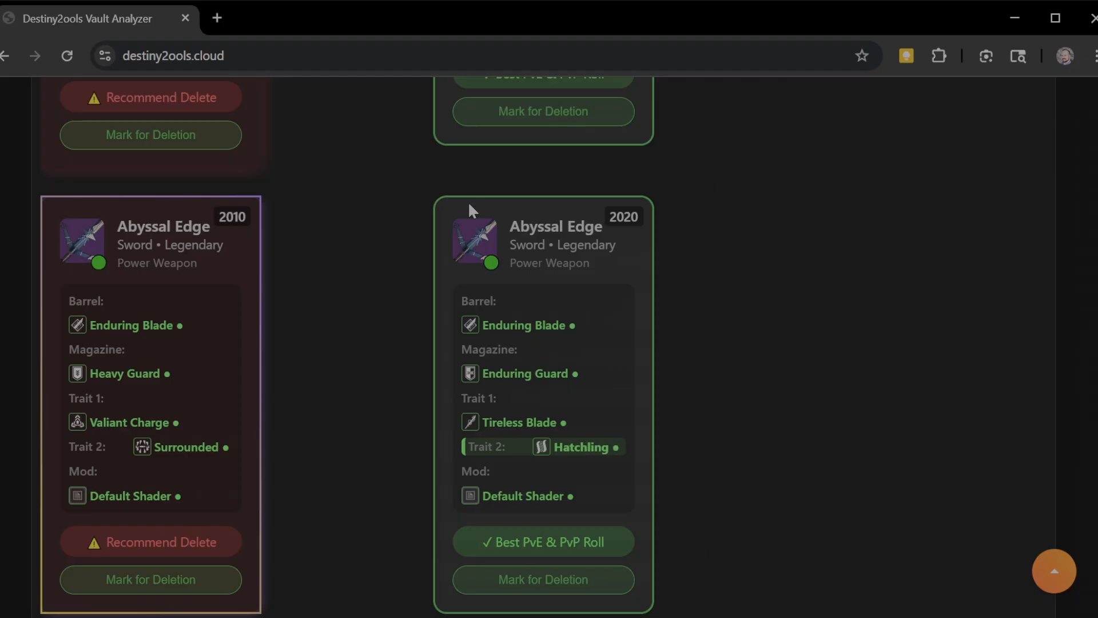
mouse_move(588, 333)
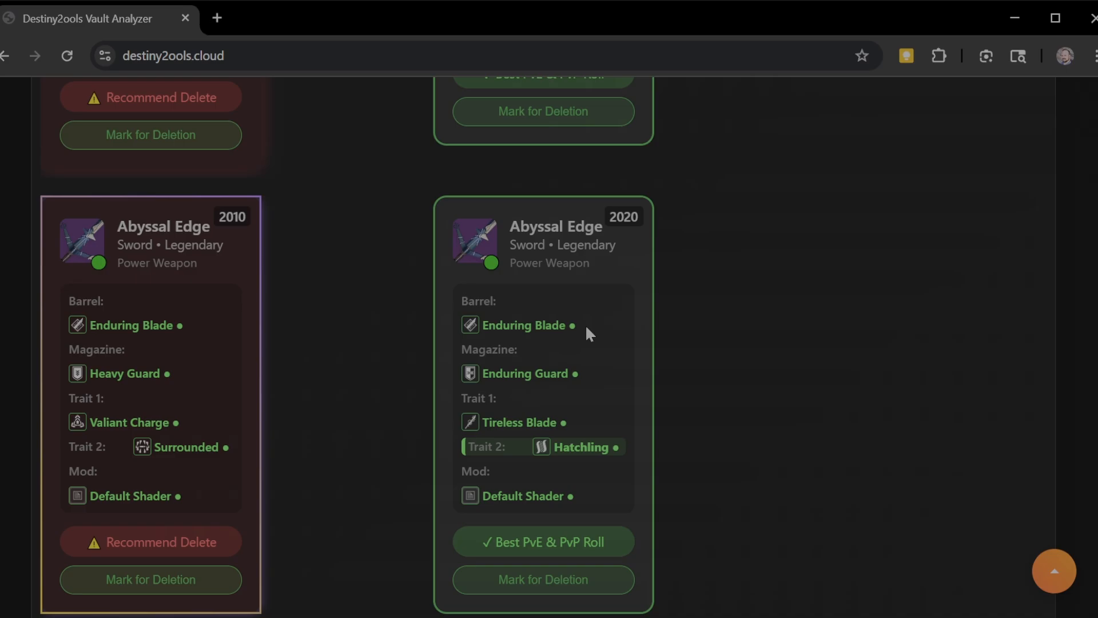
mouse_move(640, 335)
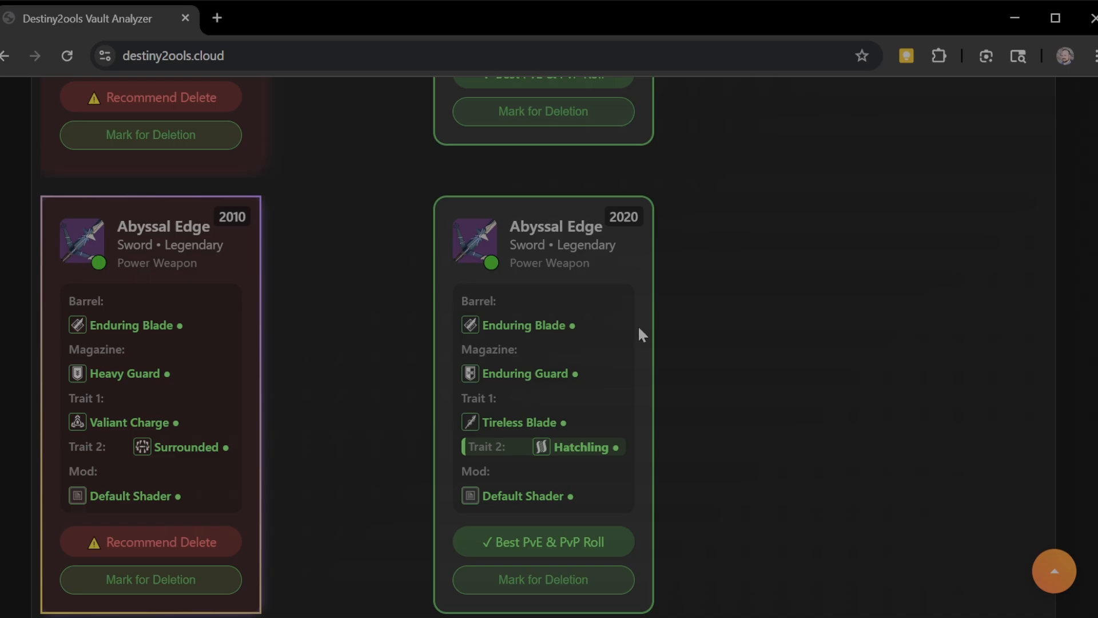
- Scroll the results past Adjudicator, Adverse Possession IX and Afterlight
scroll("down", 3)
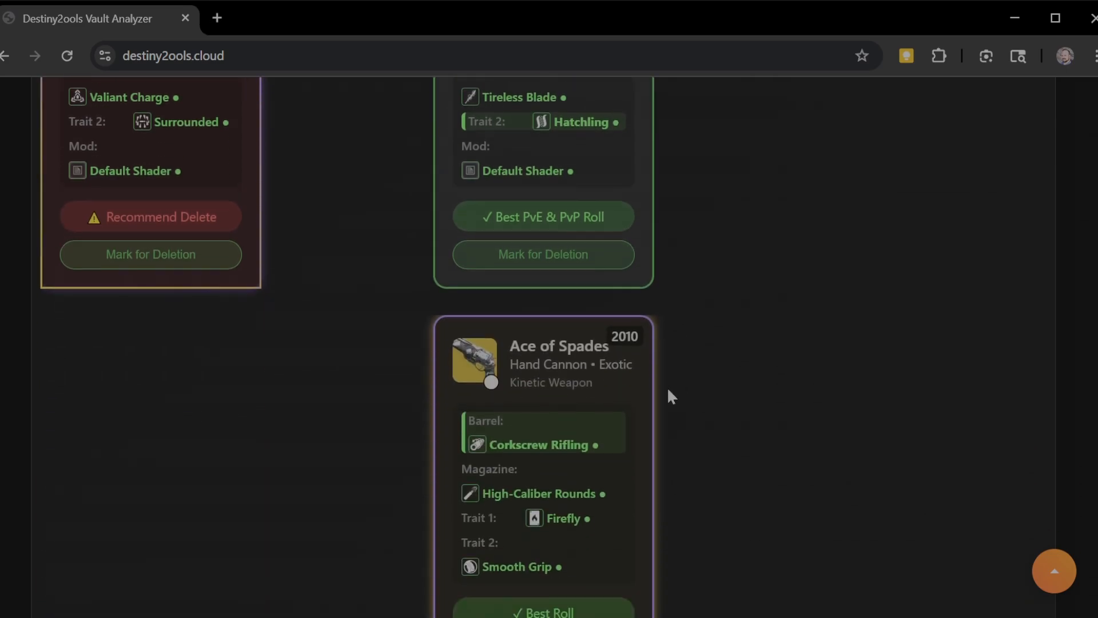
scroll("down", 3)
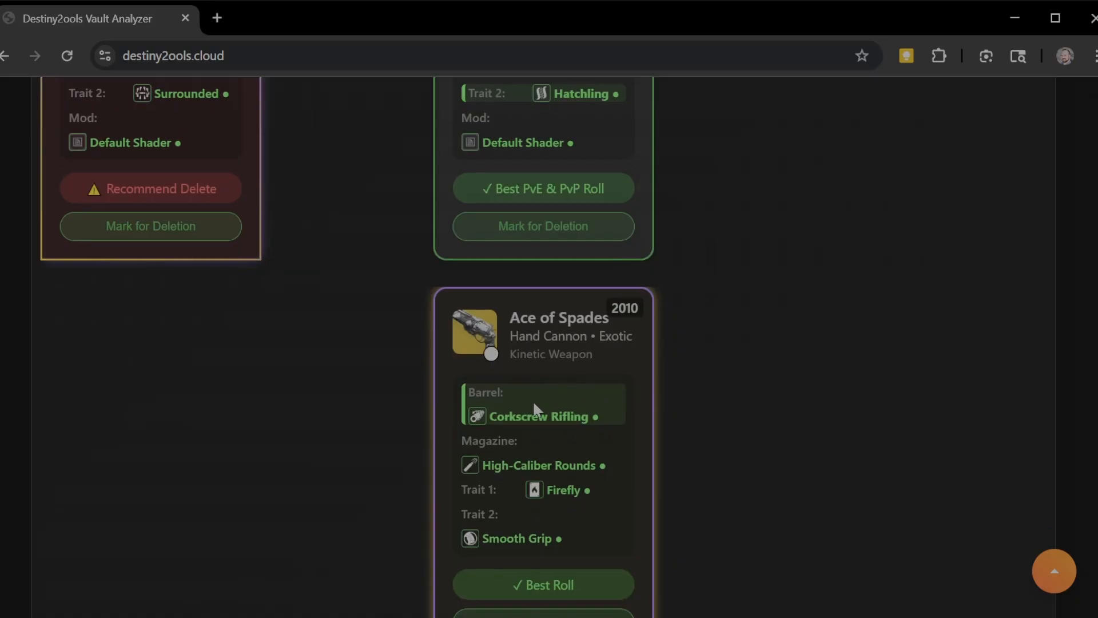
mouse_move(572, 467)
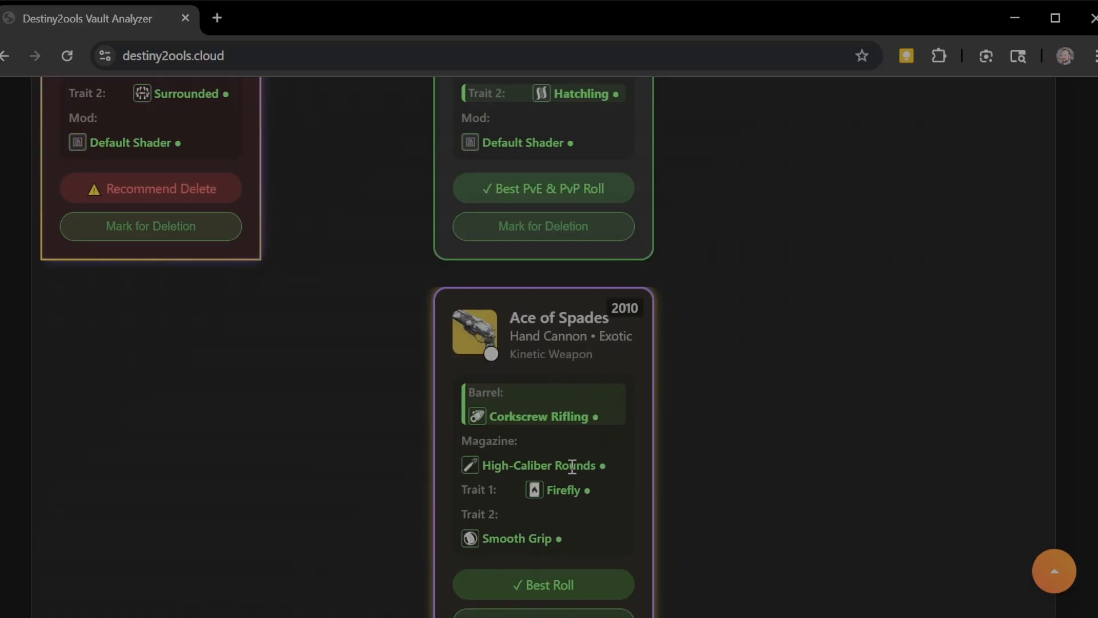
scroll("down", 3)
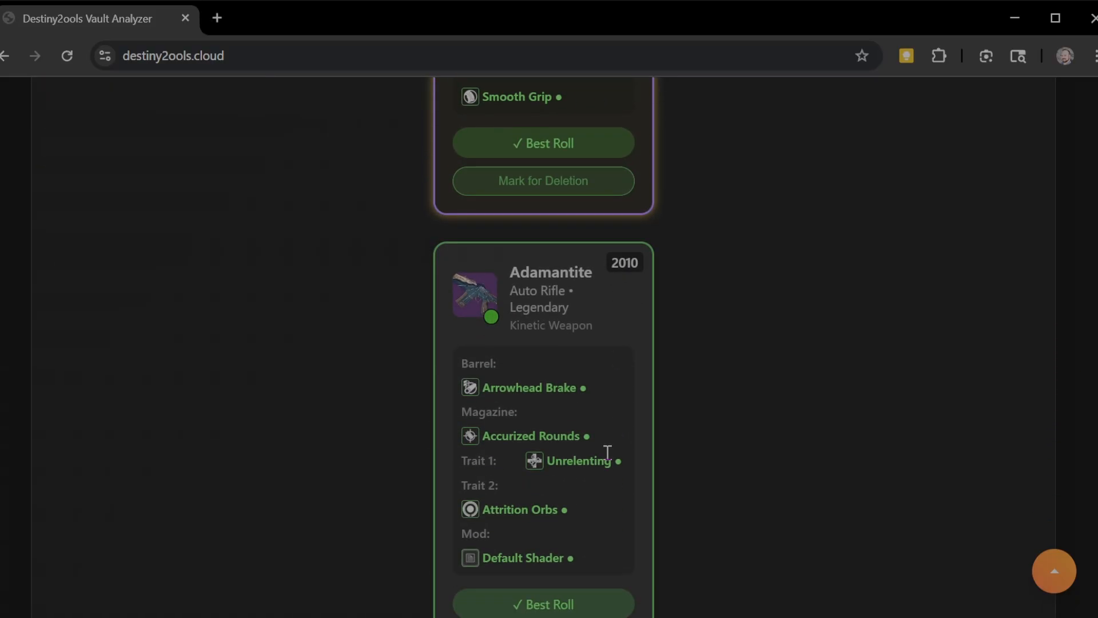
scroll("down", 3)
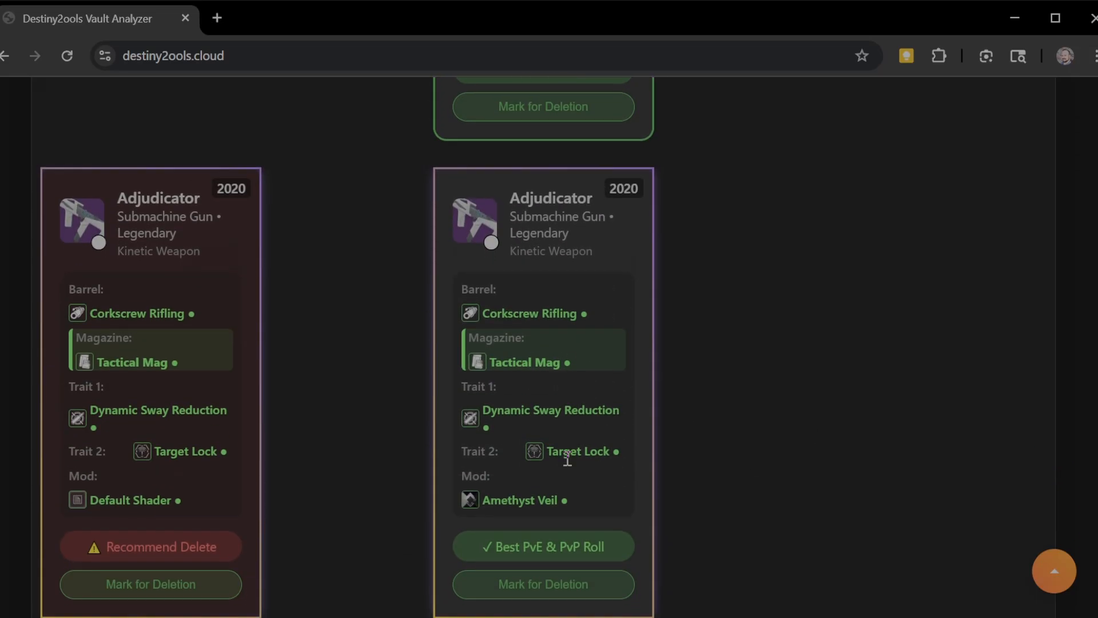
scroll("down", 3)
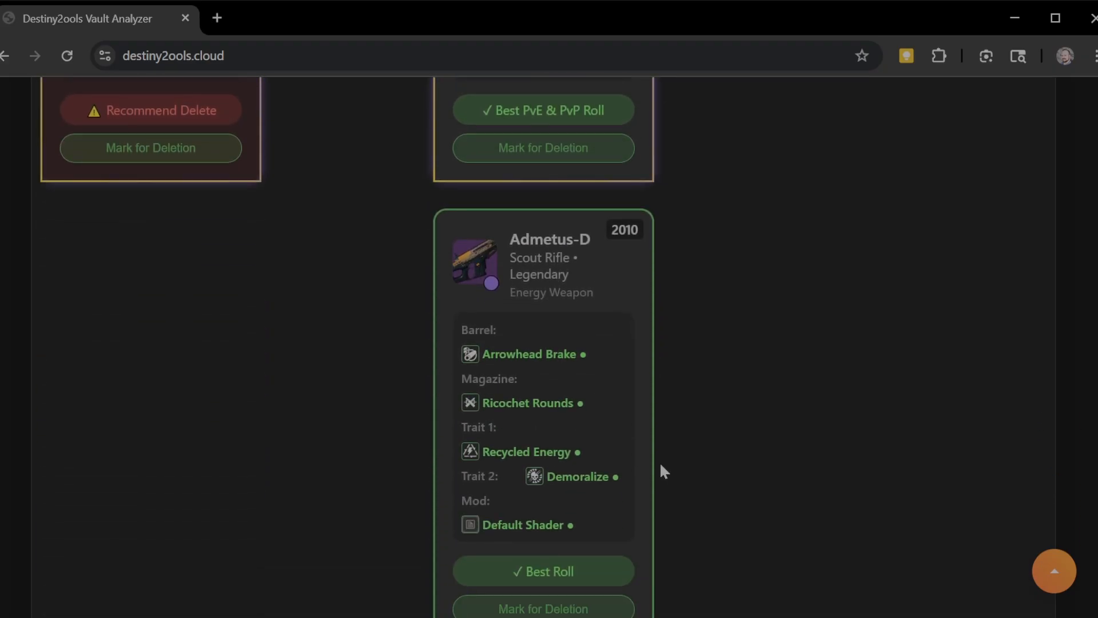
scroll("down", 3)
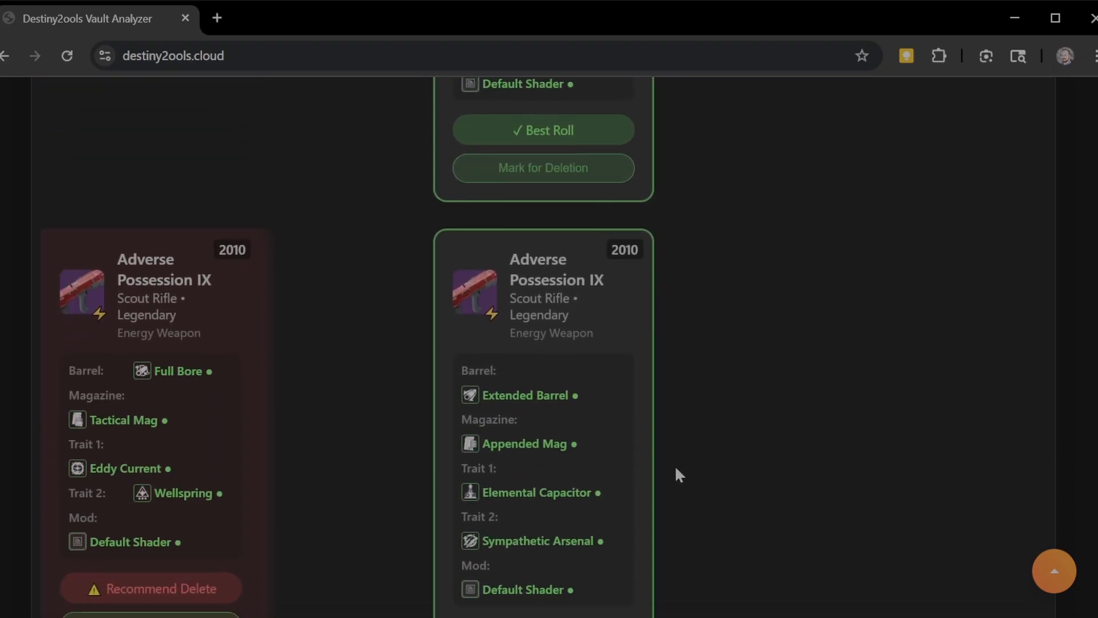
scroll("down", 3)
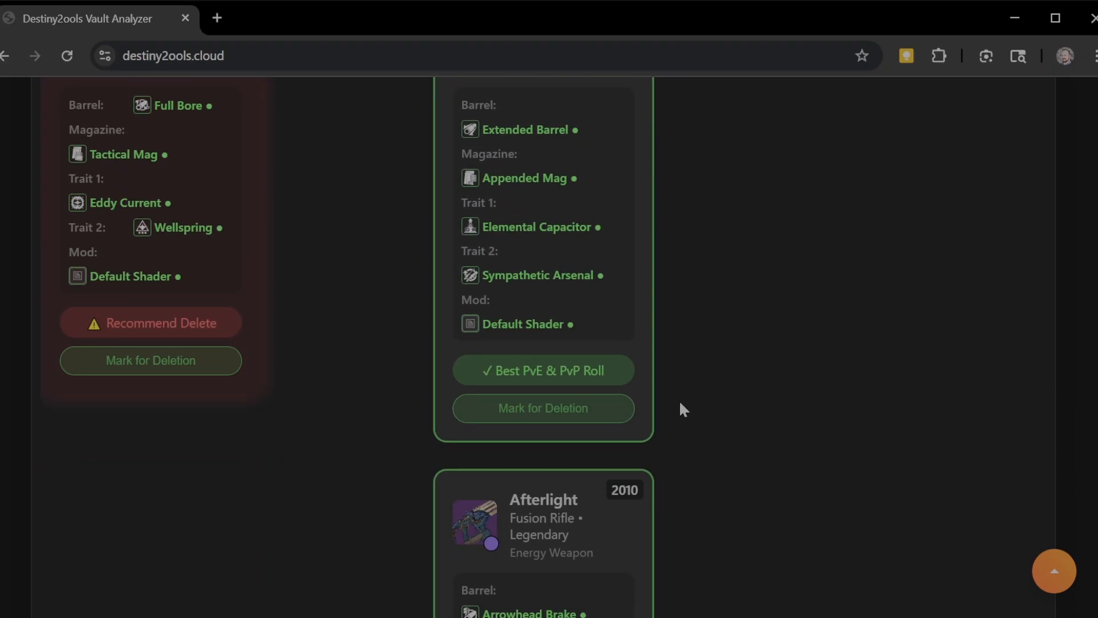
scroll("down", 3)
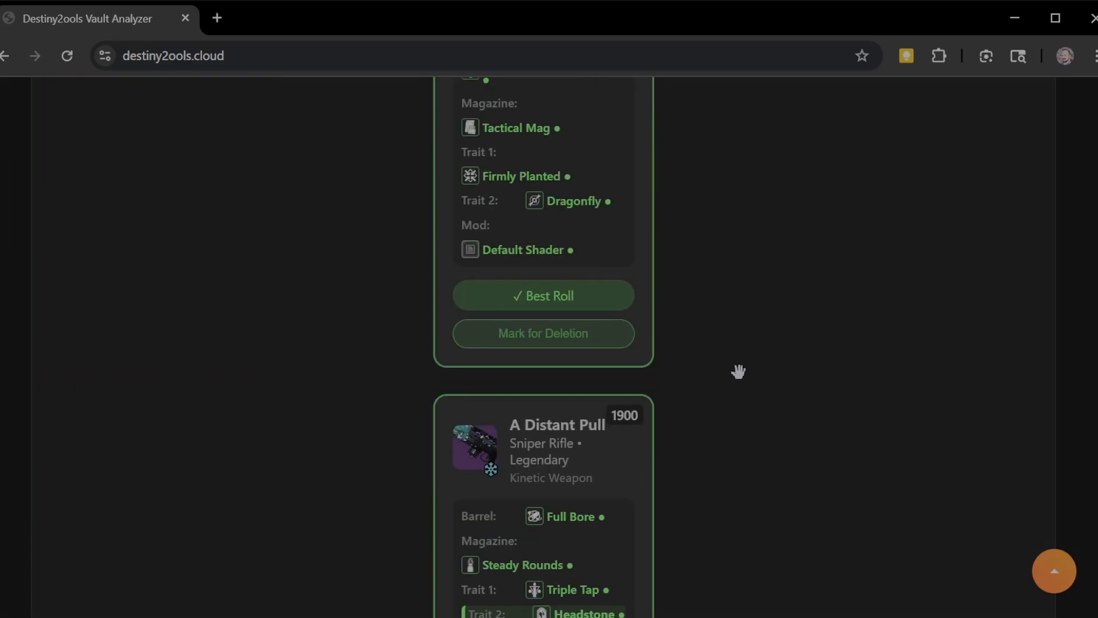
mouse_move(741, 363)
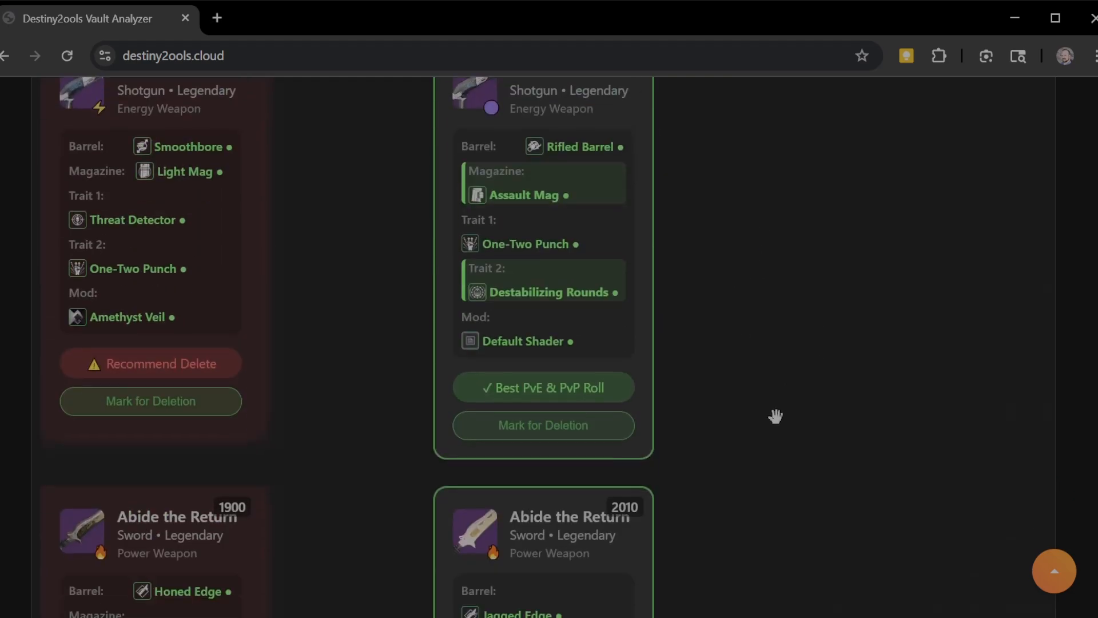
scroll("down", 3)
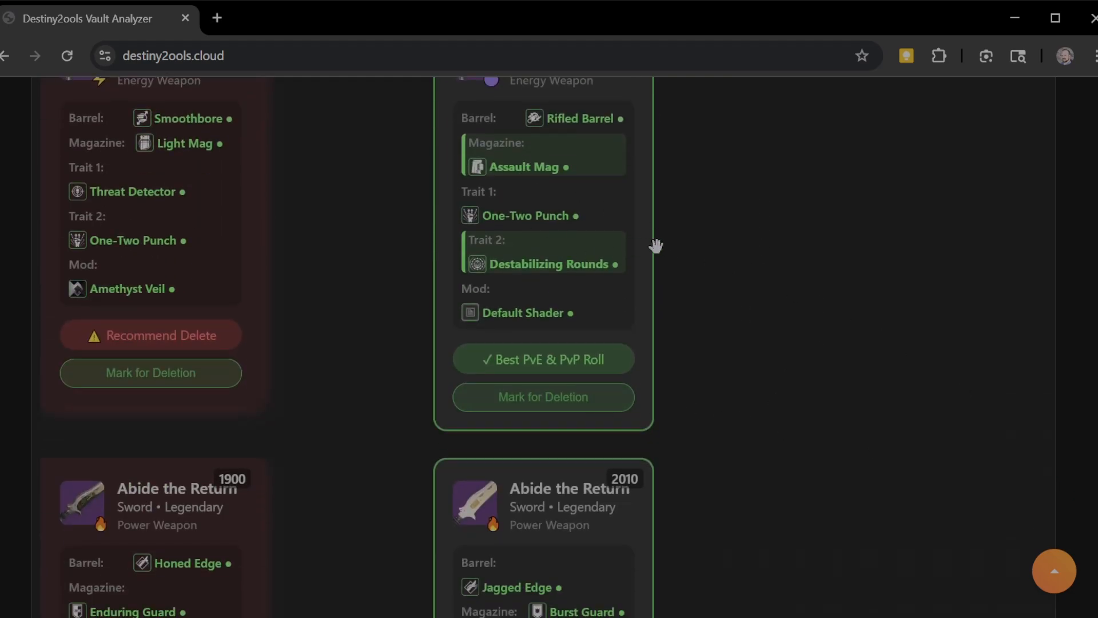
mouse_move(1023, 605)
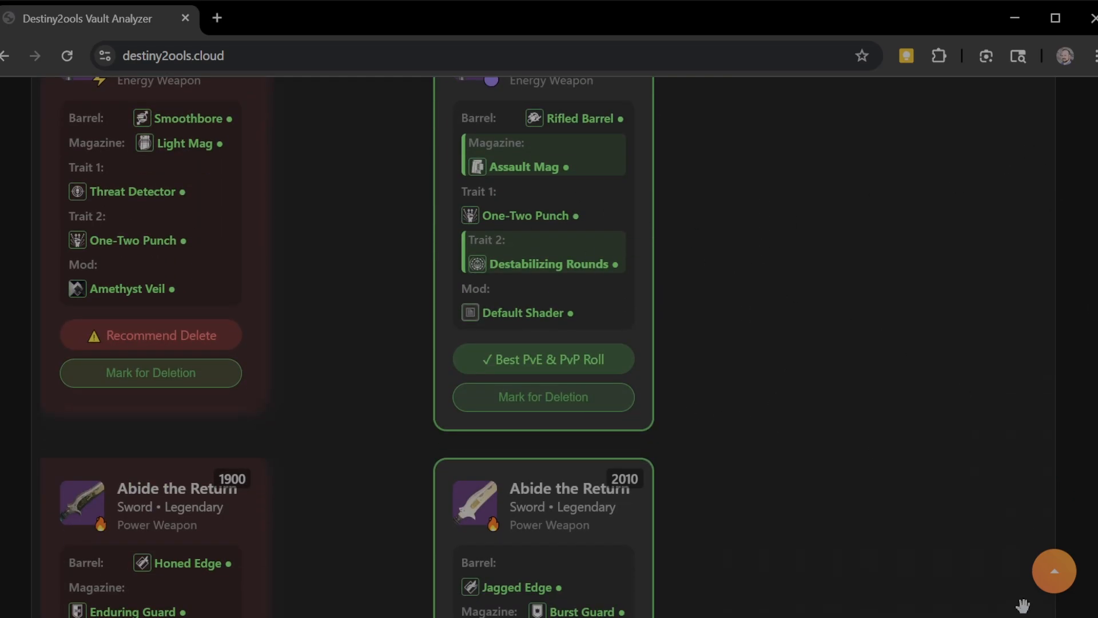
left_click(1054, 571)
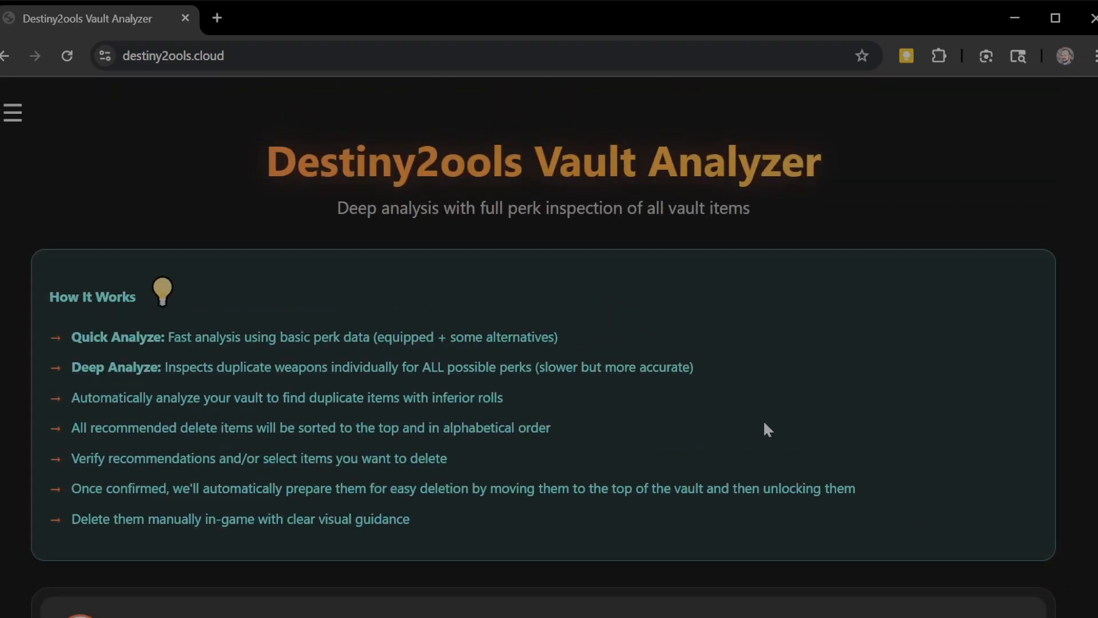
scroll("down", 3)
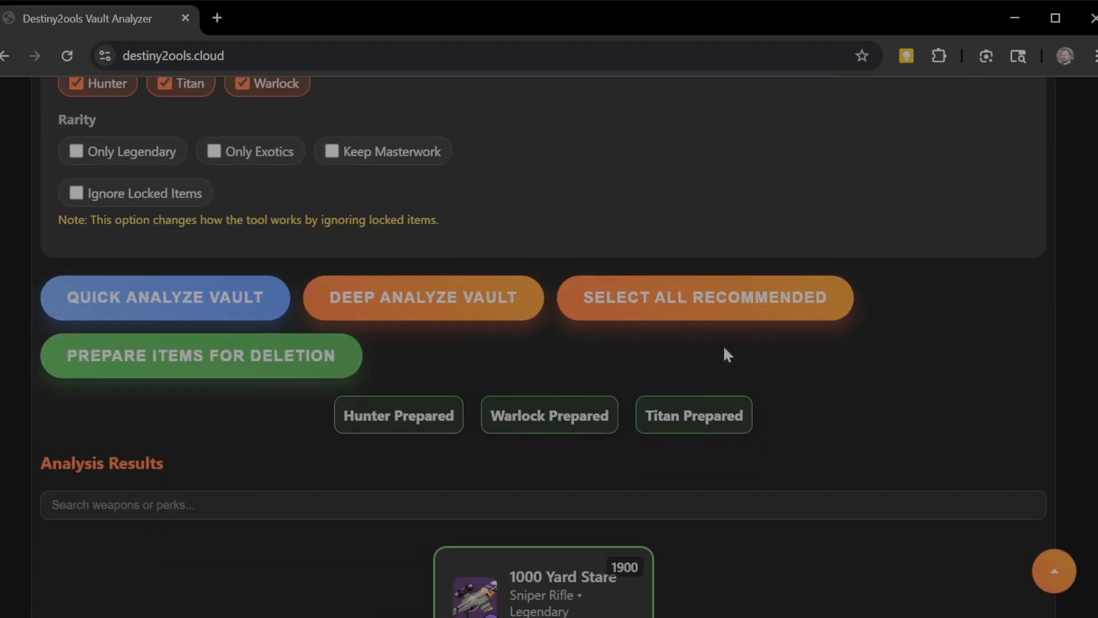
scroll("up", 3)
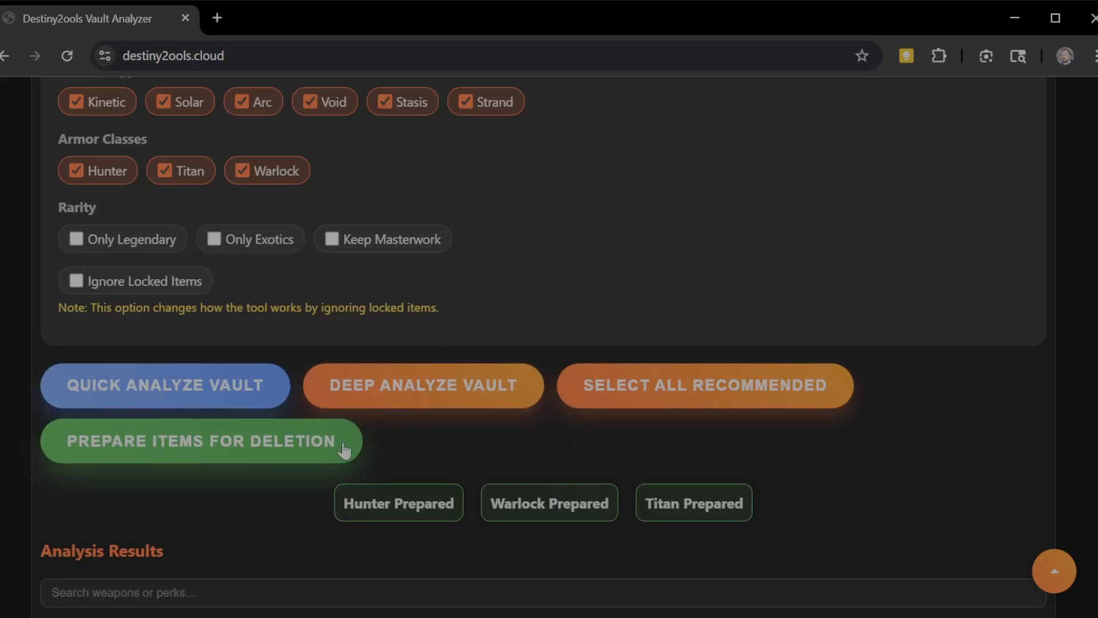
scroll("up", 3)
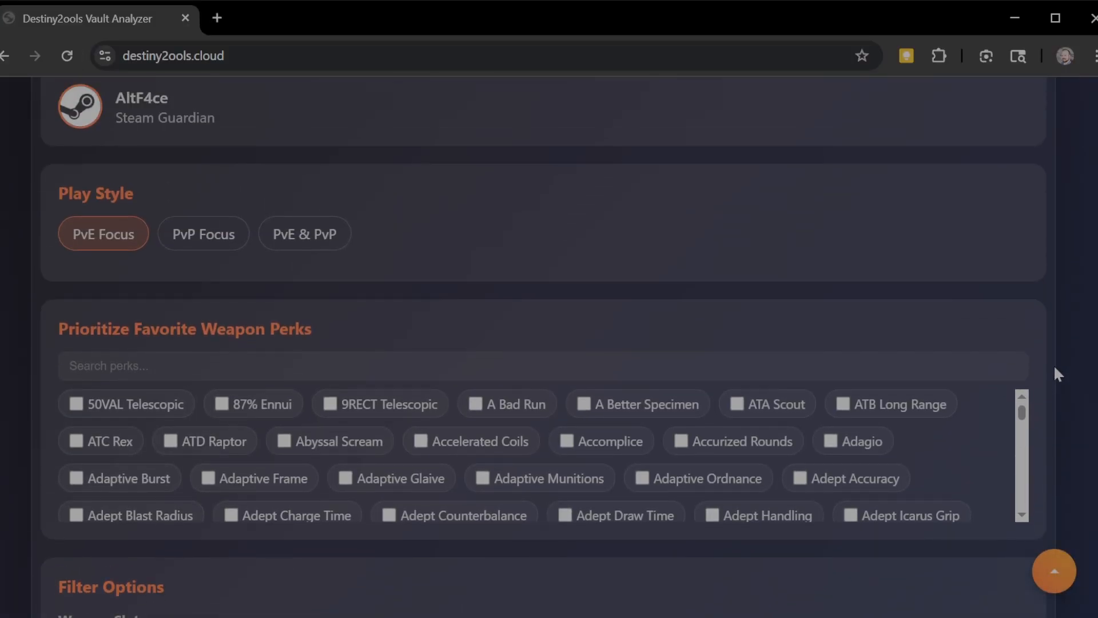
- Choose PvE & PvP play style and keep only Energy-slot weapons
left_click(305, 233)
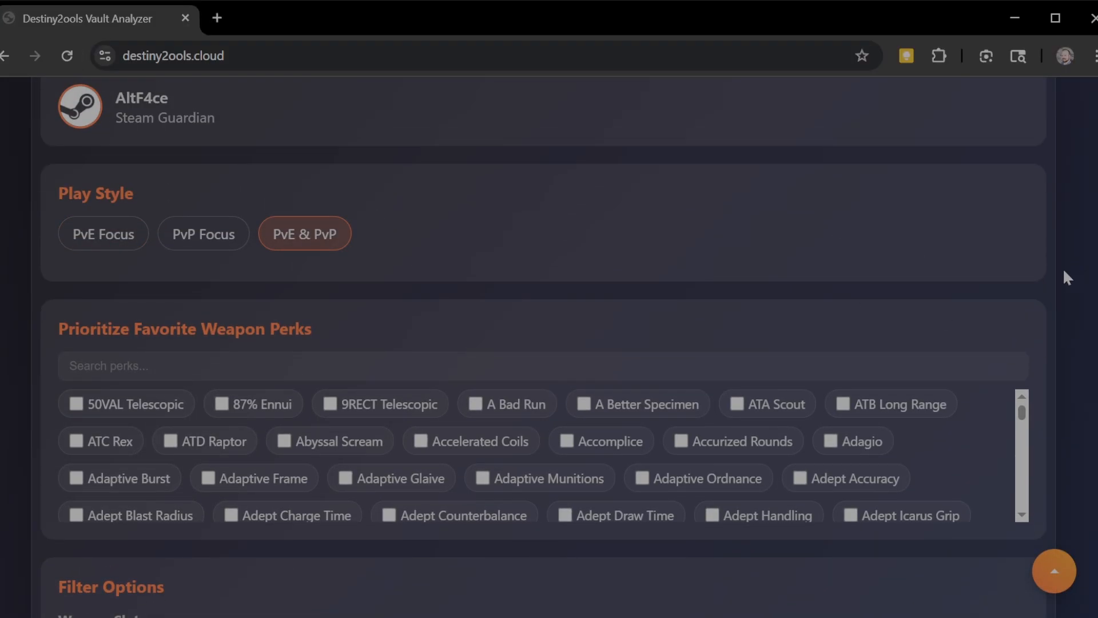
scroll("down", 3)
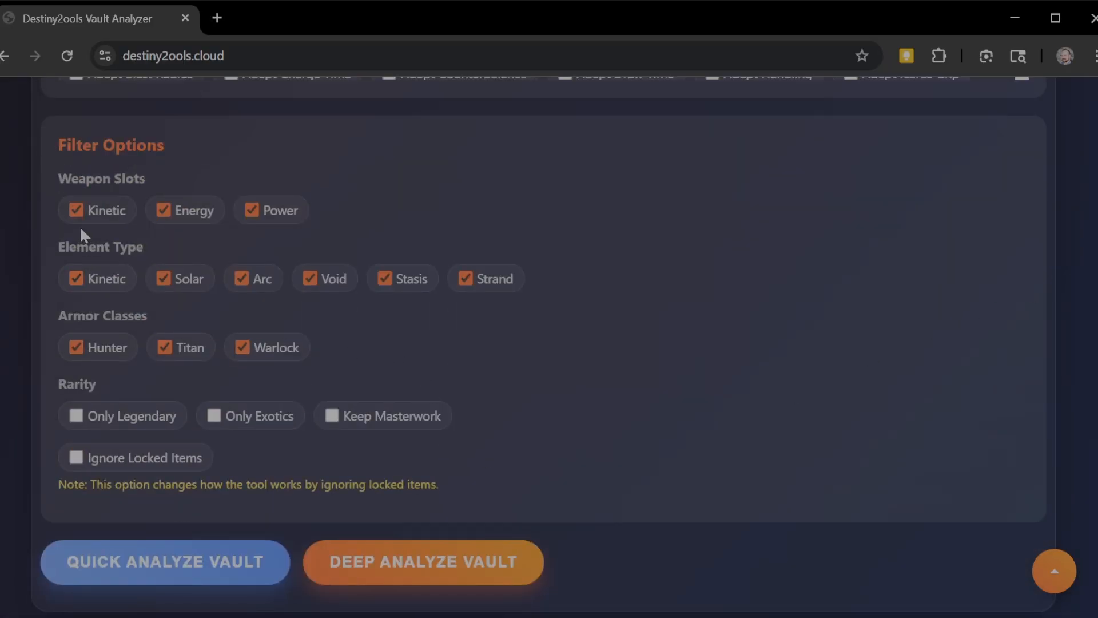
left_click(75, 210)
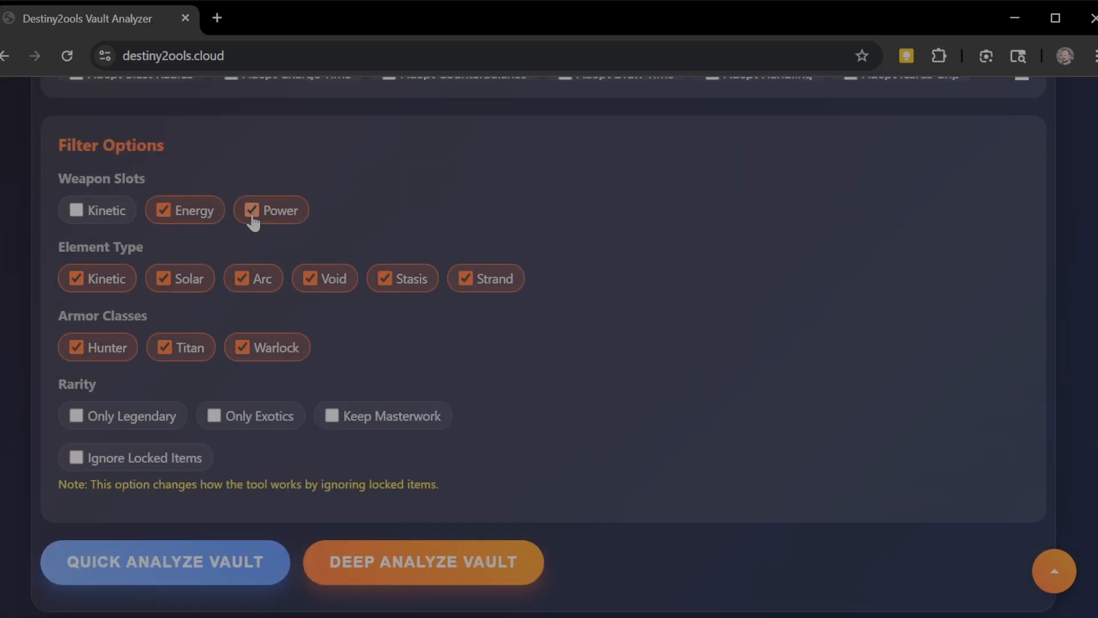
left_click(248, 210)
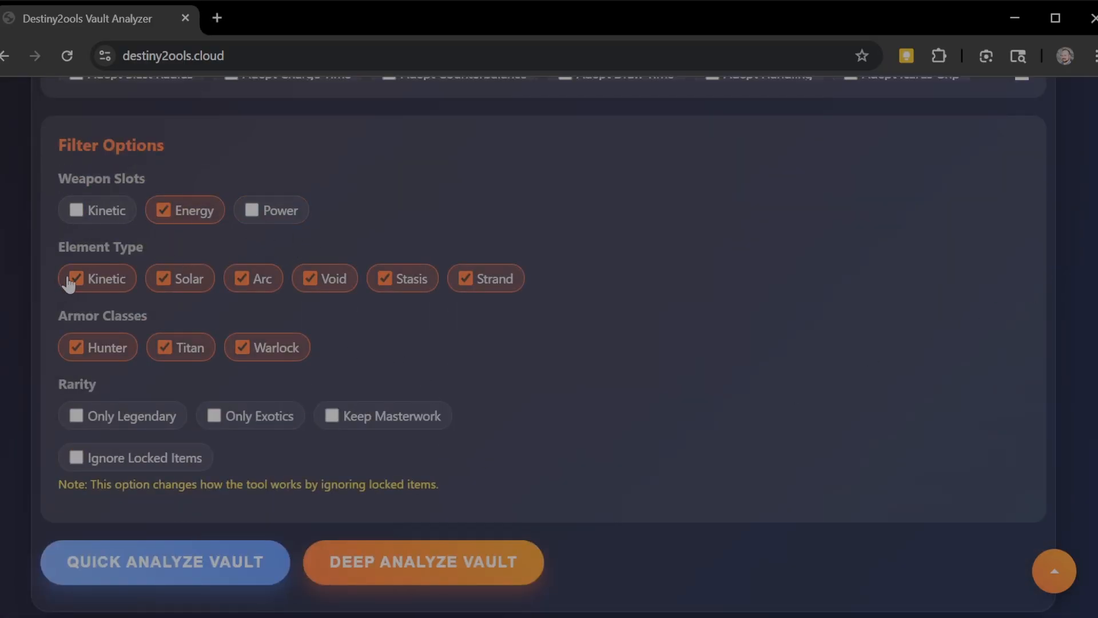
- Narrow to Solar weapons with no armor classes, then analyze the filtered vault
left_click(98, 278)
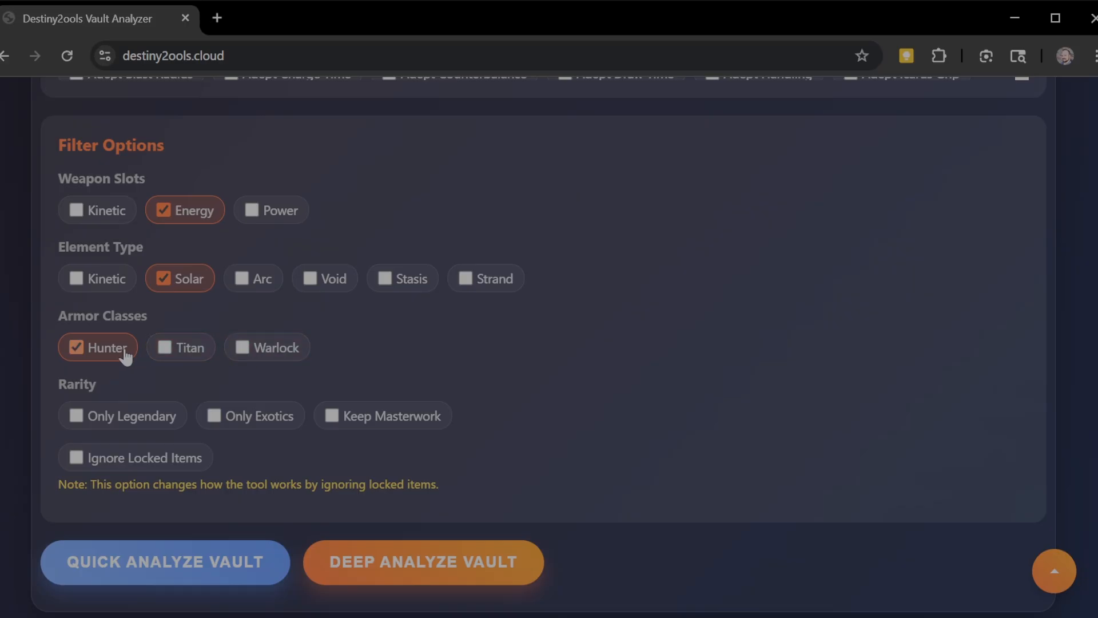
left_click(97, 347)
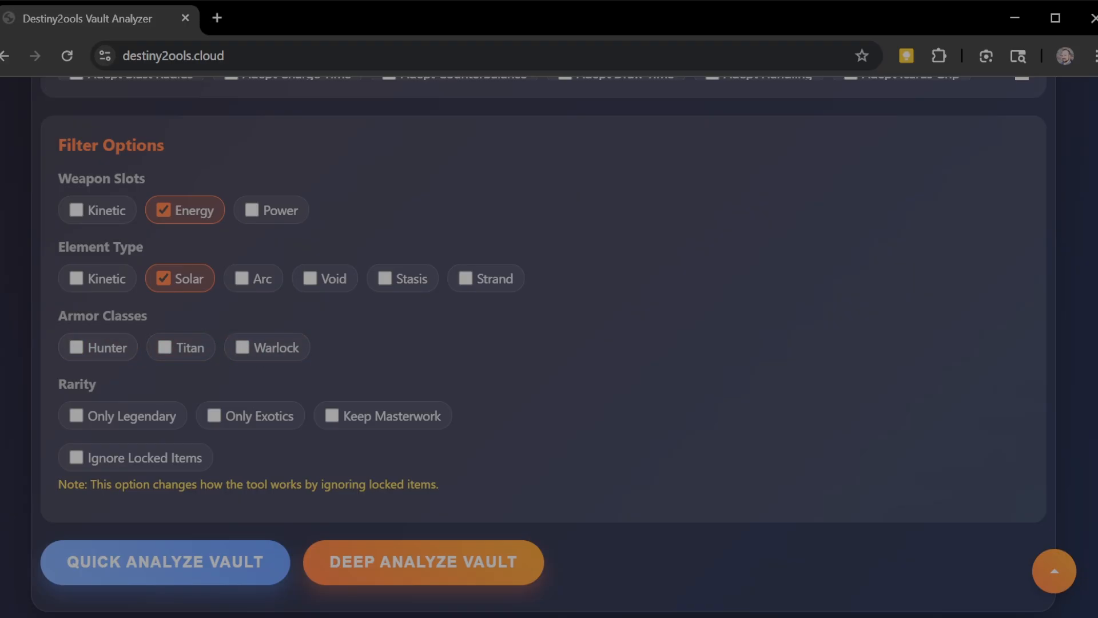
left_click(422, 561)
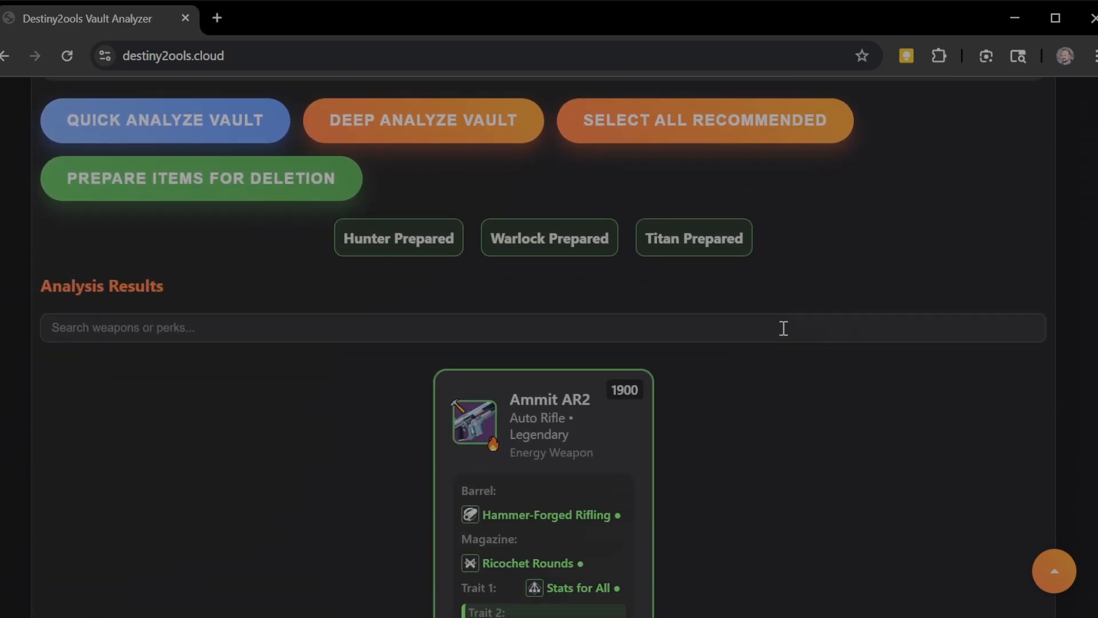
scroll("down", 3)
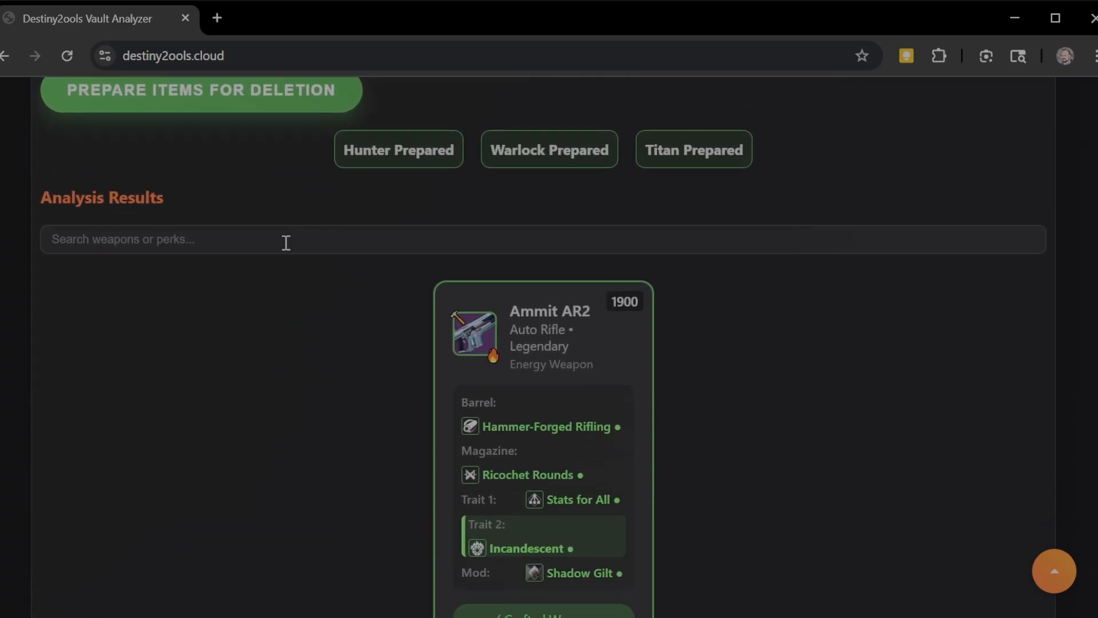
scroll("down", 3)
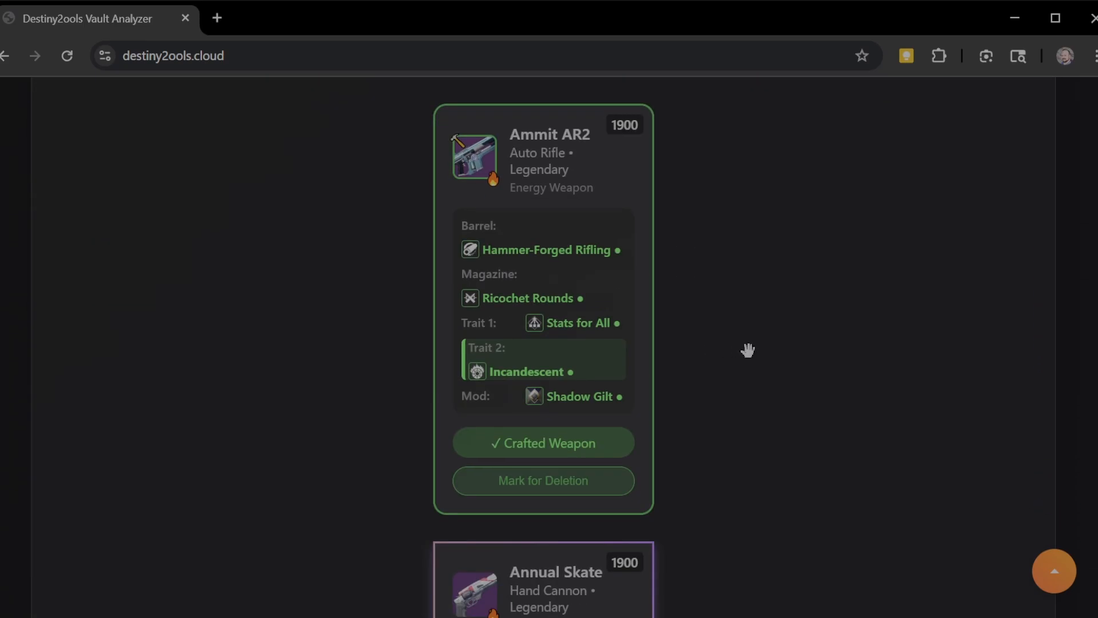
scroll("down", 3)
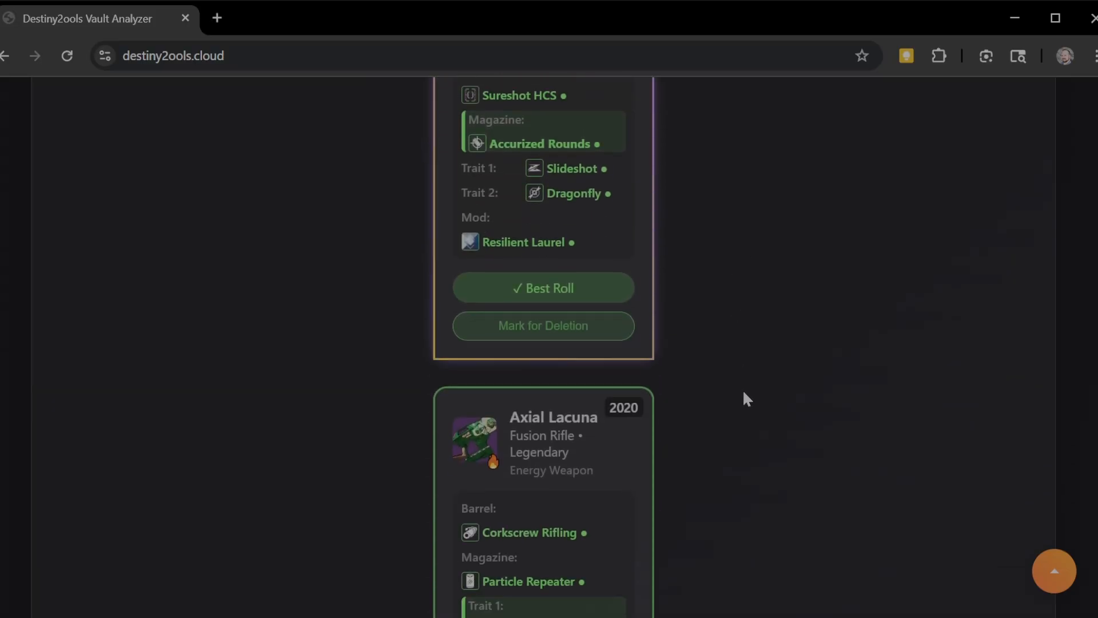
scroll("down", 3)
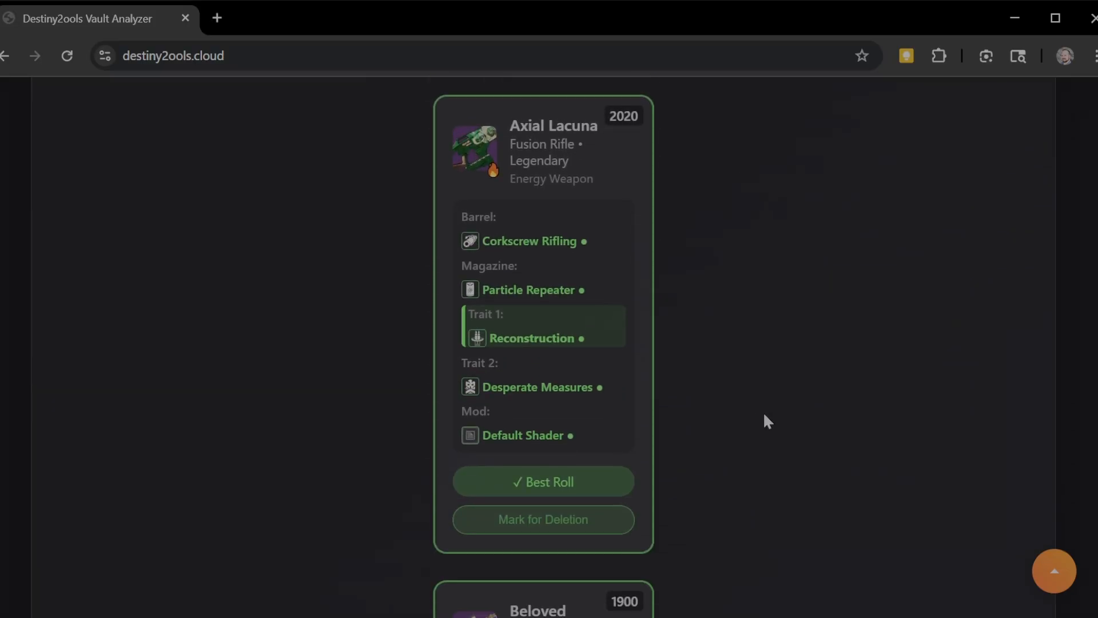
scroll("down", 3)
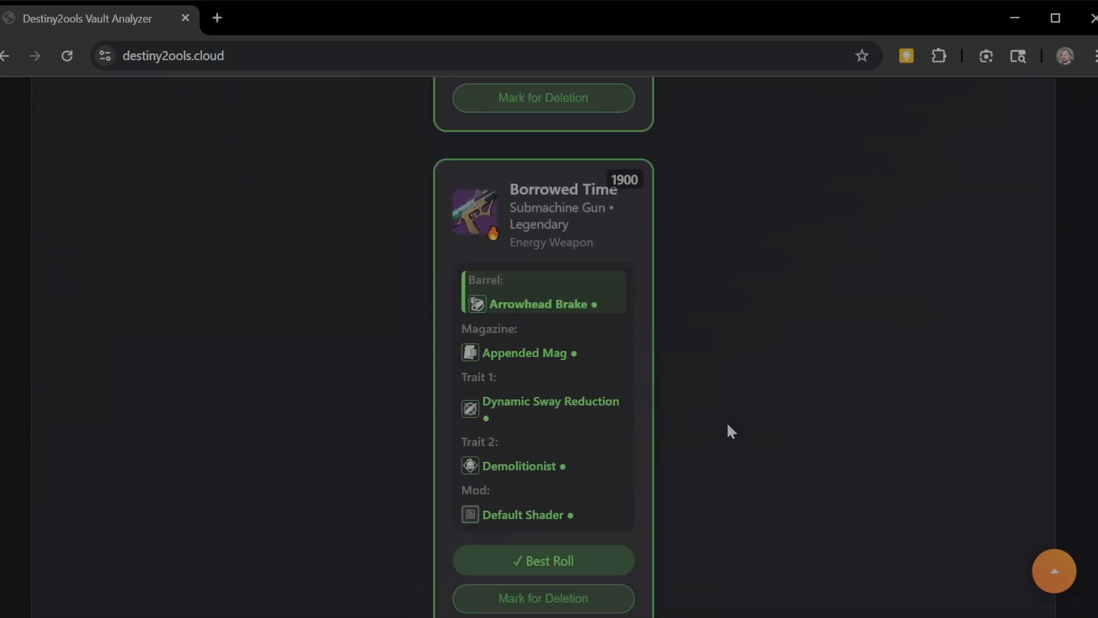
scroll("down", 3)
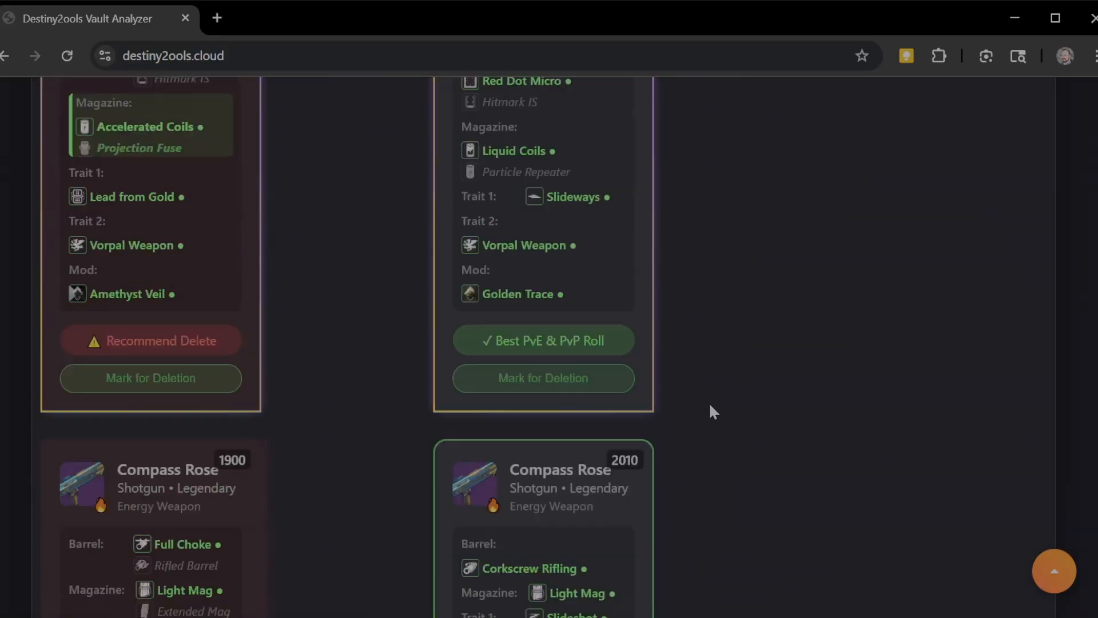
scroll("down", 3)
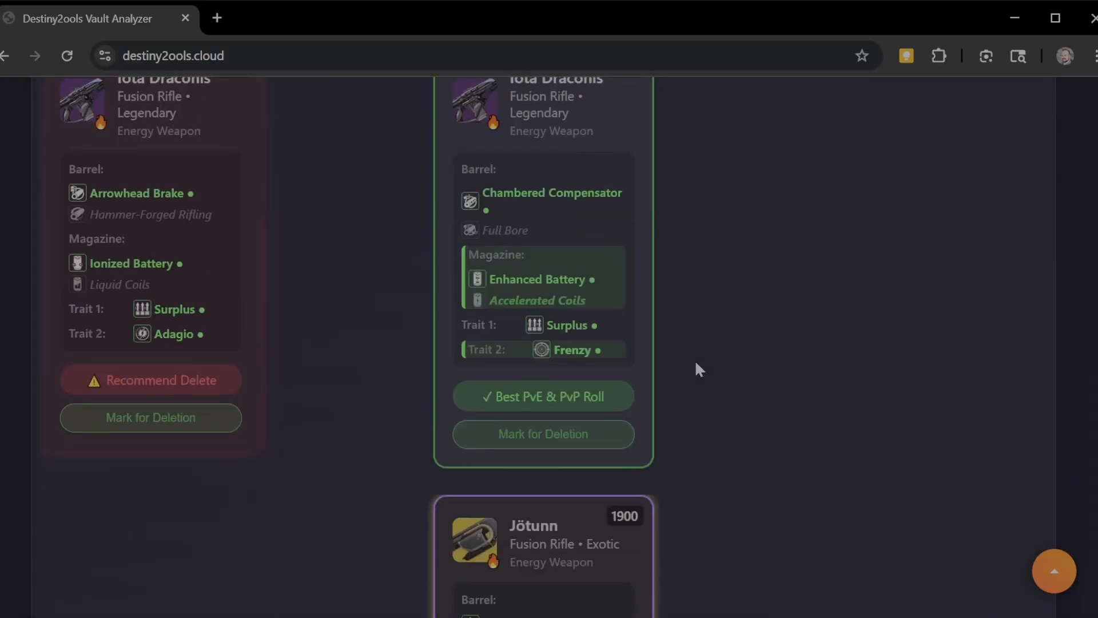
scroll("down", 3)
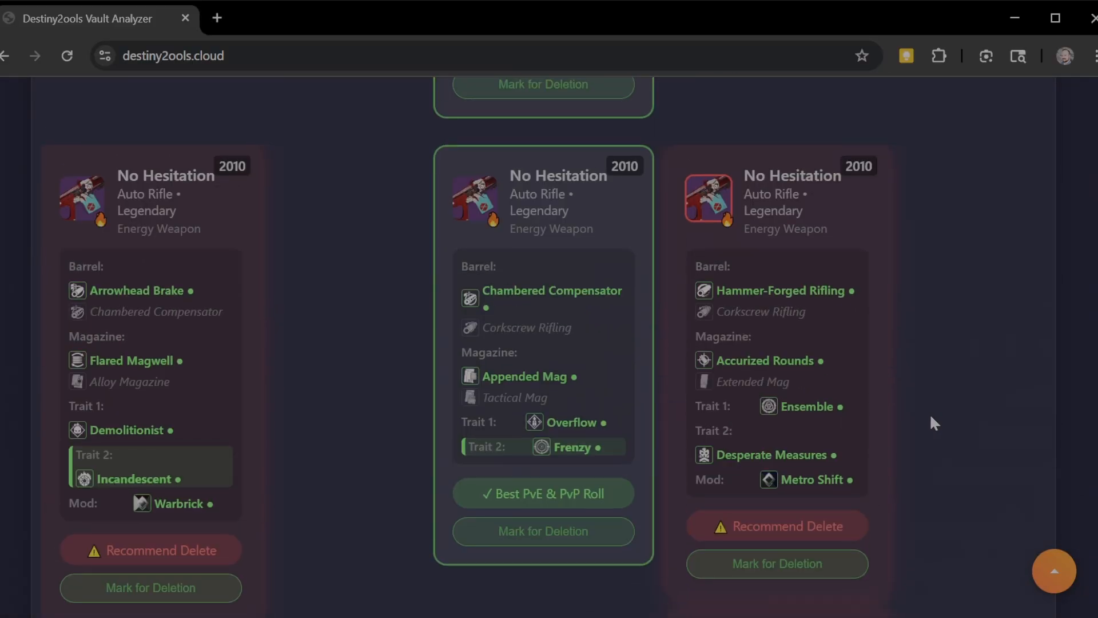
mouse_move(553, 359)
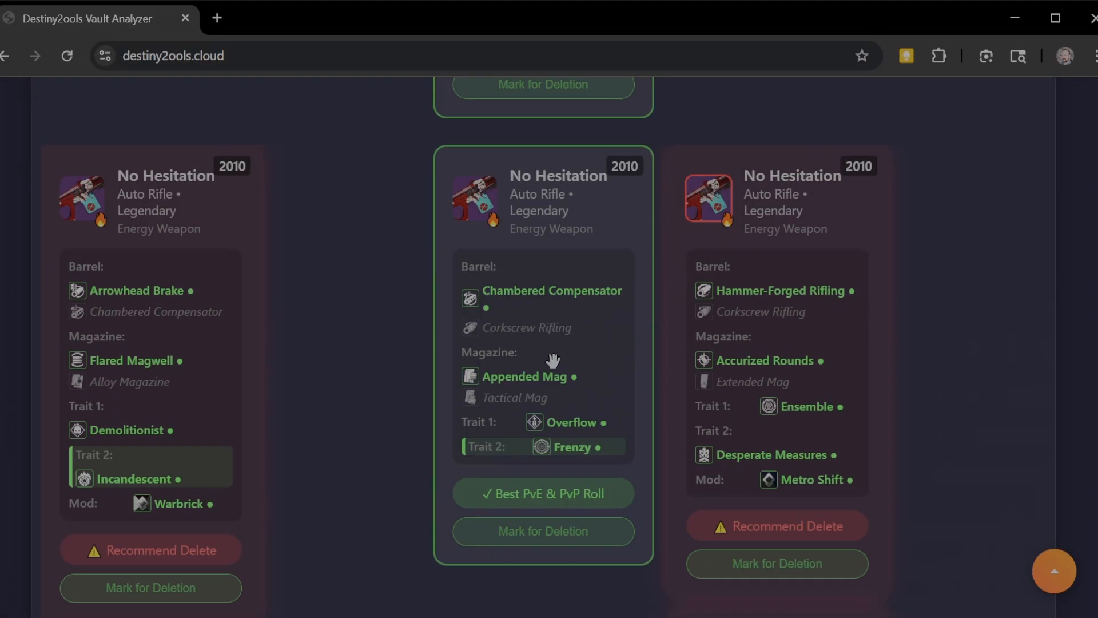
mouse_move(225, 347)
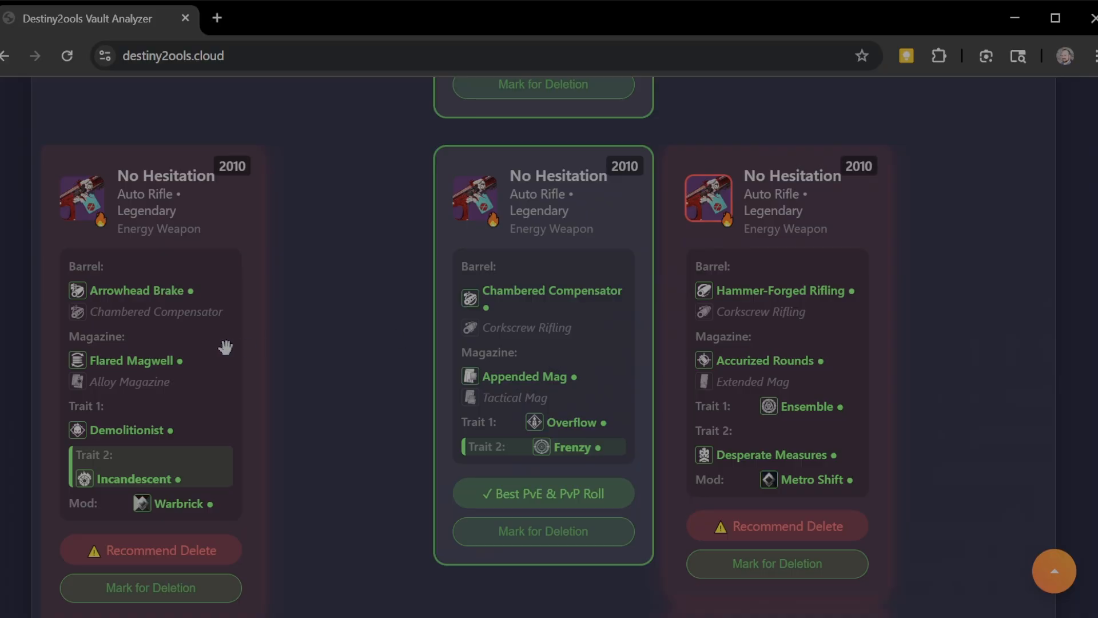
mouse_move(157, 306)
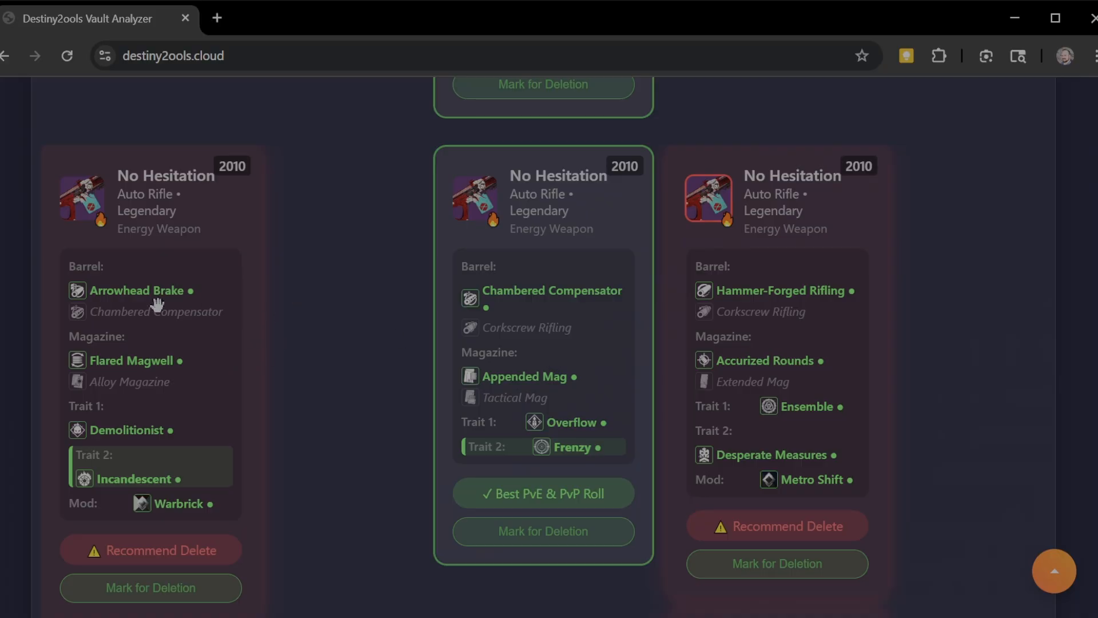
mouse_move(770, 297)
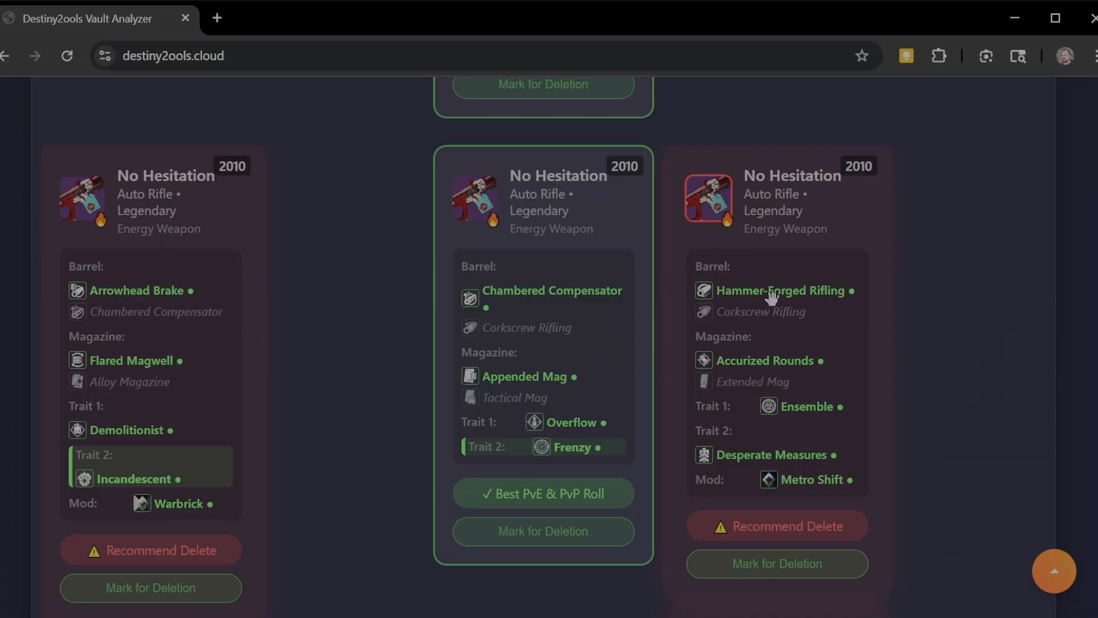
mouse_move(532, 329)
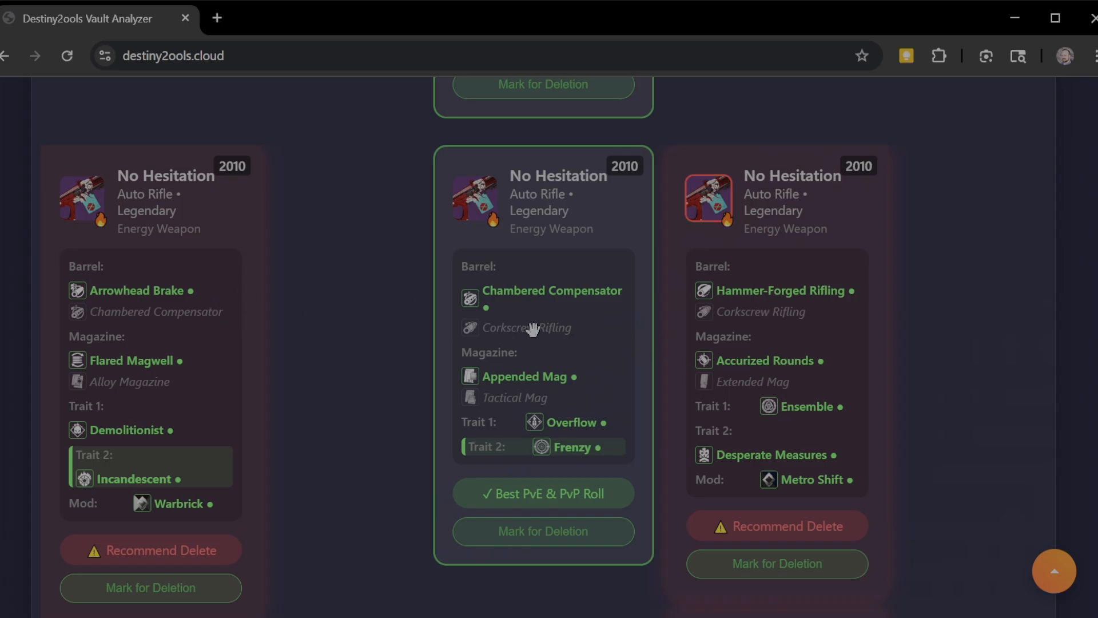
mouse_move(792, 313)
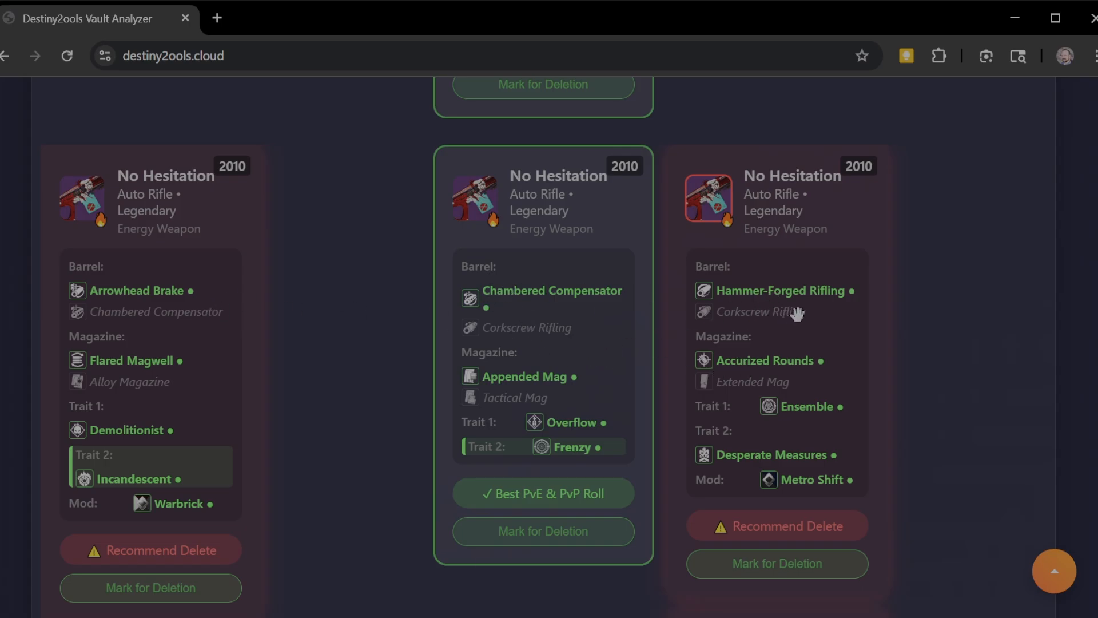
mouse_move(104, 389)
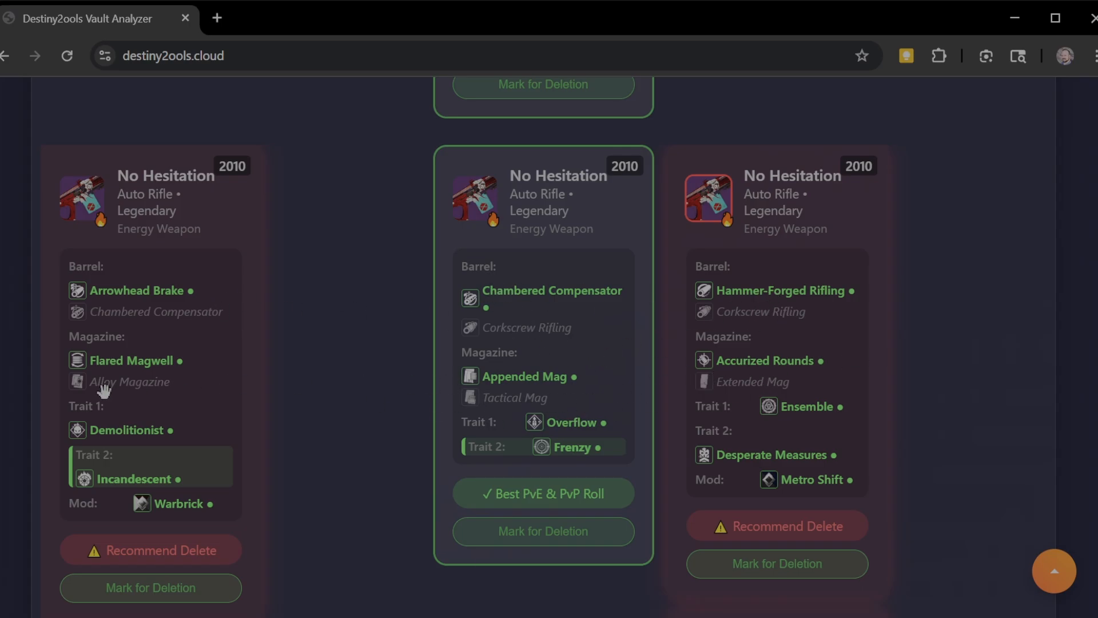
mouse_move(772, 444)
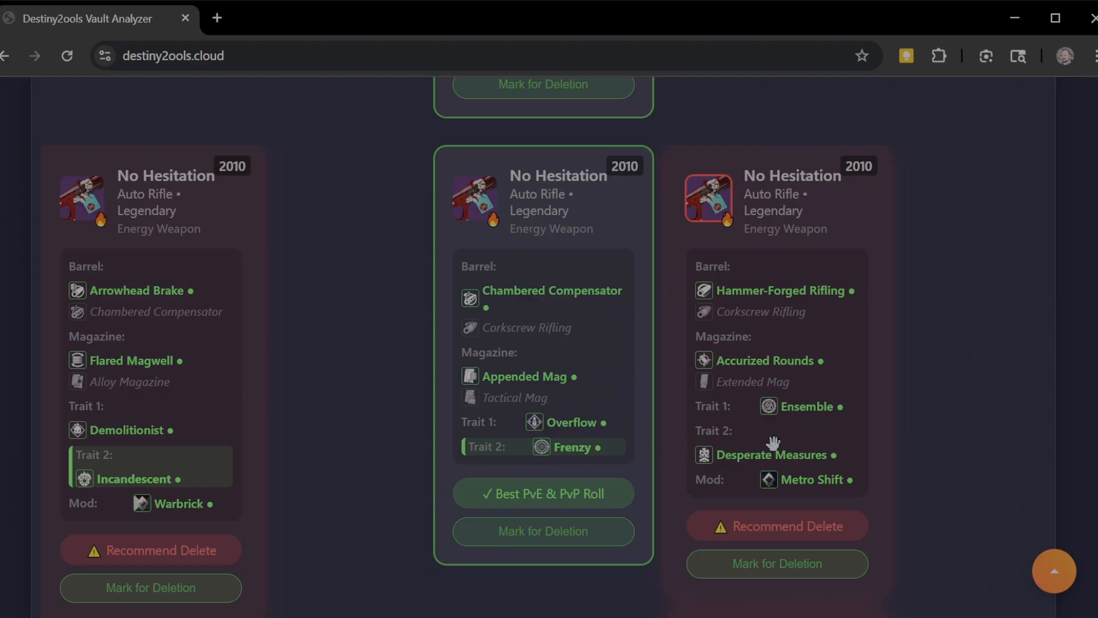
mouse_move(549, 427)
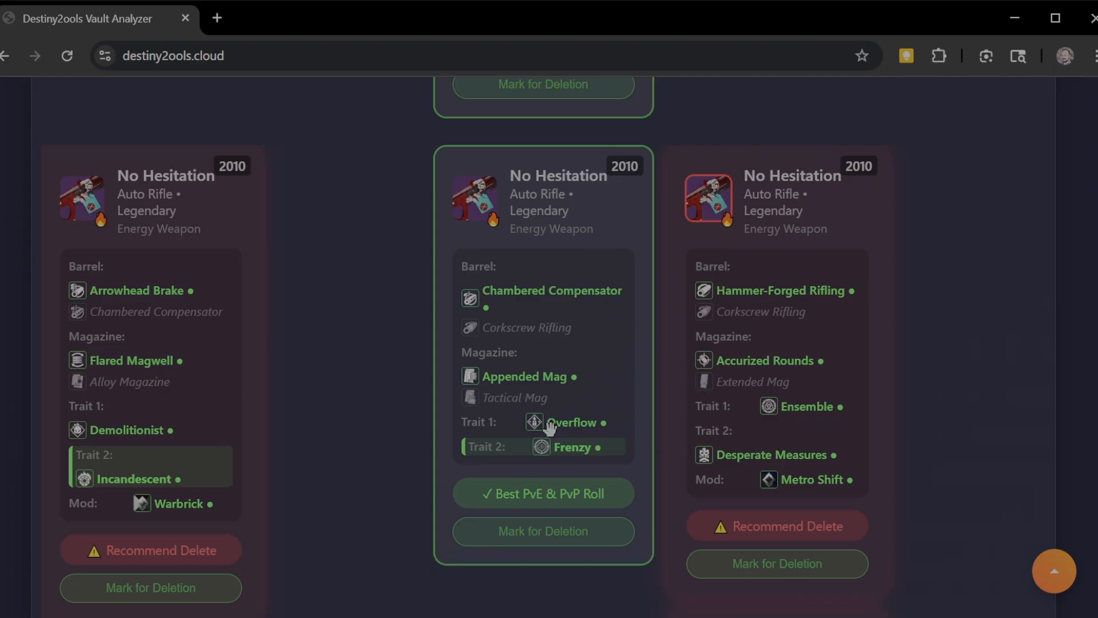
mouse_move(571, 304)
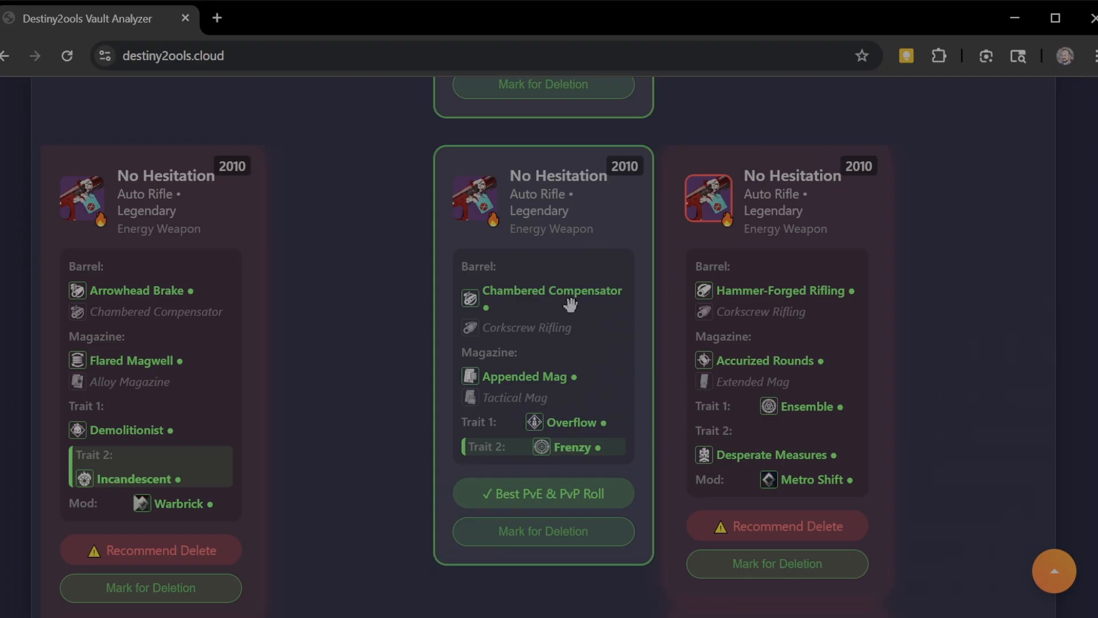
mouse_move(515, 333)
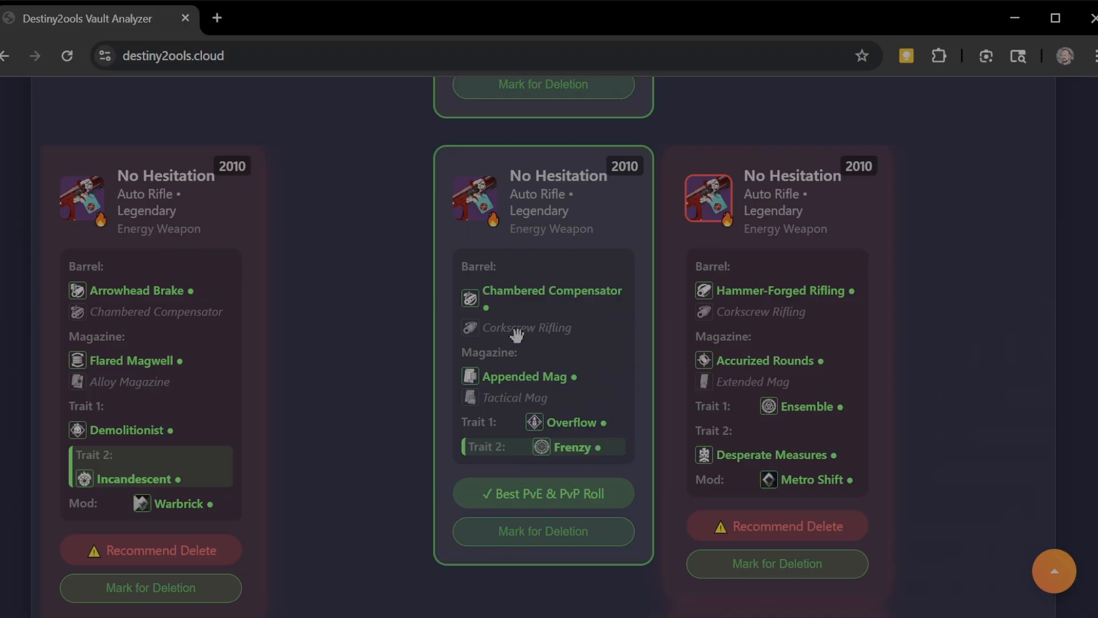
mouse_move(534, 488)
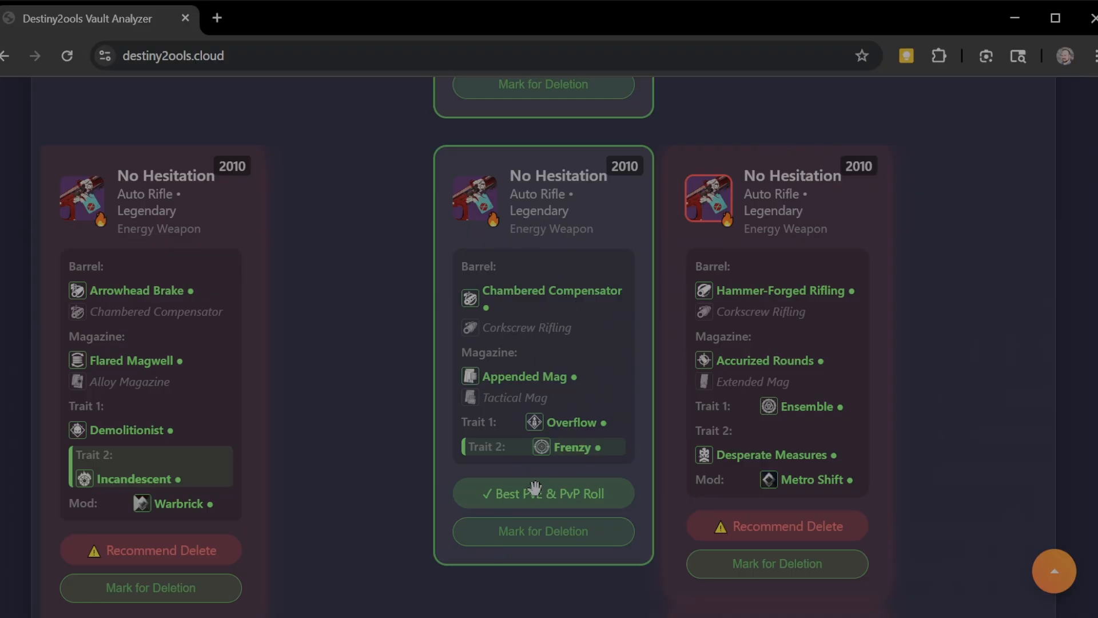
mouse_move(925, 343)
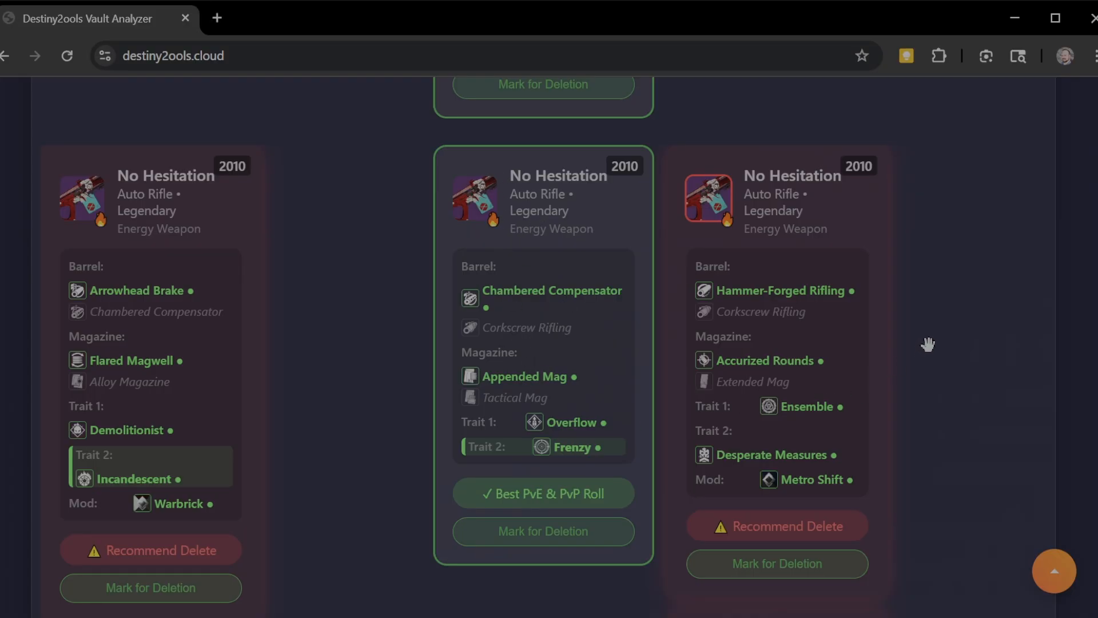
- Scroll the analysis results down past No Hesitation to the three No Survivors submachine gun rolls
scroll("down", 3)
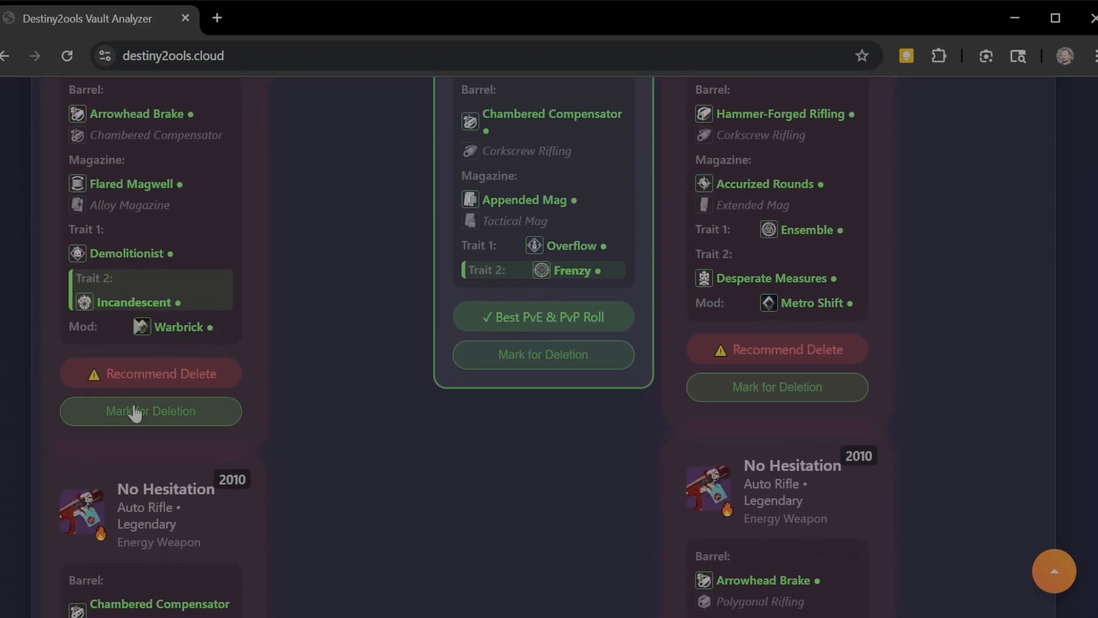
mouse_move(888, 366)
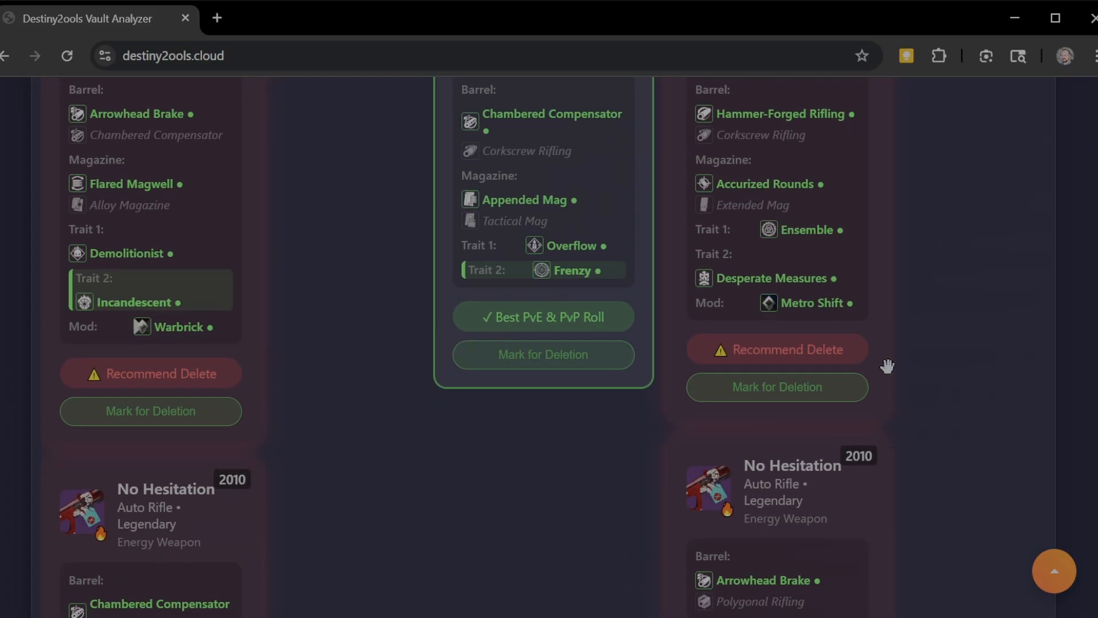
scroll("down", 3)
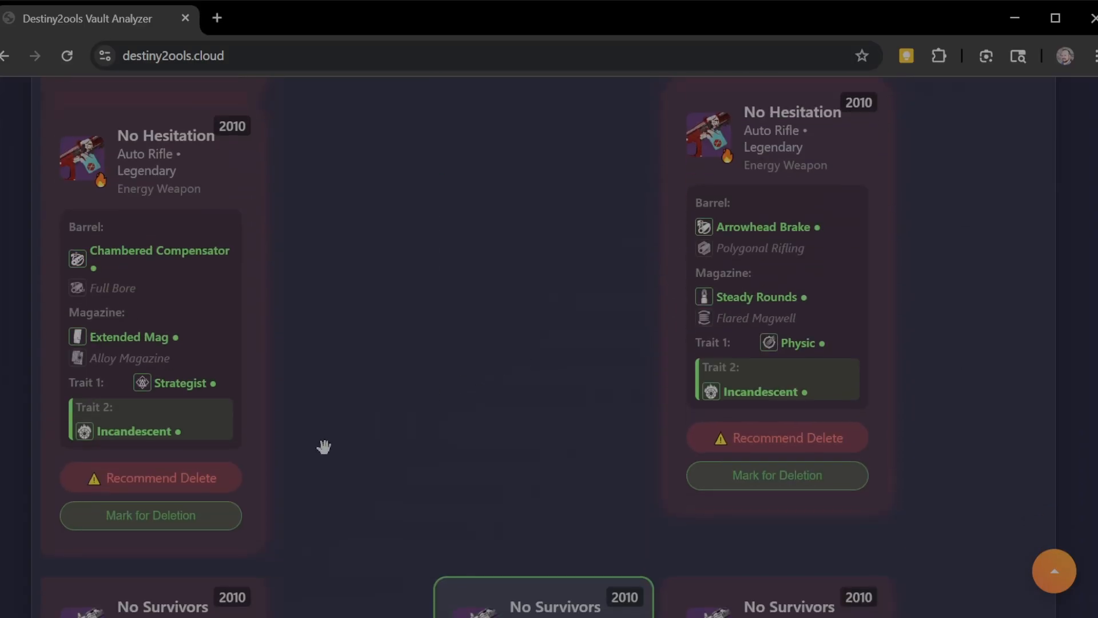
mouse_move(724, 504)
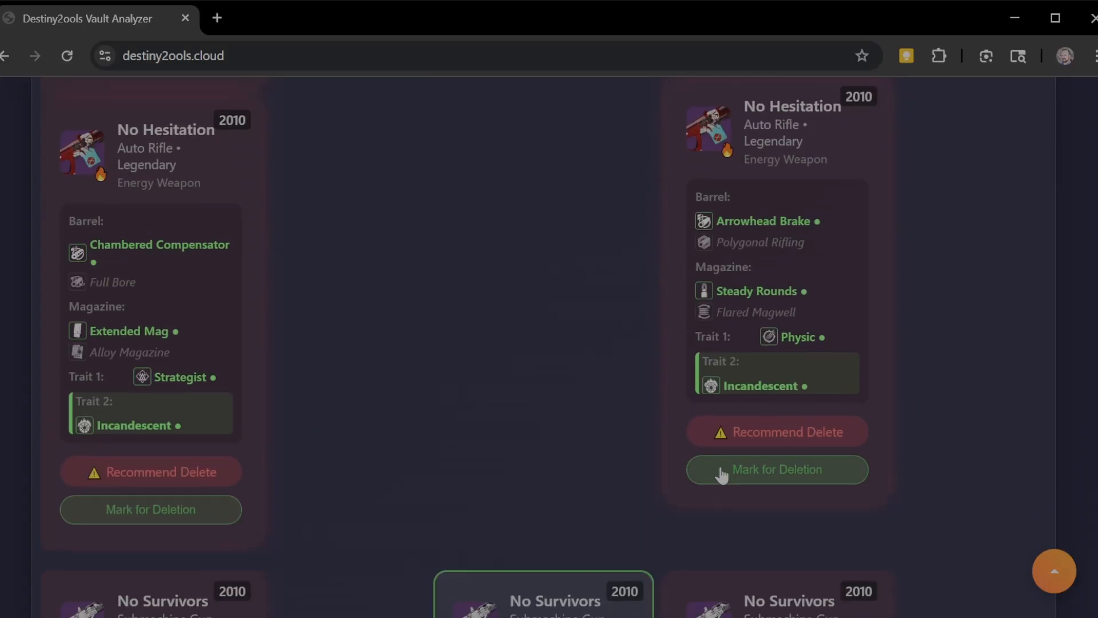
scroll("down", 3)
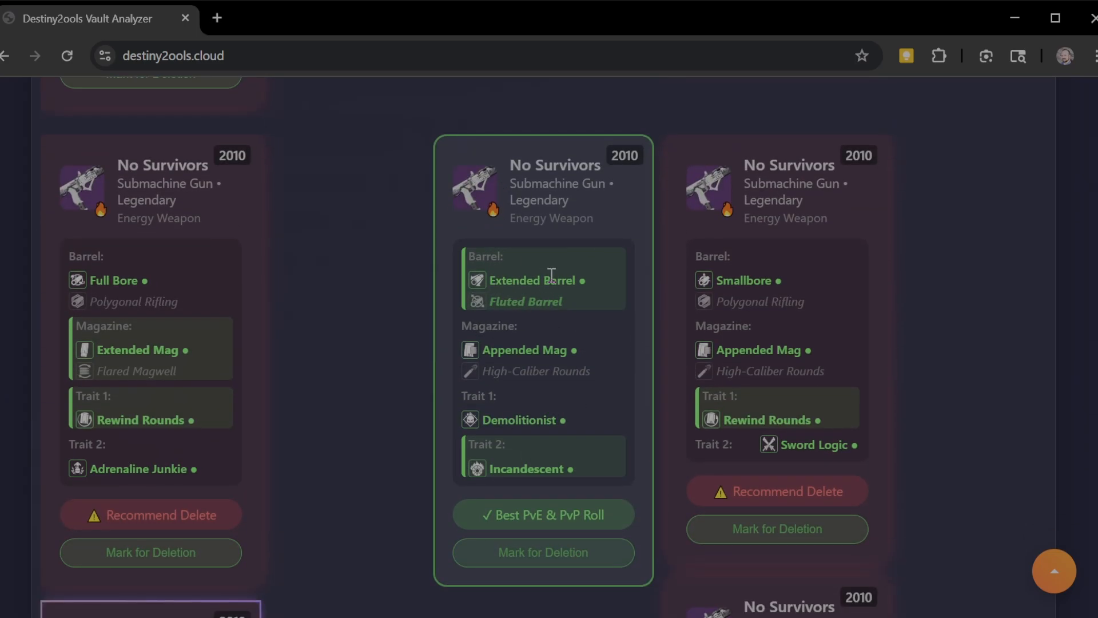
mouse_move(512, 371)
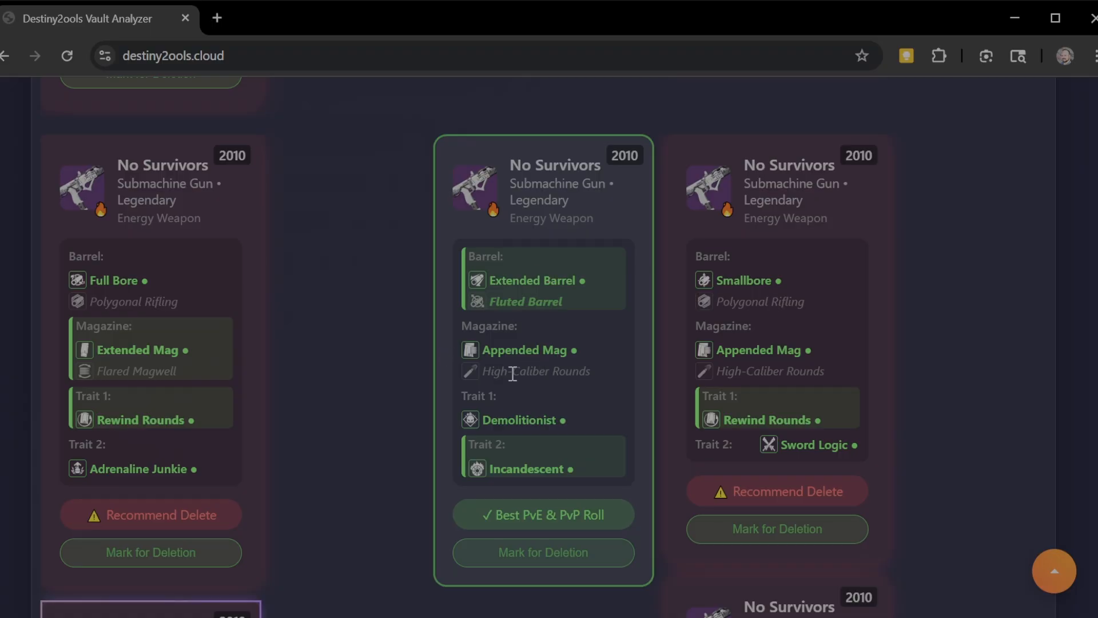
mouse_move(571, 367)
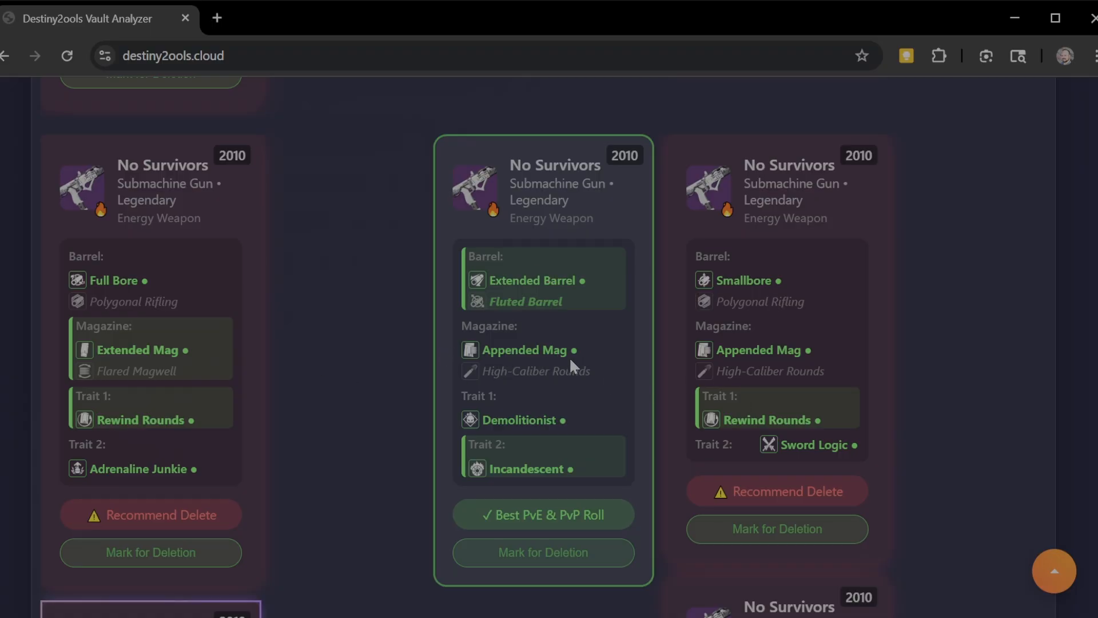
mouse_move(522, 462)
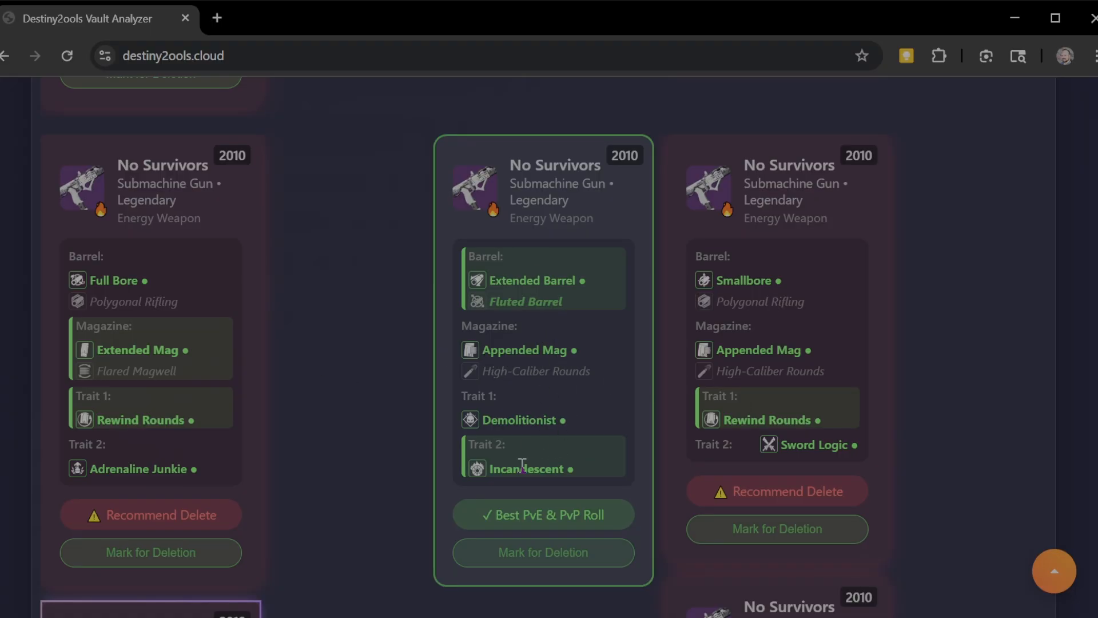
mouse_move(165, 413)
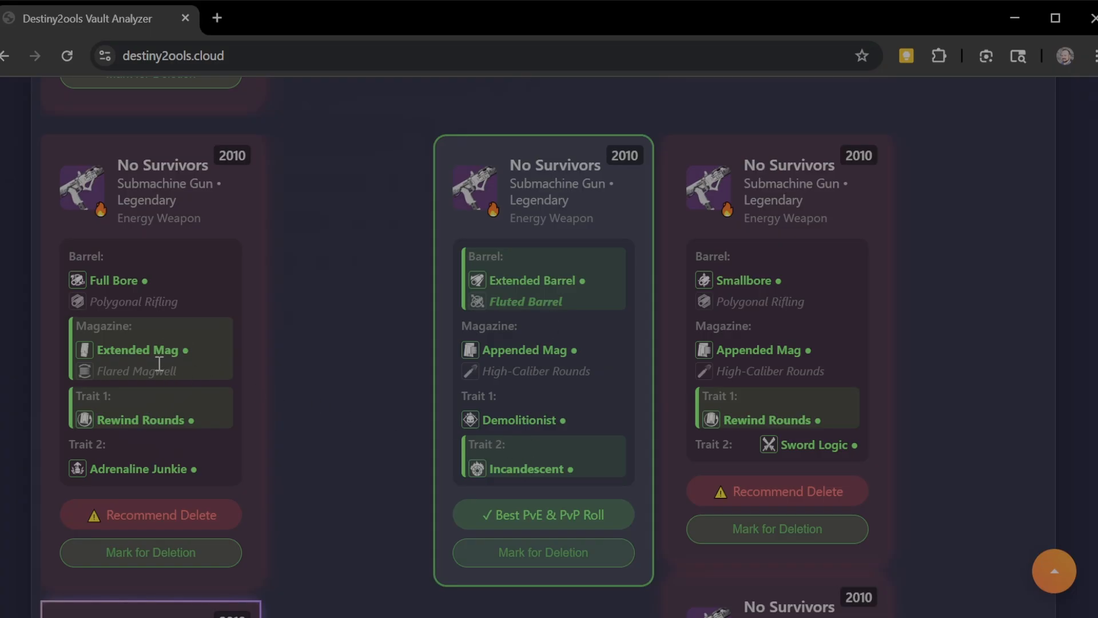
mouse_move(311, 413)
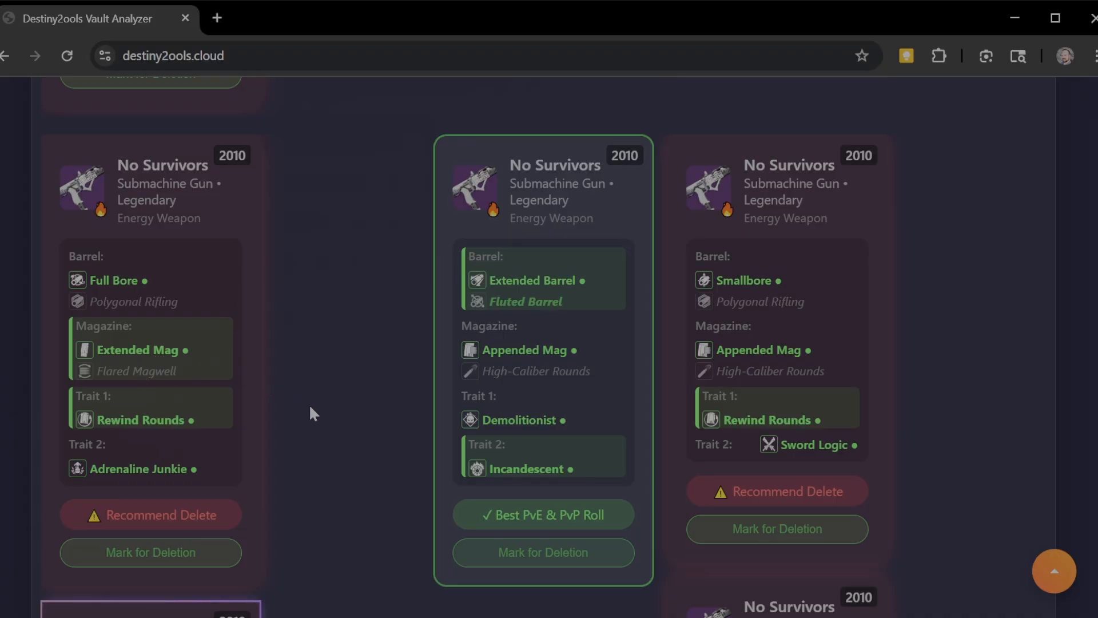
mouse_move(272, 405)
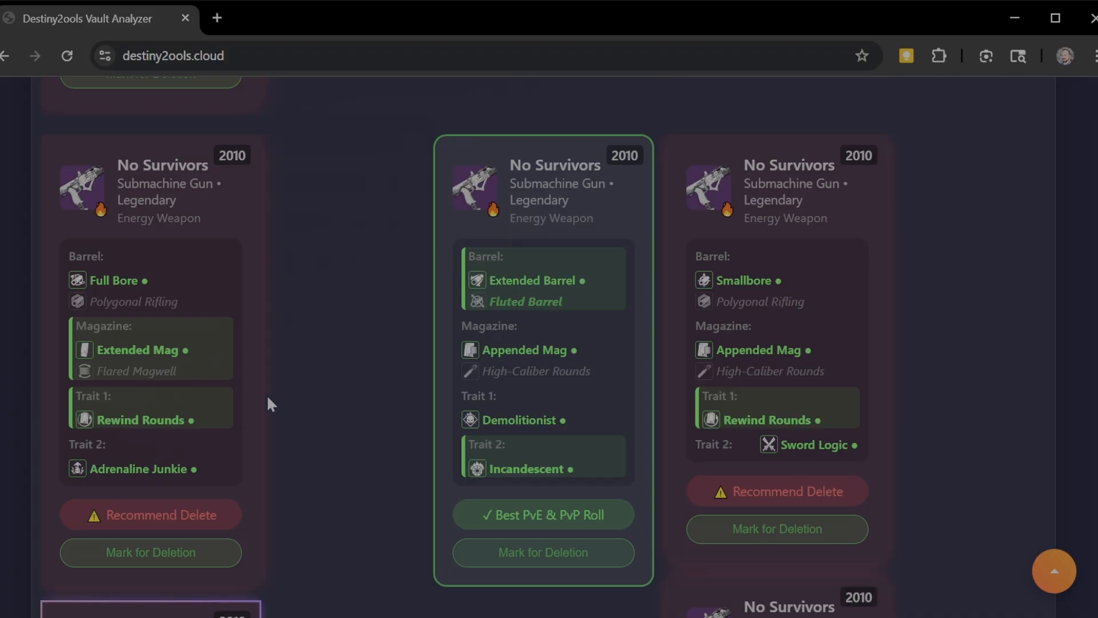
mouse_move(261, 405)
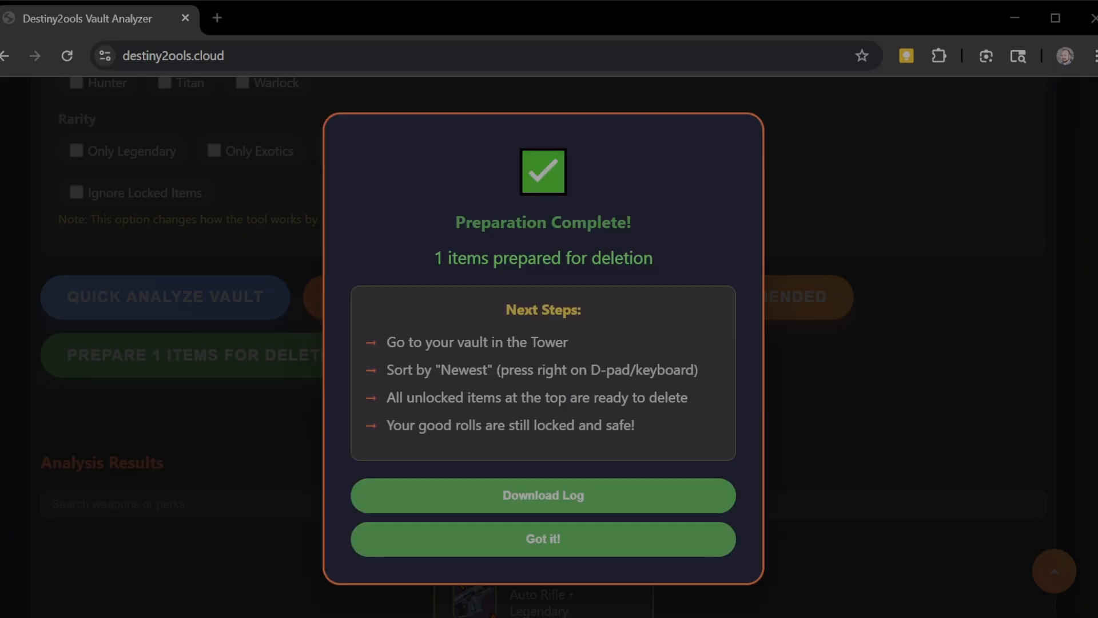
- Dismiss the preparation-complete summary with Got it! and scroll to the Ammit AR2 result card
left_click(542, 539)
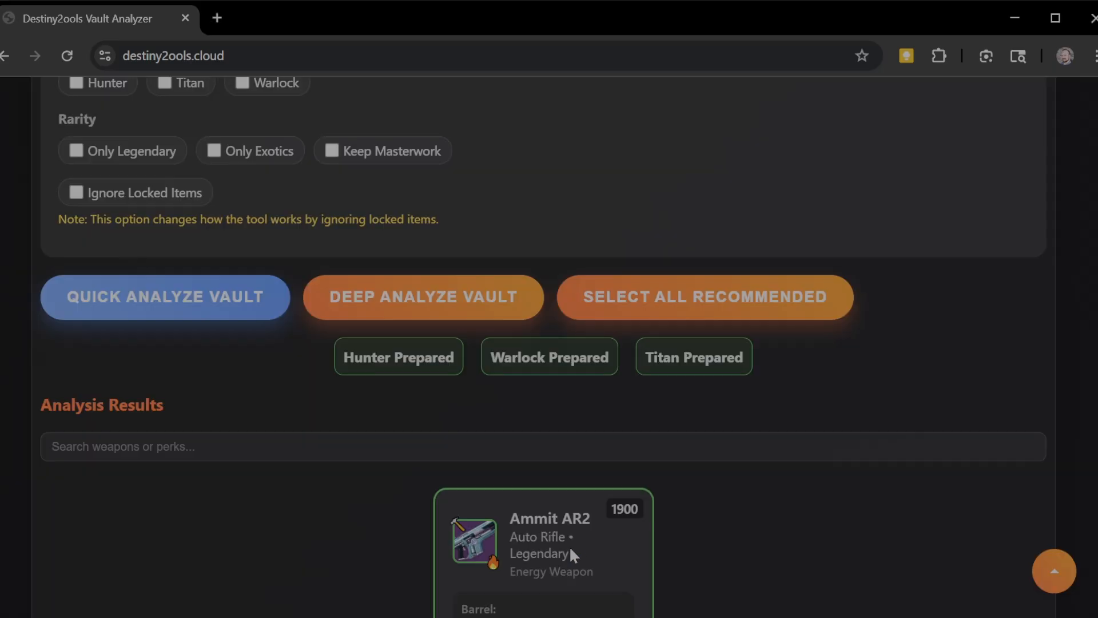
mouse_move(878, 414)
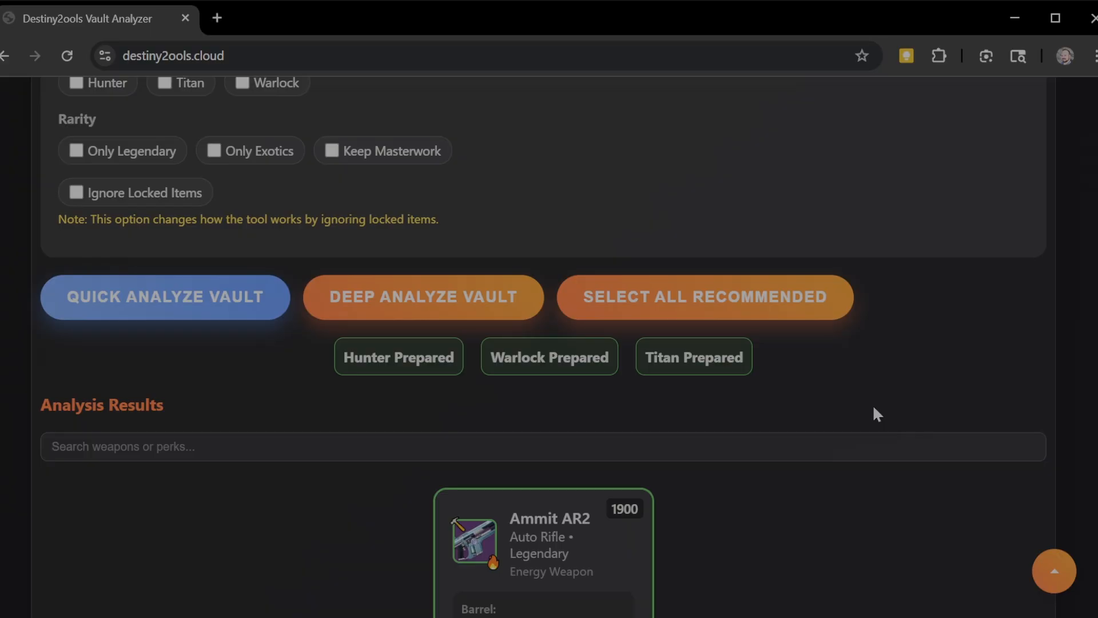
scroll("down", 3)
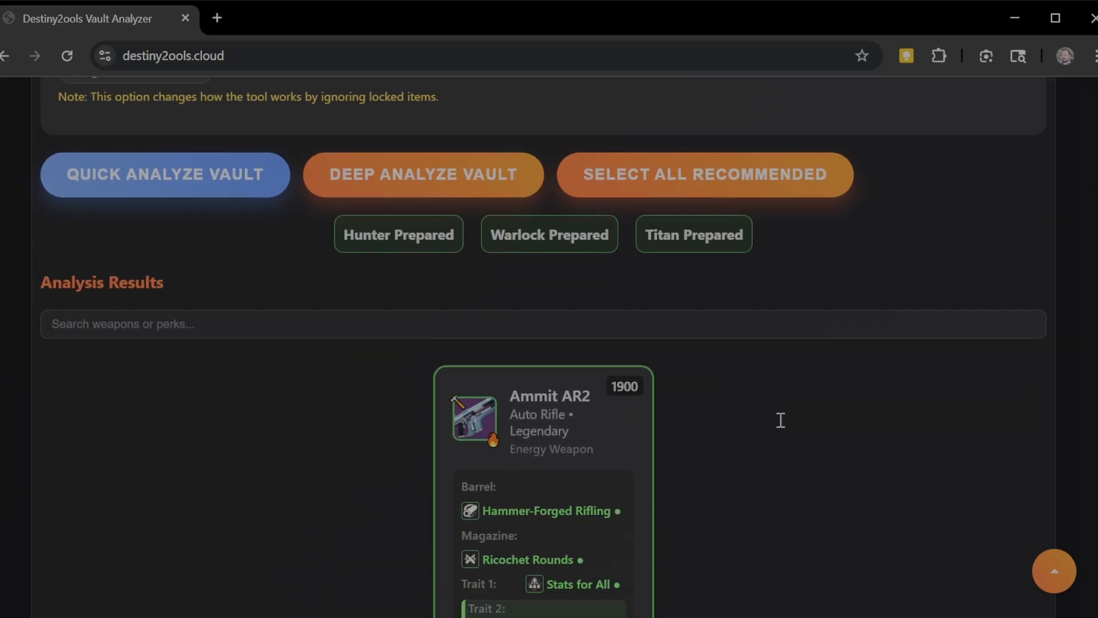
scroll("down", 3)
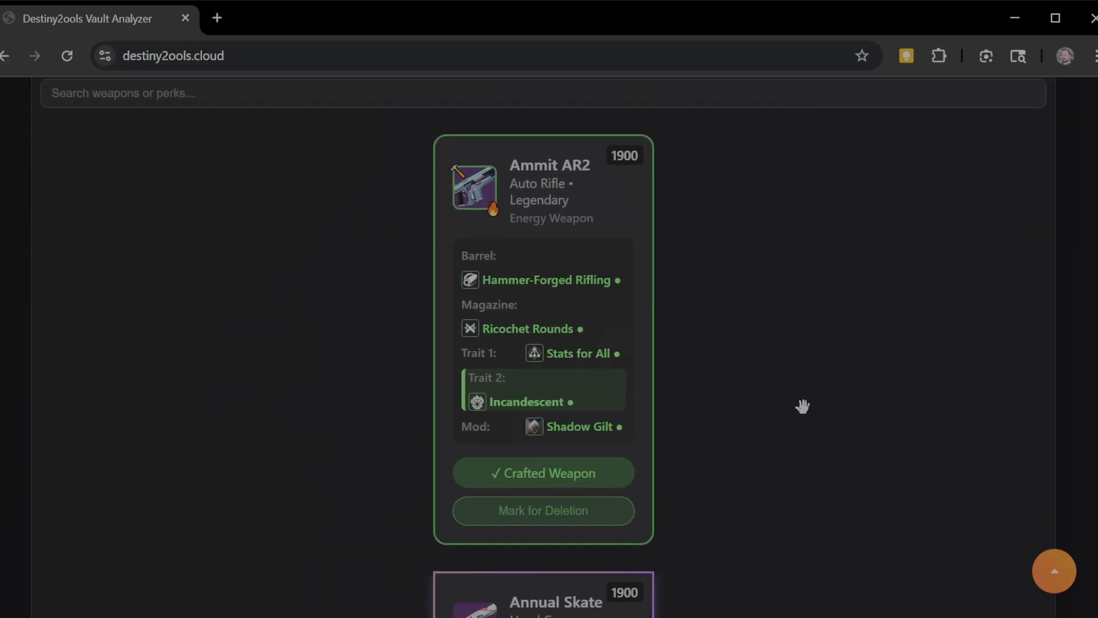
mouse_move(839, 213)
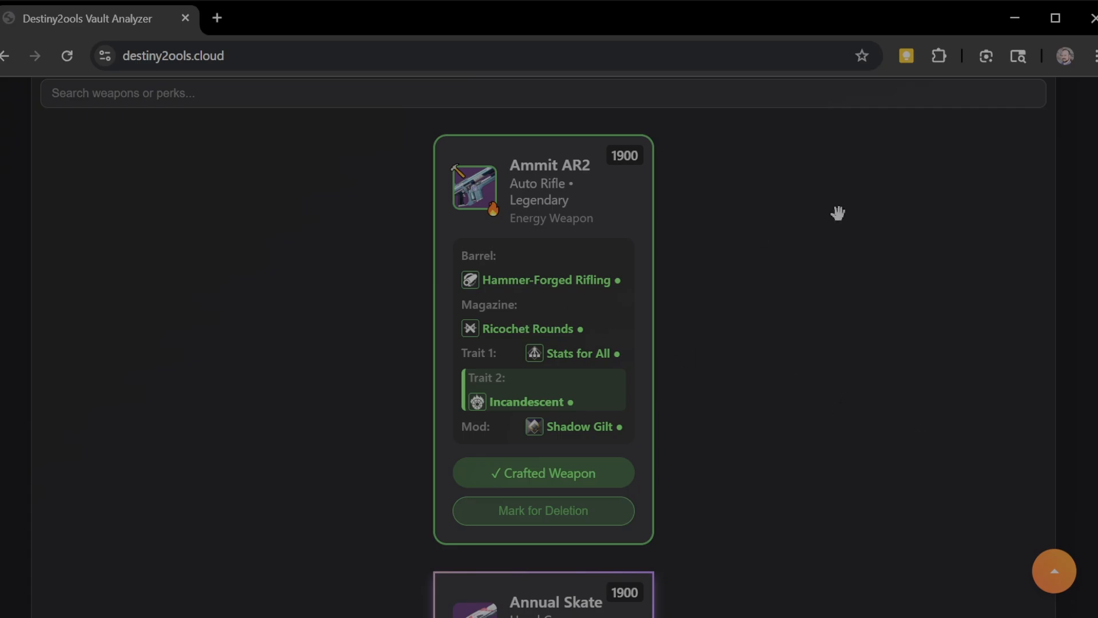
scroll("up", 3)
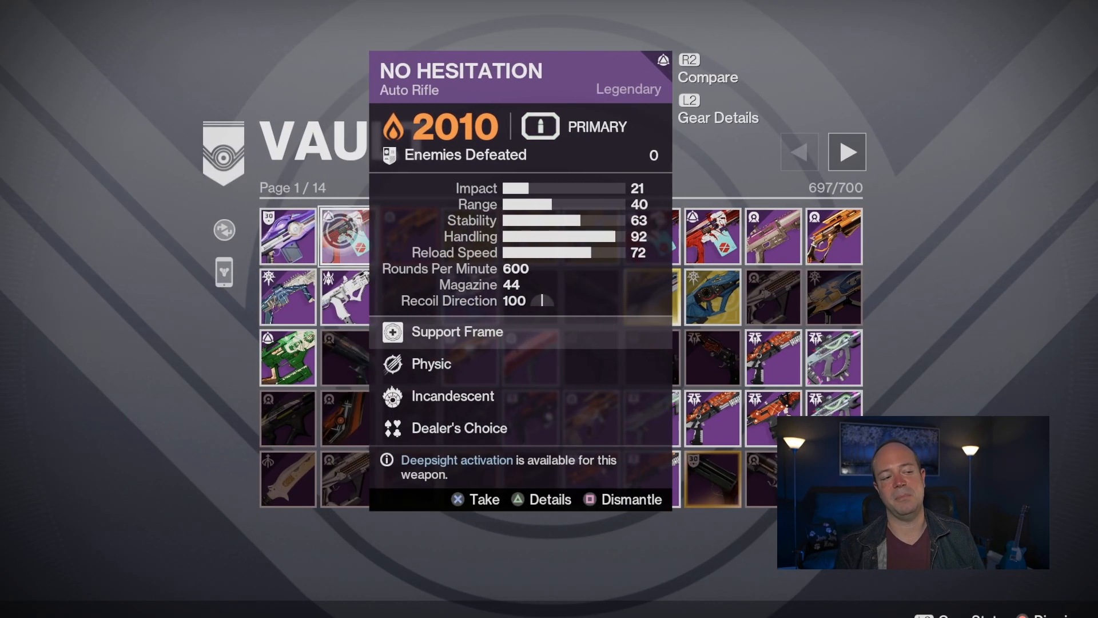
- Select a weapon in the Destiny 2 vault to inspect its stats and perks
left_click(287, 236)
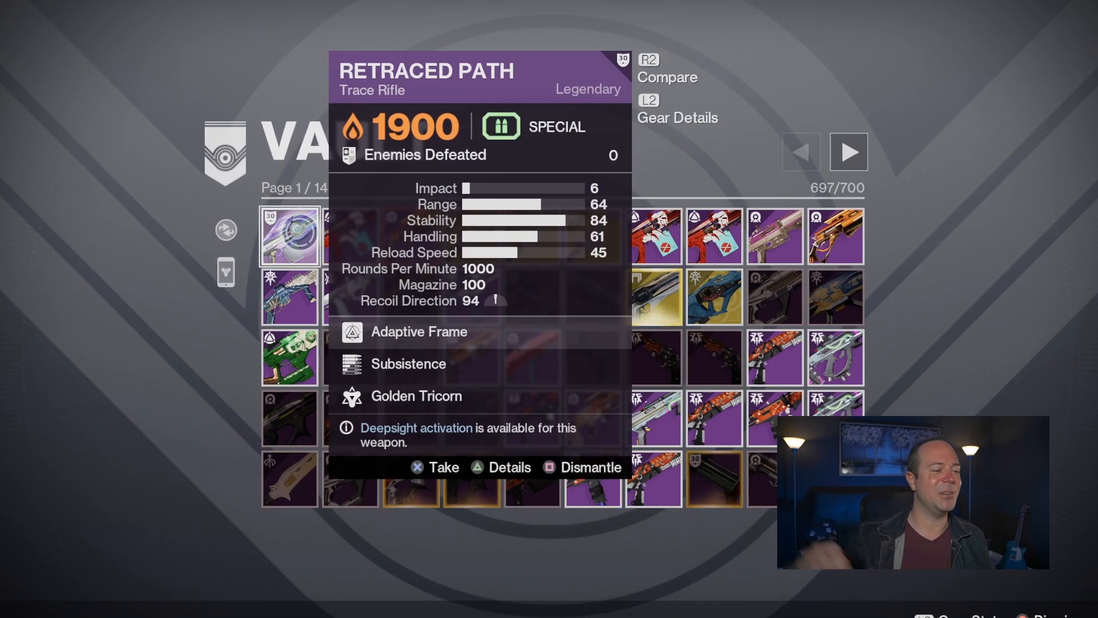